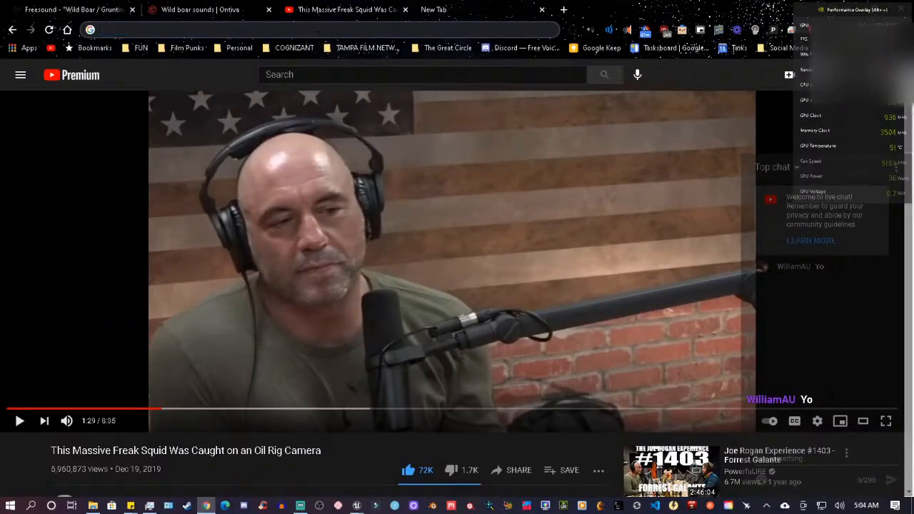
Step: Navigate from the YouTube video to thegreatcircle.weebly.com
{"action": "type", "text": "thegreatcircle.weebly.com"}
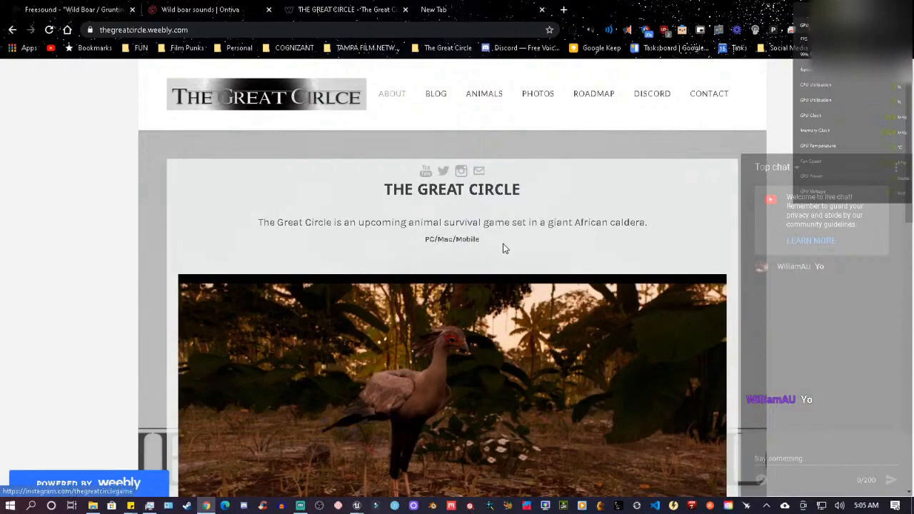
Step: Browse the home page down to Our Community, return to top and go to the Animals page
{"action": "scroll", "scroll_direction": "down", "scroll_amount": 3}
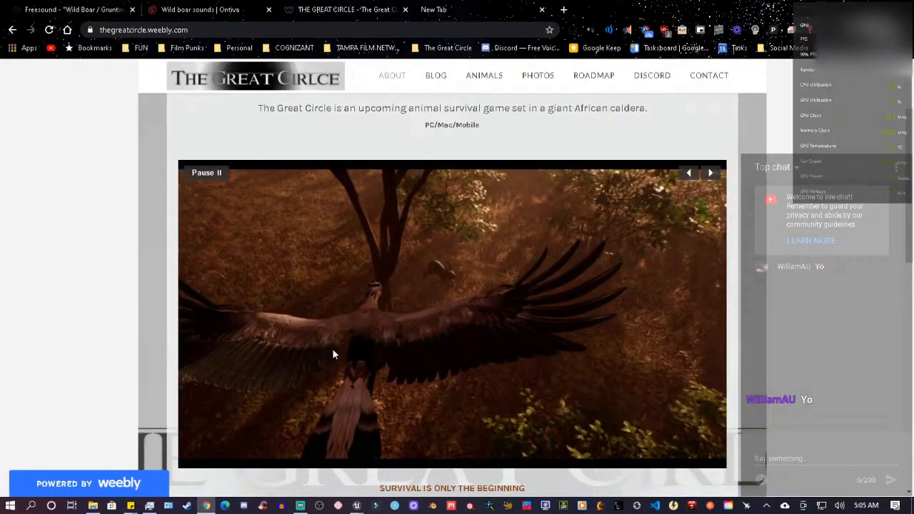
{"action": "scroll", "scroll_direction": "down", "scroll_amount": 3}
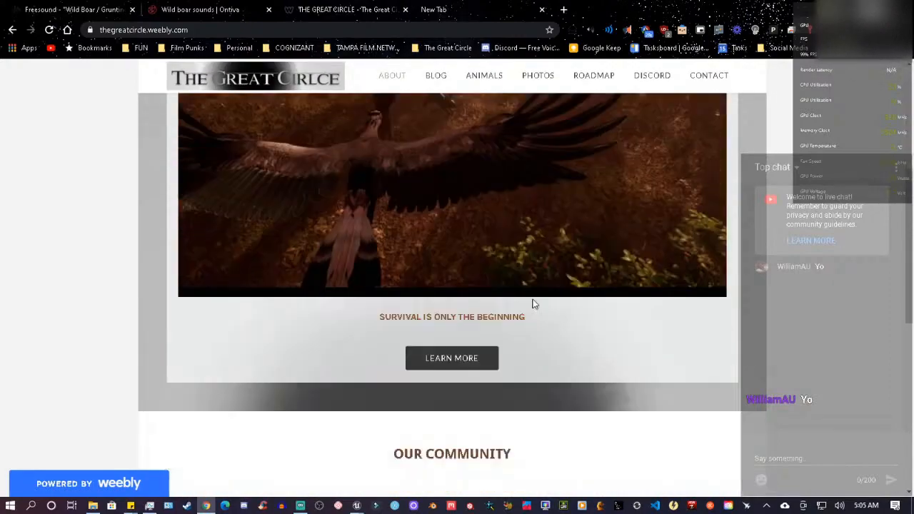
{"action": "scroll", "scroll_direction": "down", "scroll_amount": 3}
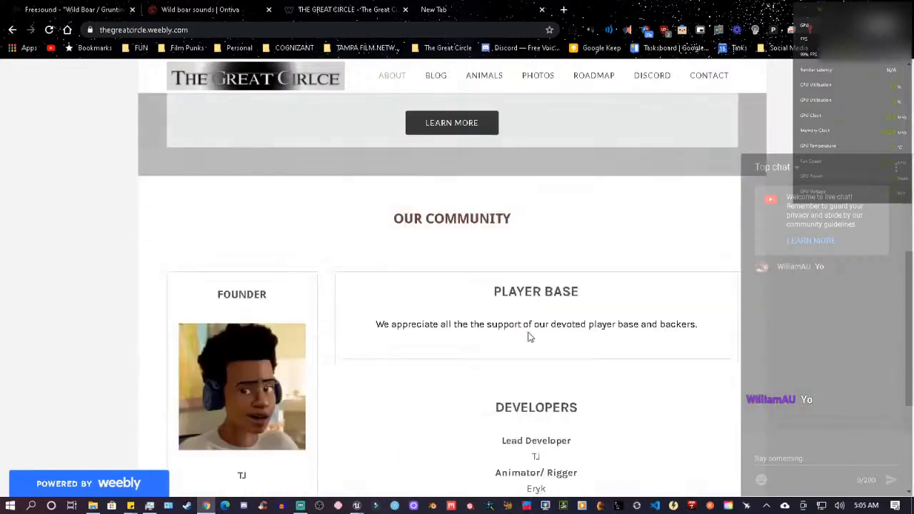
{"action": "scroll", "scroll_direction": "up", "scroll_amount": 3}
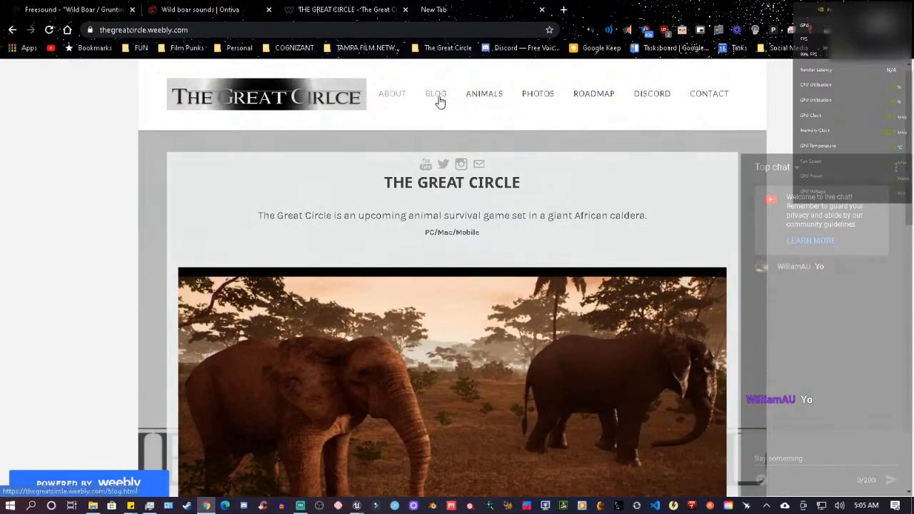
{"action": "left_click", "coordinate": [484, 94]}
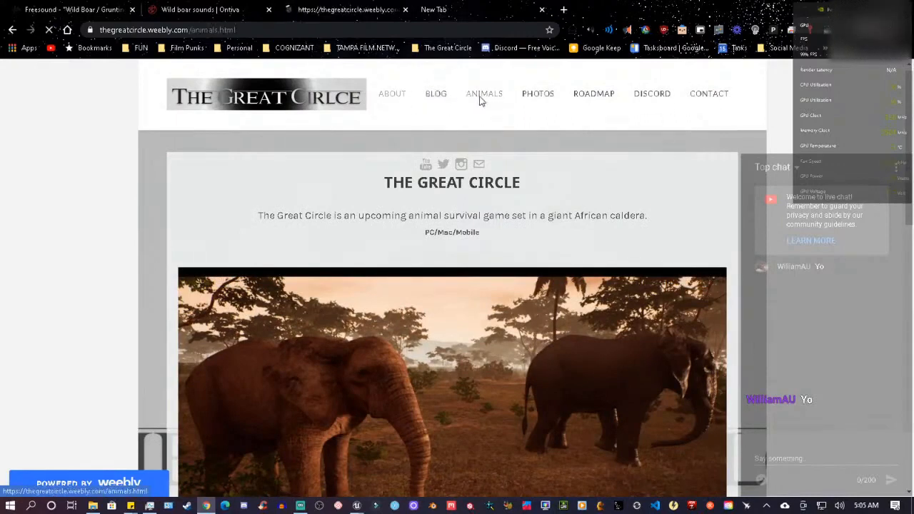
Step: Scroll the Animal Roster of playable and AI animals, then go to the Roadmap
{"action": "left_click", "coordinate": [483, 95]}
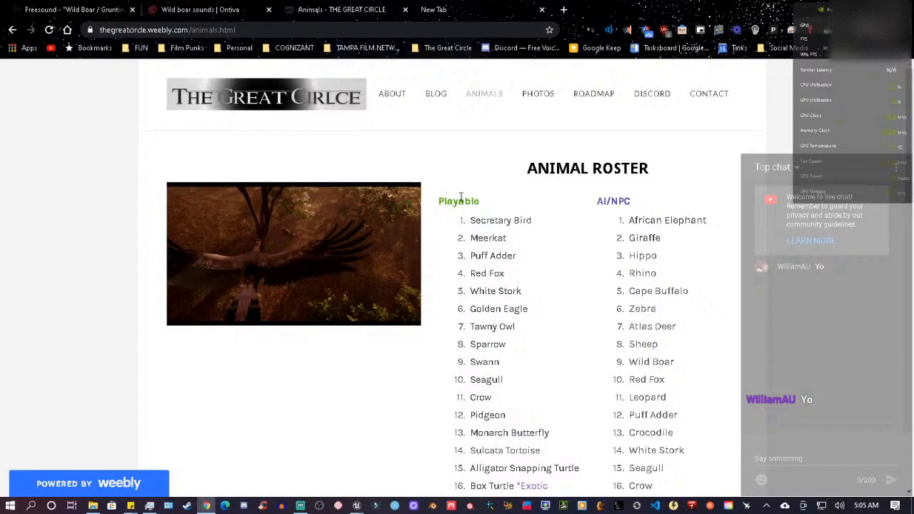
{"action": "scroll", "scroll_direction": "down", "scroll_amount": 3}
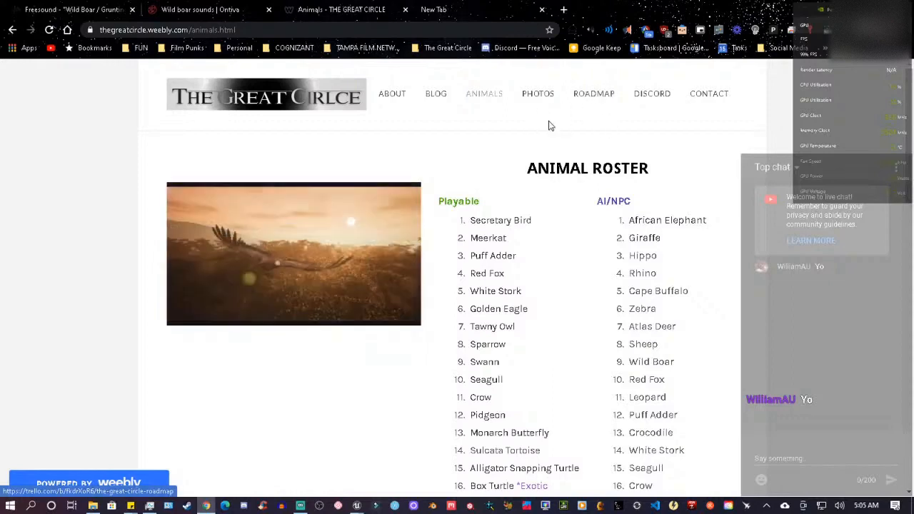
{"action": "mouse_move", "coordinate": [594, 94]}
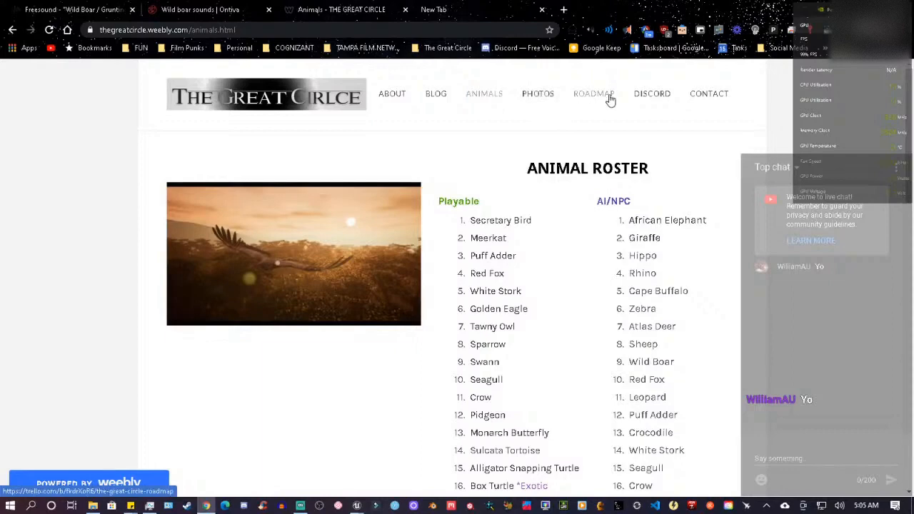
{"action": "left_click", "coordinate": [594, 94]}
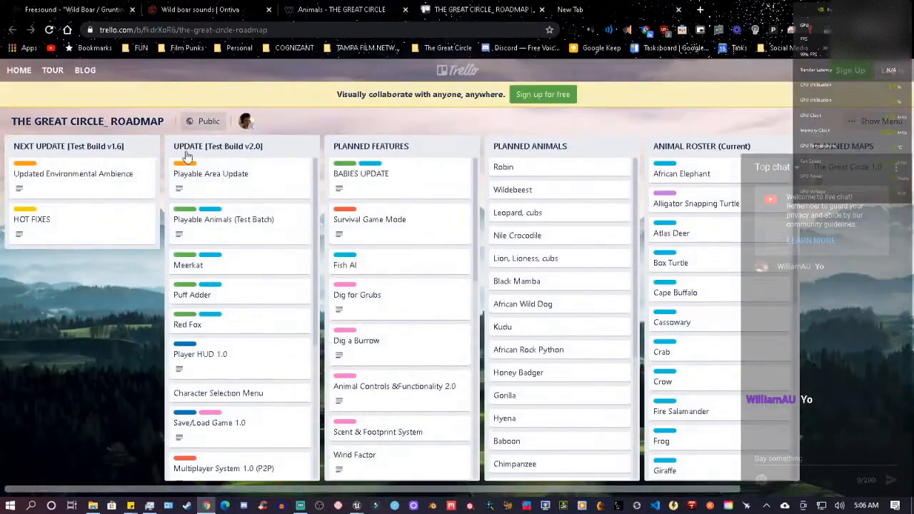
{"action": "mouse_move", "coordinate": [245, 386]}
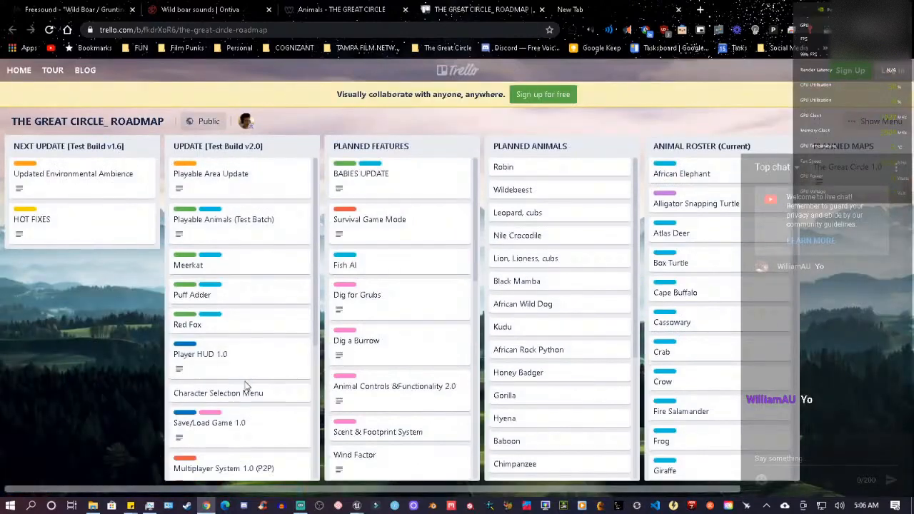
{"action": "mouse_move", "coordinate": [400, 174]}
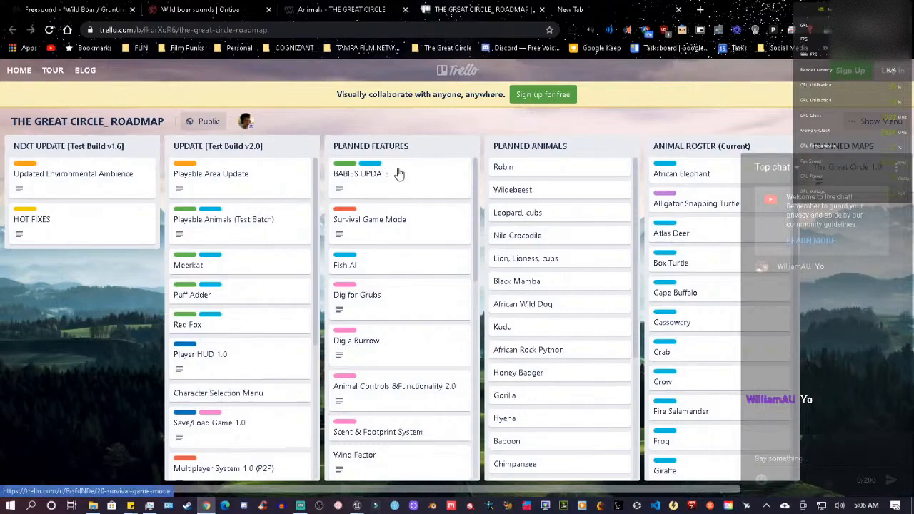
{"action": "mouse_move", "coordinate": [482, 8]}
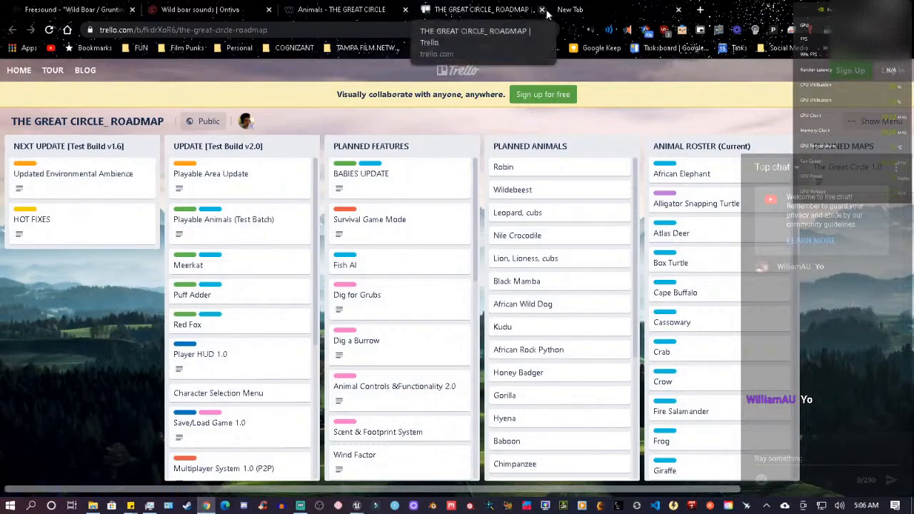
Step: Close the Trello roadmap tab to return to the Animals page
{"action": "left_click", "coordinate": [336, 9]}
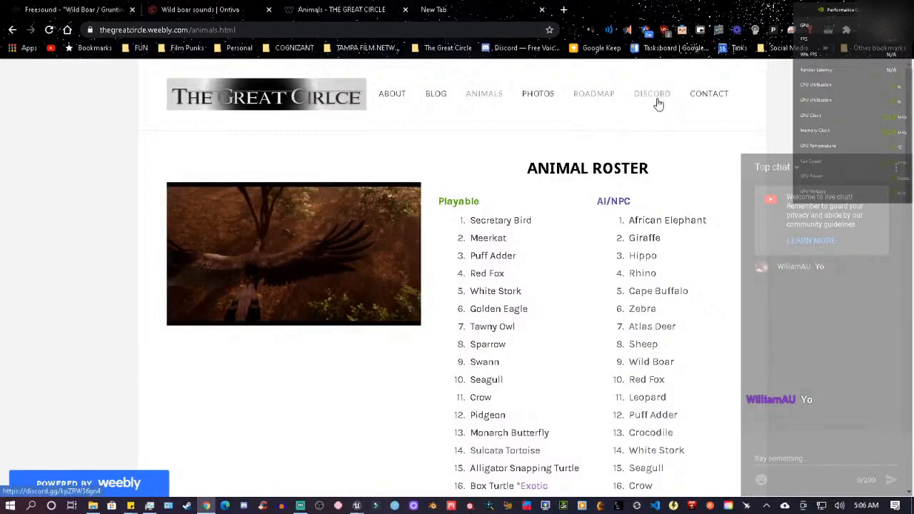
Step: Follow the site's Discord invite and fill the username field from a saved account
{"action": "left_click", "coordinate": [651, 94]}
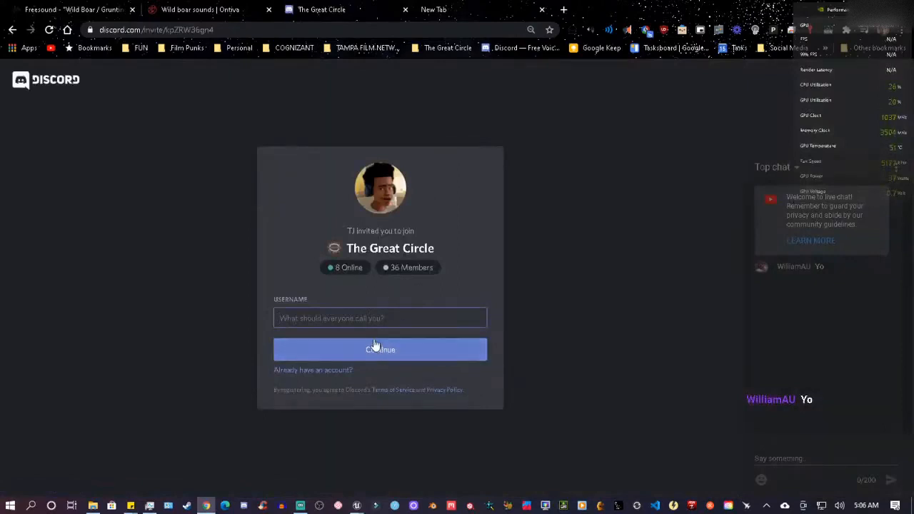
{"action": "mouse_move", "coordinate": [320, 77]}
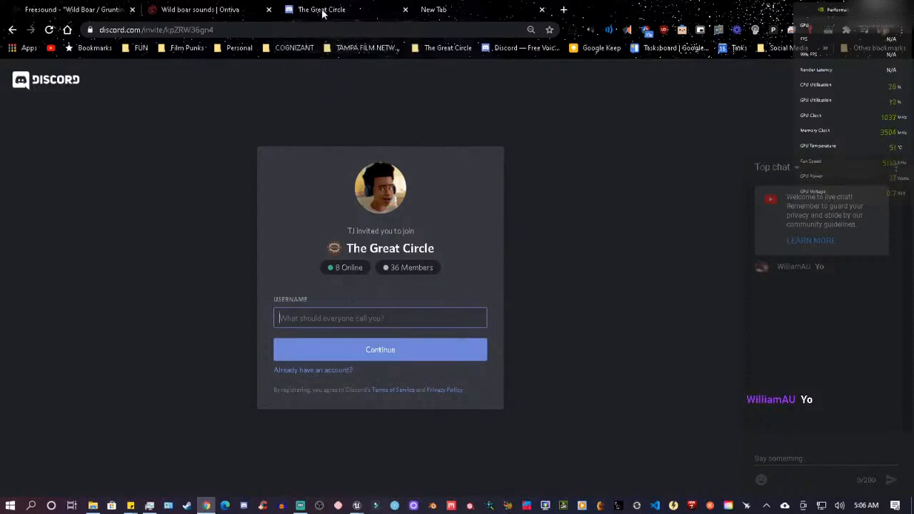
{"action": "mouse_move", "coordinate": [350, 10]}
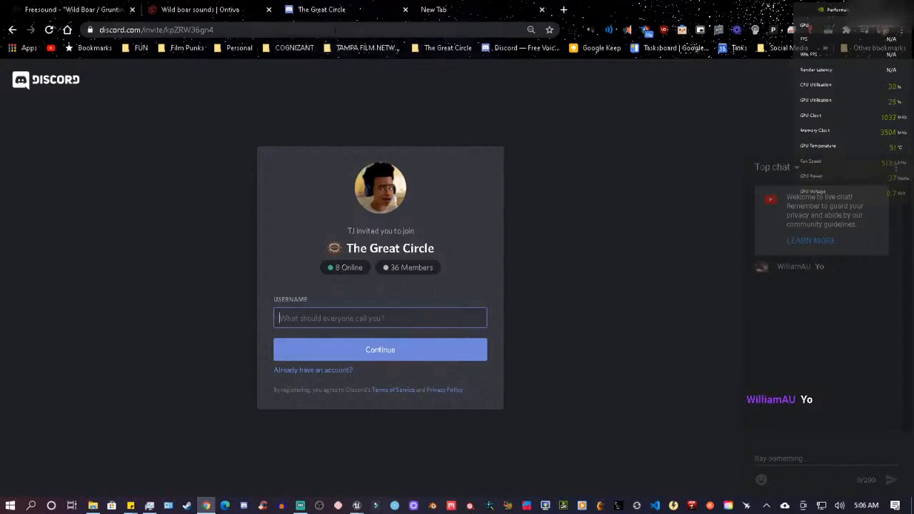
{"action": "left_click", "coordinate": [379, 317]}
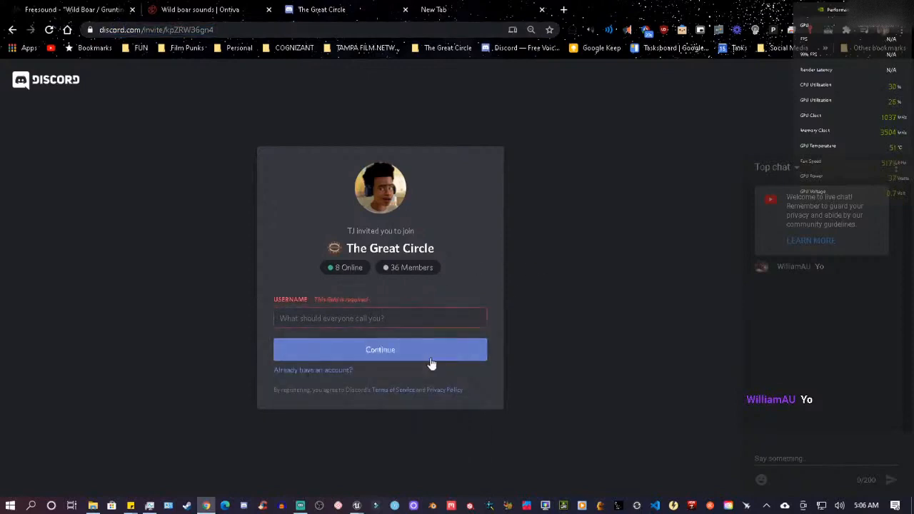
{"action": "left_click", "coordinate": [380, 318]}
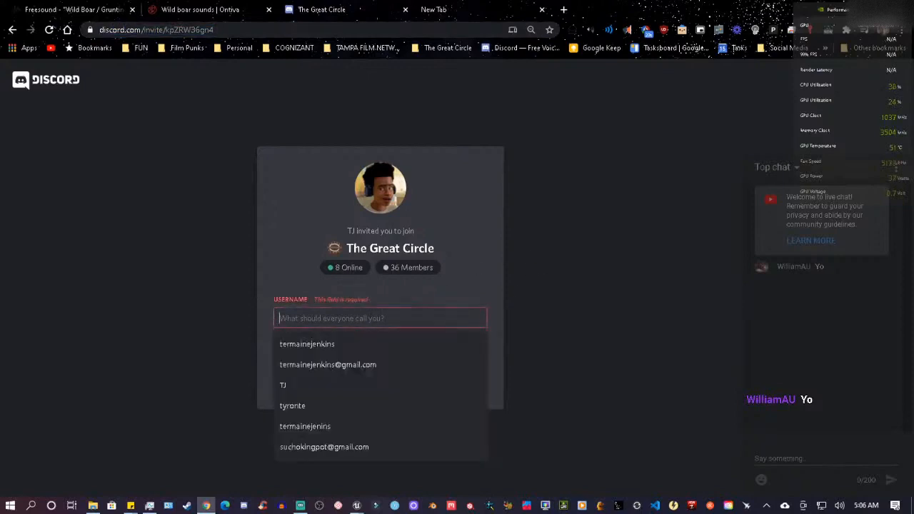
{"action": "type", "text": "sucho"}
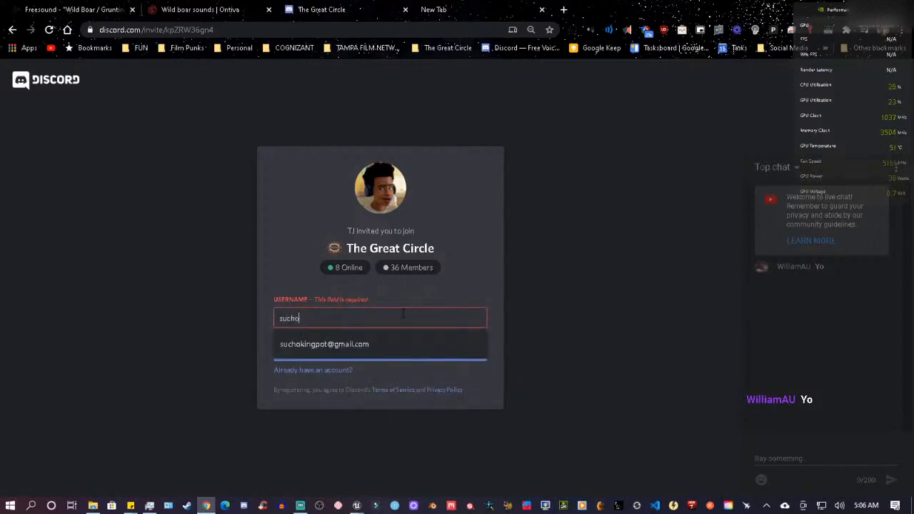
{"action": "left_click", "coordinate": [324, 343]}
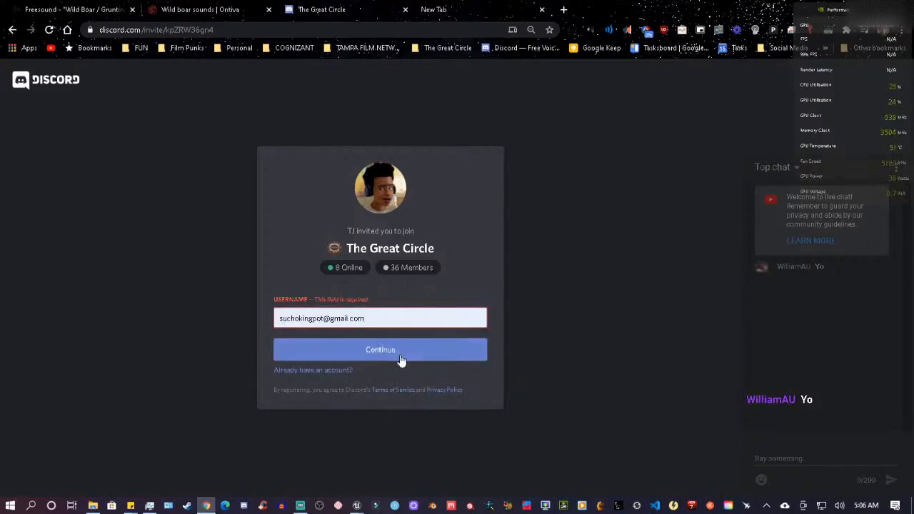
Step: Retry accepting the invite, then switch to logging in with an existing account
{"action": "left_click", "coordinate": [380, 348]}
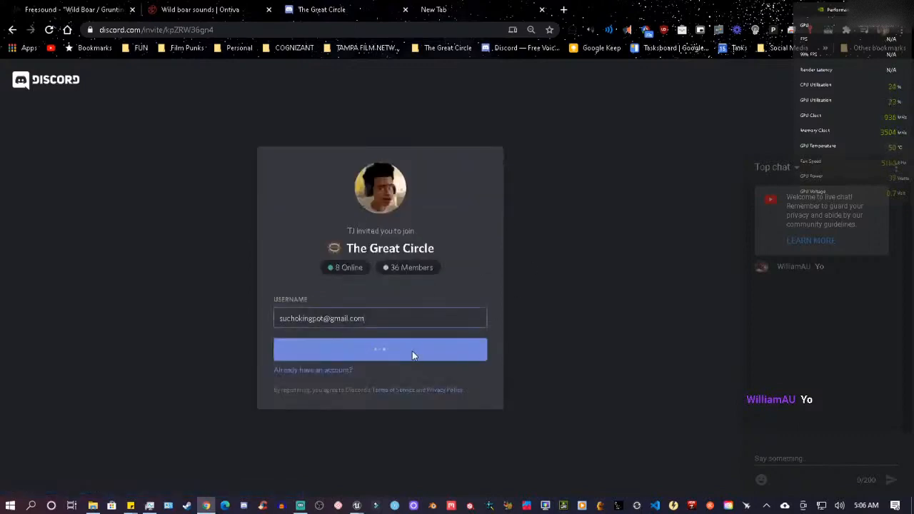
{"action": "left_click", "coordinate": [380, 348]}
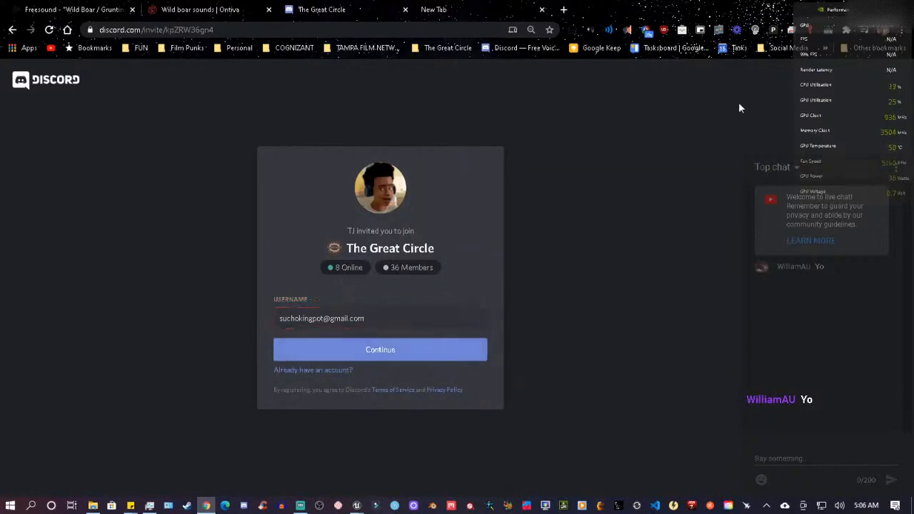
{"action": "left_click", "coordinate": [380, 319]}
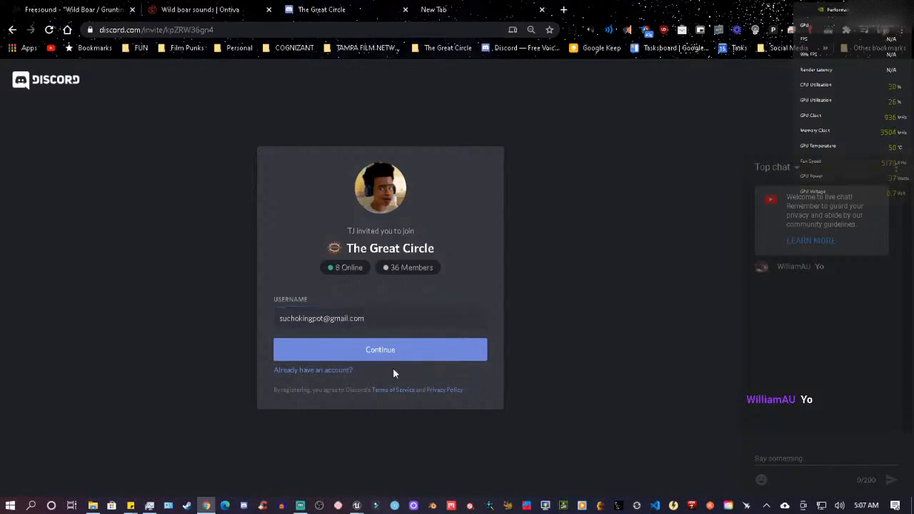
{"action": "mouse_move", "coordinate": [322, 377]}
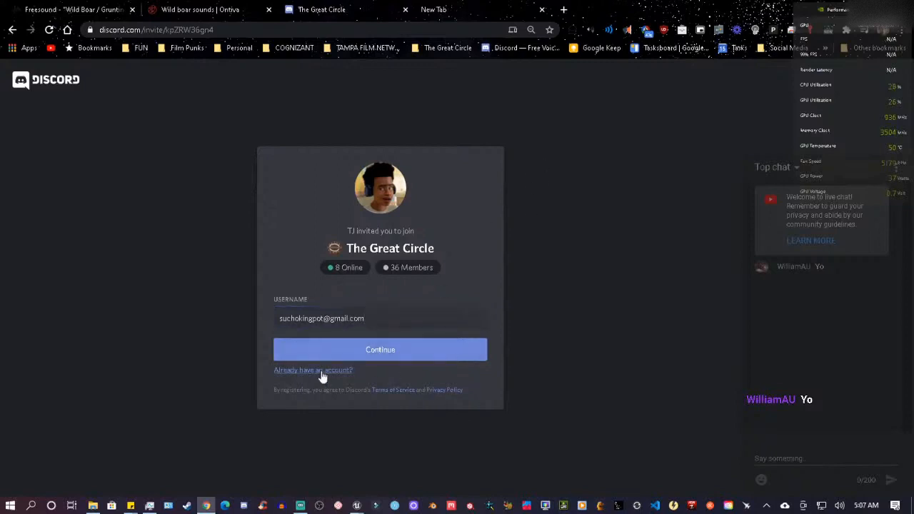
{"action": "left_click", "coordinate": [312, 370]}
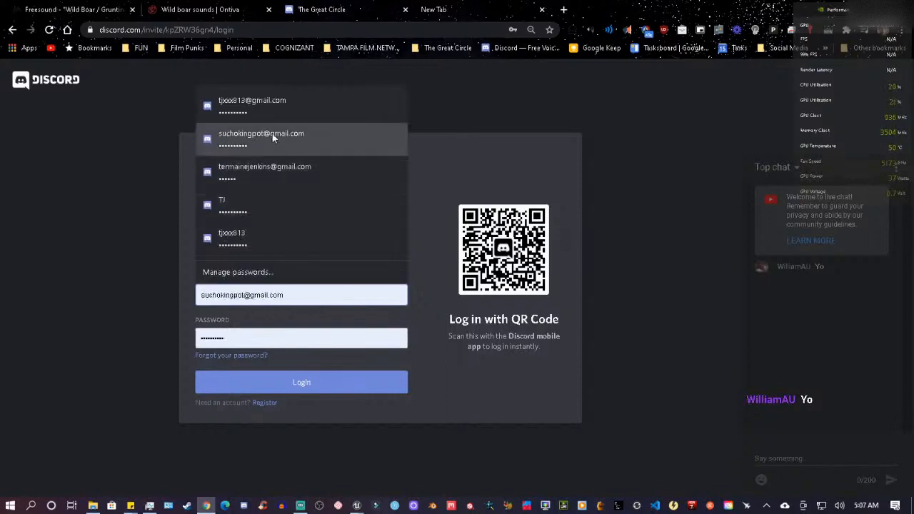
Step: Log in to Discord with a saved autofill account, landing in the server lobby
{"action": "left_click", "coordinate": [301, 383]}
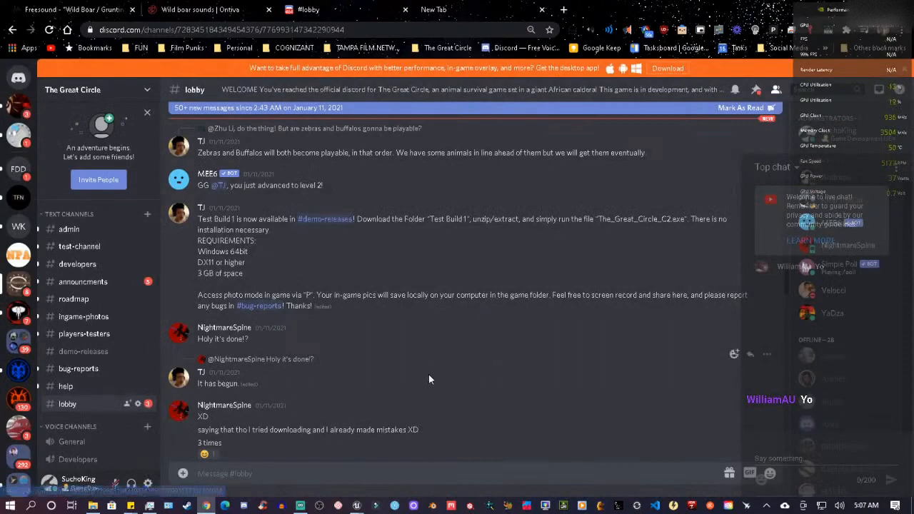
{"action": "scroll", "scroll_direction": "down", "scroll_amount": 3}
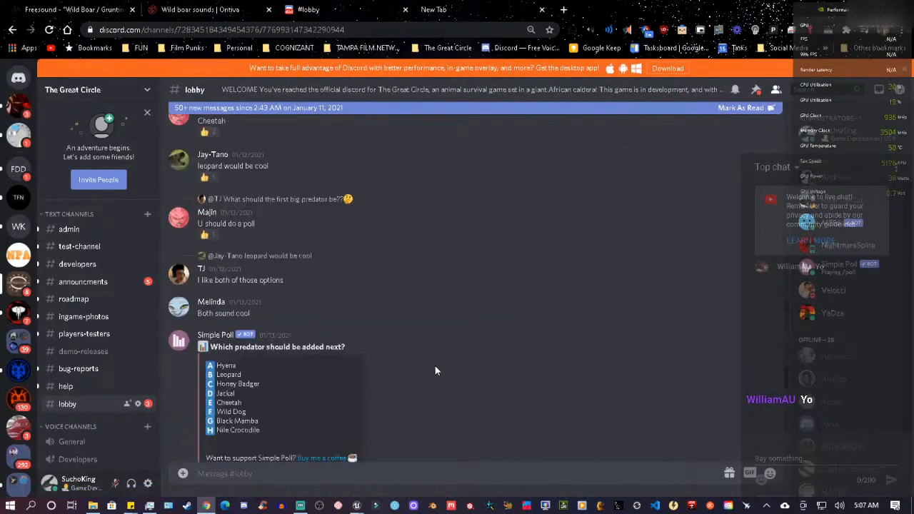
{"action": "scroll", "scroll_direction": "down", "scroll_amount": 3}
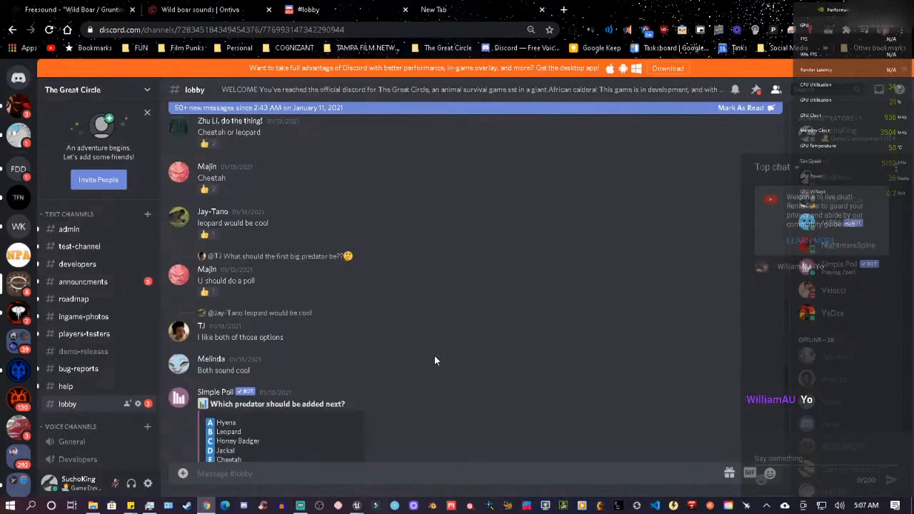
{"action": "scroll", "scroll_direction": "down", "scroll_amount": 3}
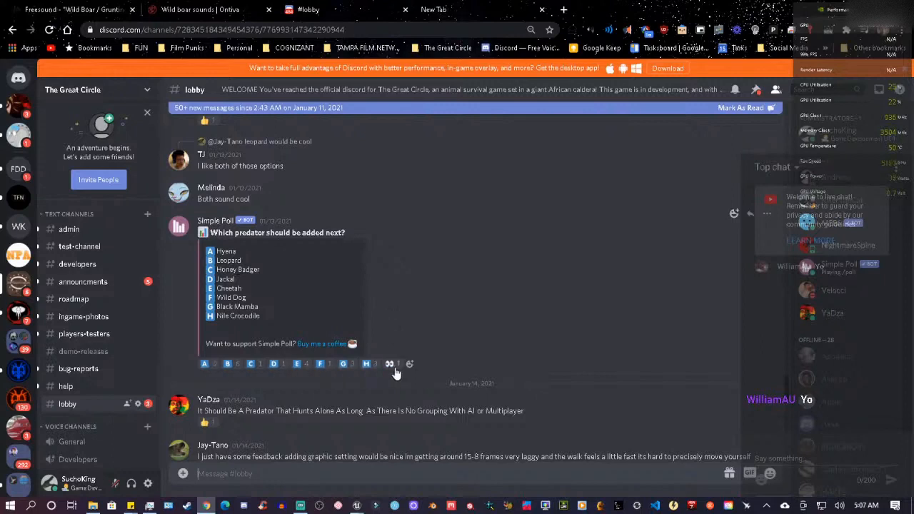
{"action": "mouse_move", "coordinate": [206, 364]}
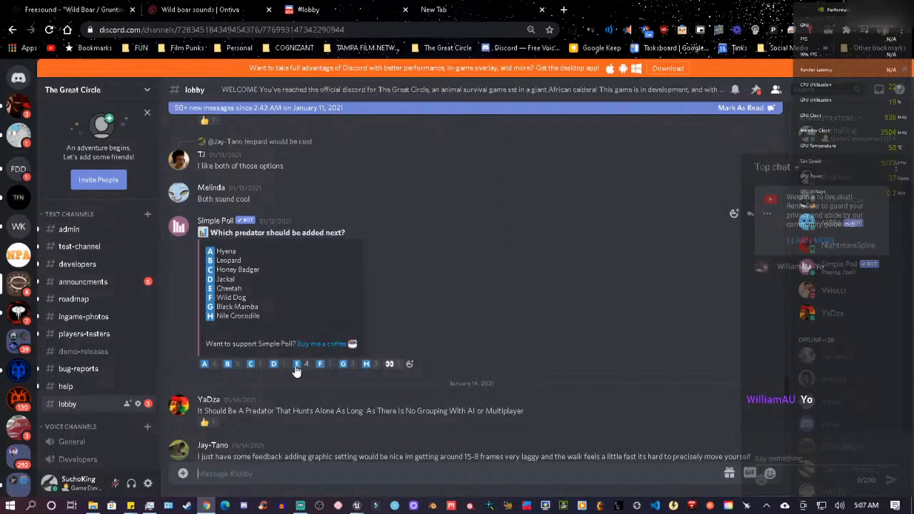
{"action": "mouse_move", "coordinate": [320, 364]}
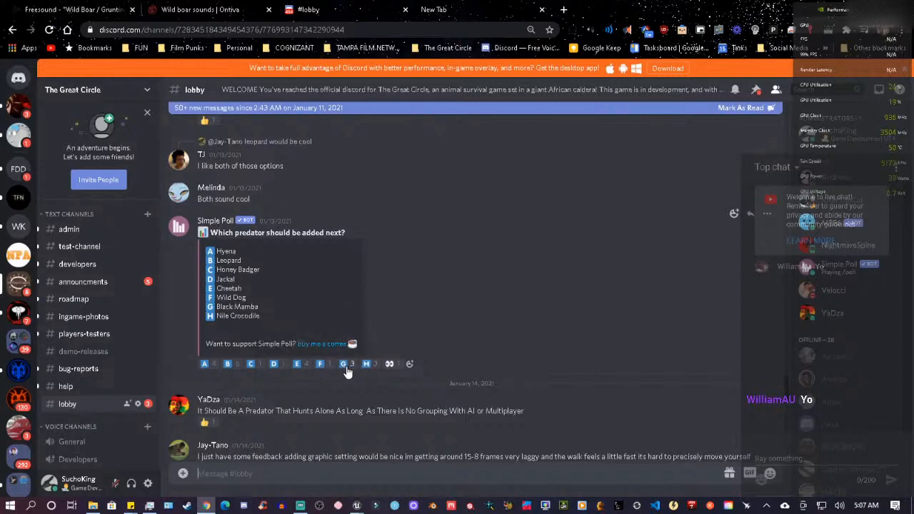
{"action": "mouse_move", "coordinate": [346, 364]}
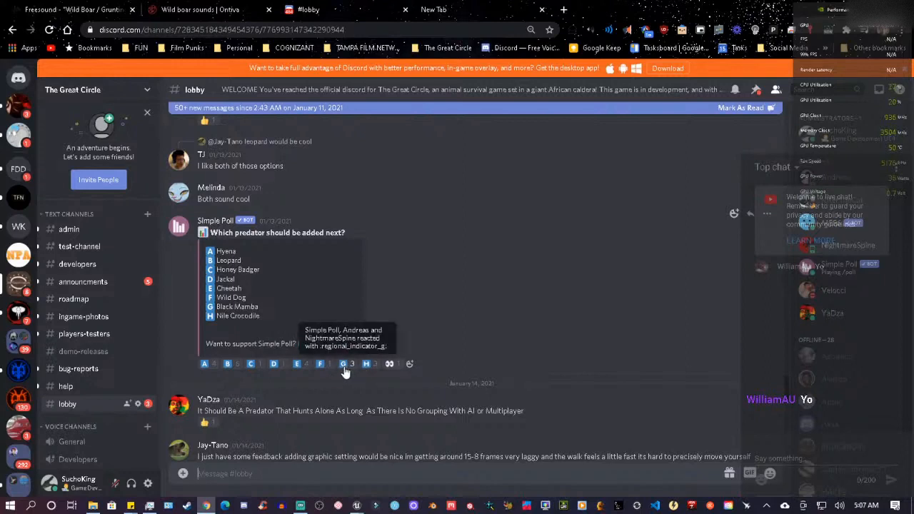
{"action": "mouse_move", "coordinate": [366, 364]}
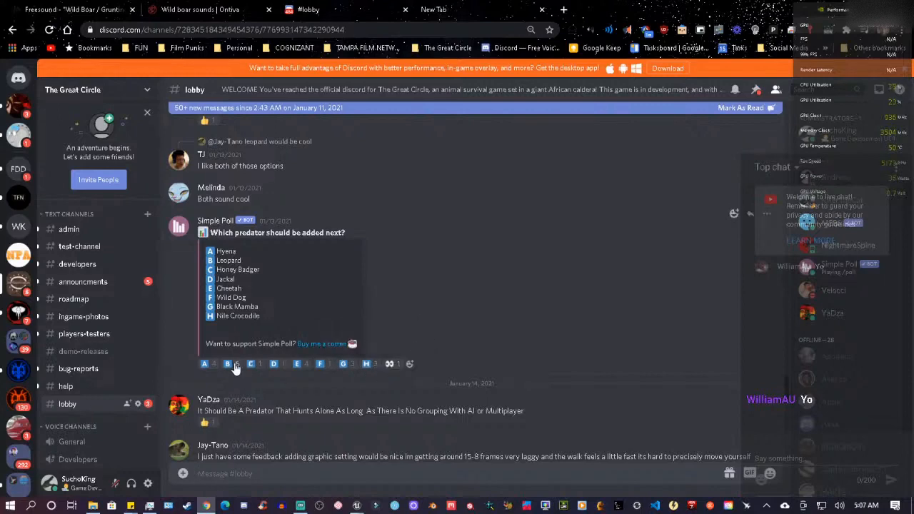
{"action": "scroll", "scroll_direction": "down", "scroll_amount": 3}
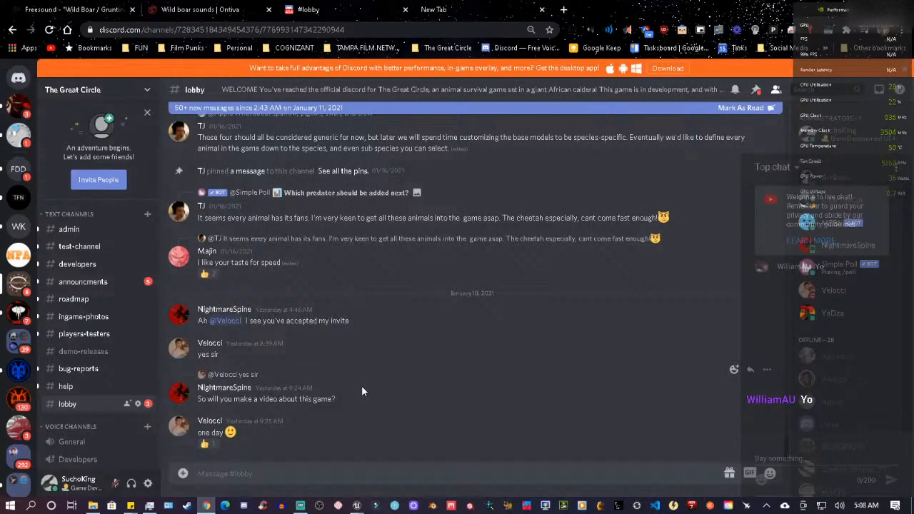
{"action": "mouse_move", "coordinate": [74, 299]}
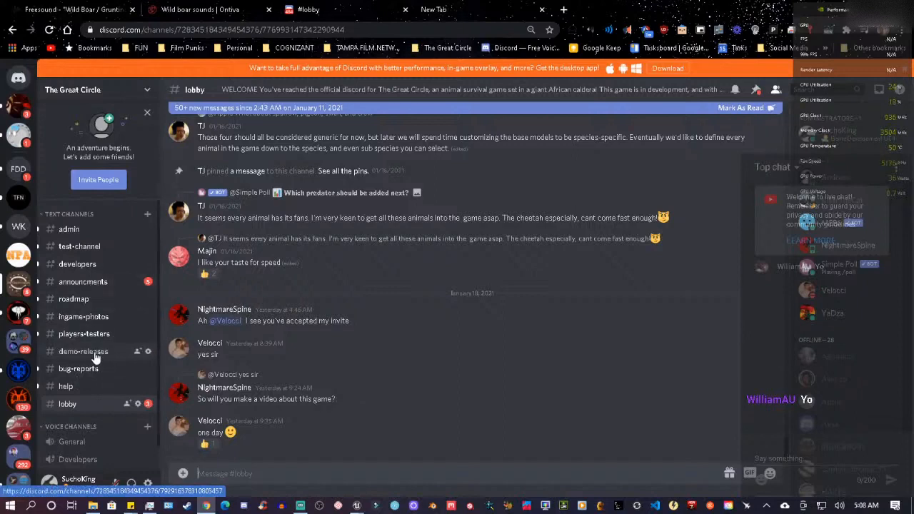
Step: Open #demo-releases, view its TGC_RELEASES Google Drive folder, and return to Discord
{"action": "left_click", "coordinate": [83, 352]}
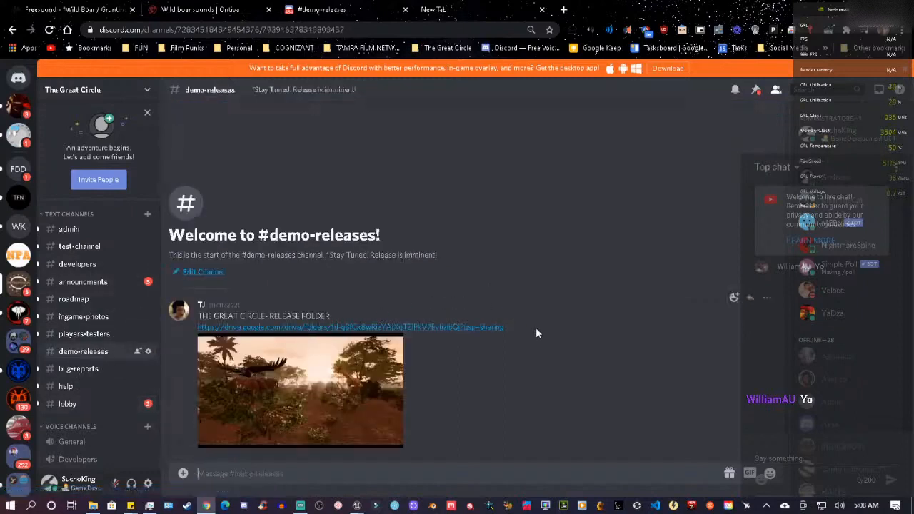
{"action": "mouse_move", "coordinate": [260, 331]}
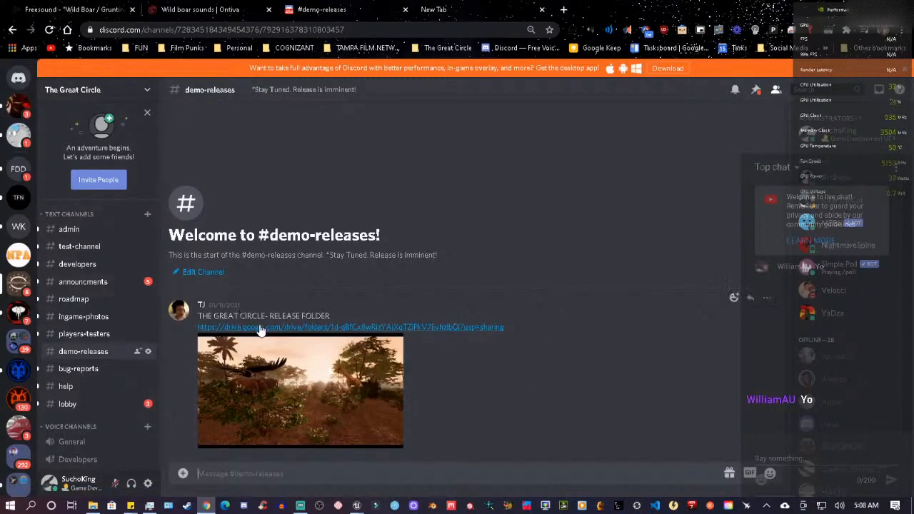
{"action": "left_click", "coordinate": [348, 327]}
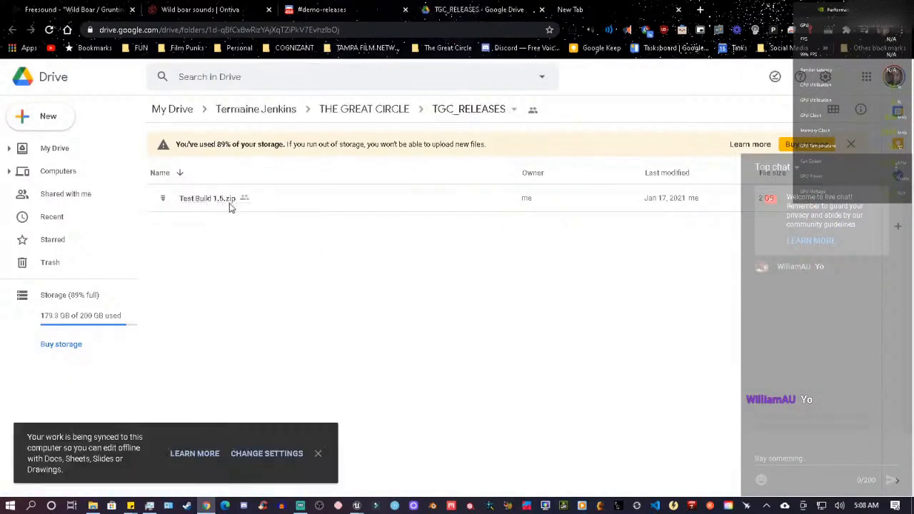
{"action": "mouse_move", "coordinate": [321, 252]}
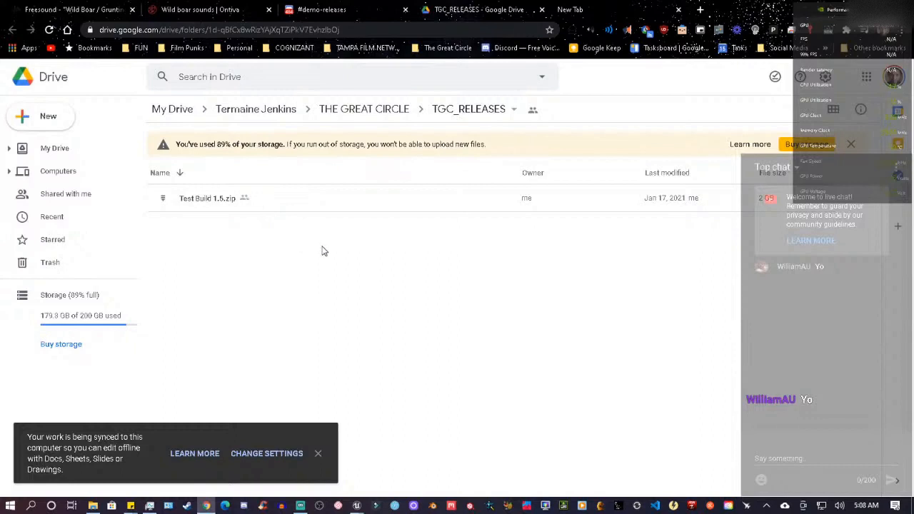
{"action": "mouse_move", "coordinate": [323, 240]}
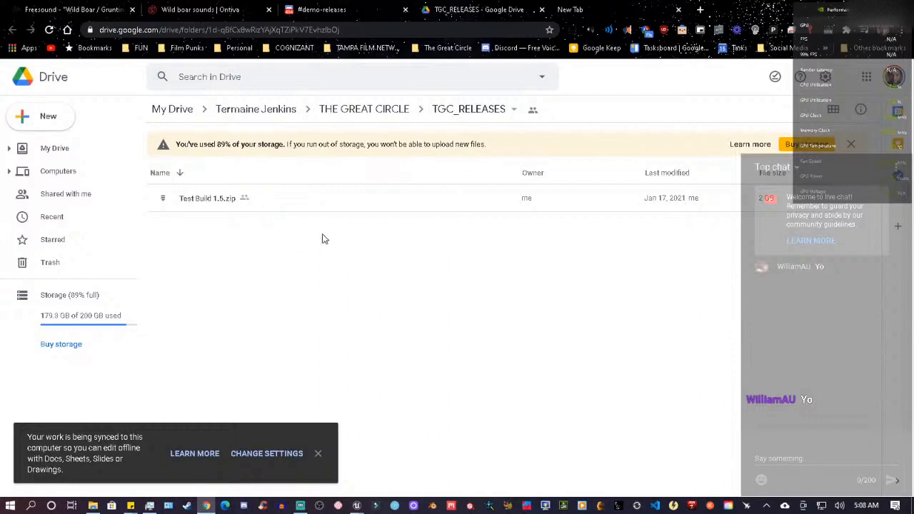
{"action": "left_click", "coordinate": [514, 108]}
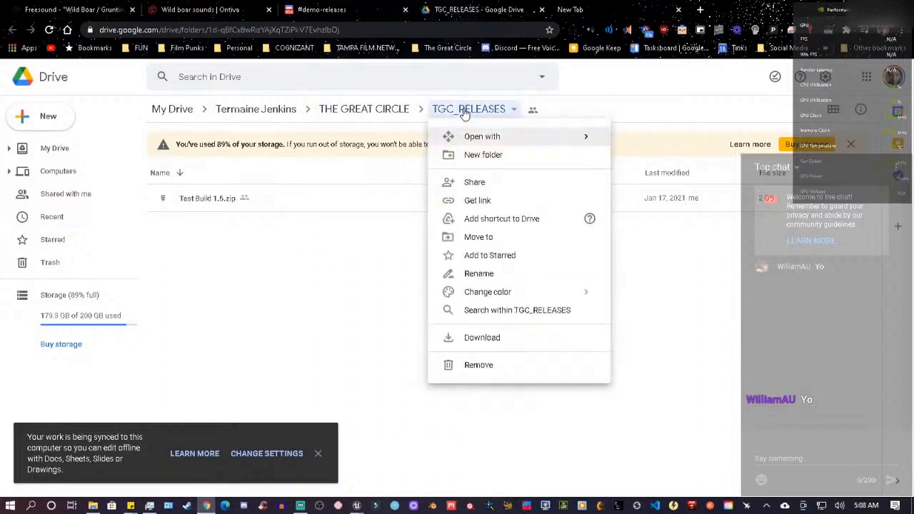
{"action": "left_click", "coordinate": [320, 9]}
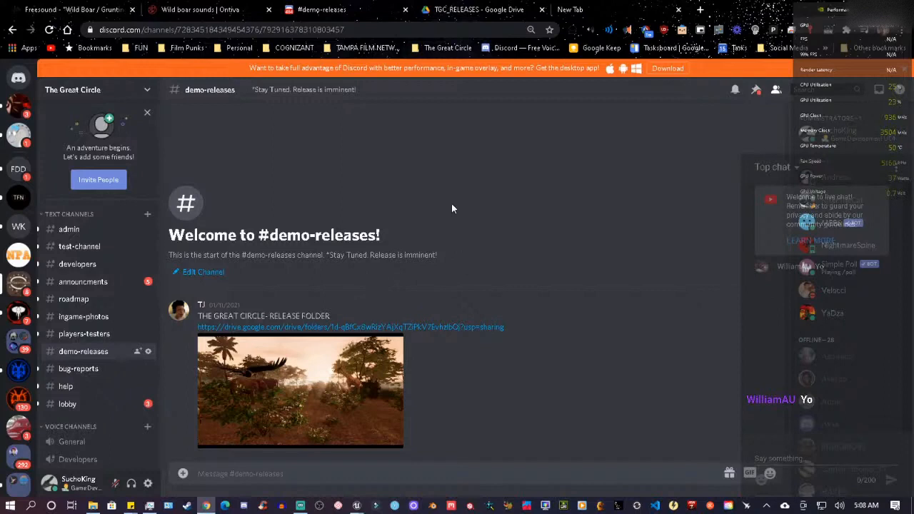
{"action": "mouse_move", "coordinate": [434, 209]}
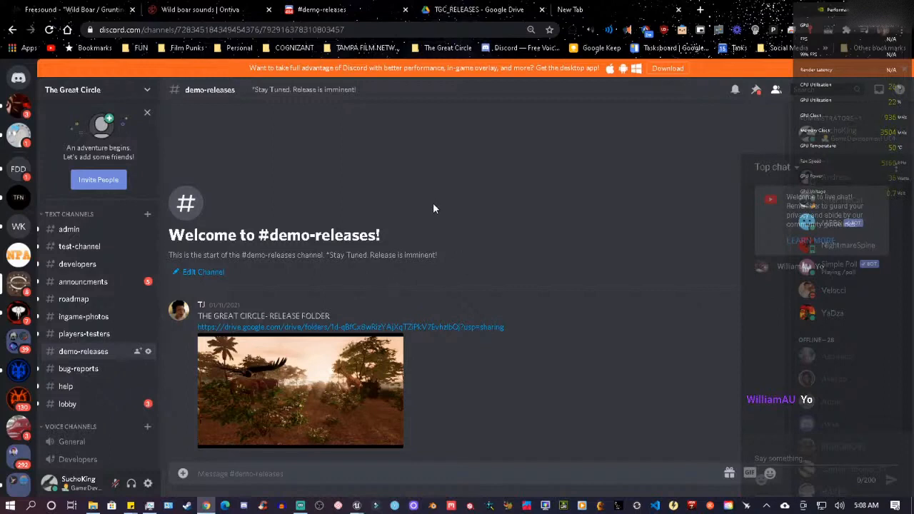
{"action": "mouse_move", "coordinate": [520, 134]}
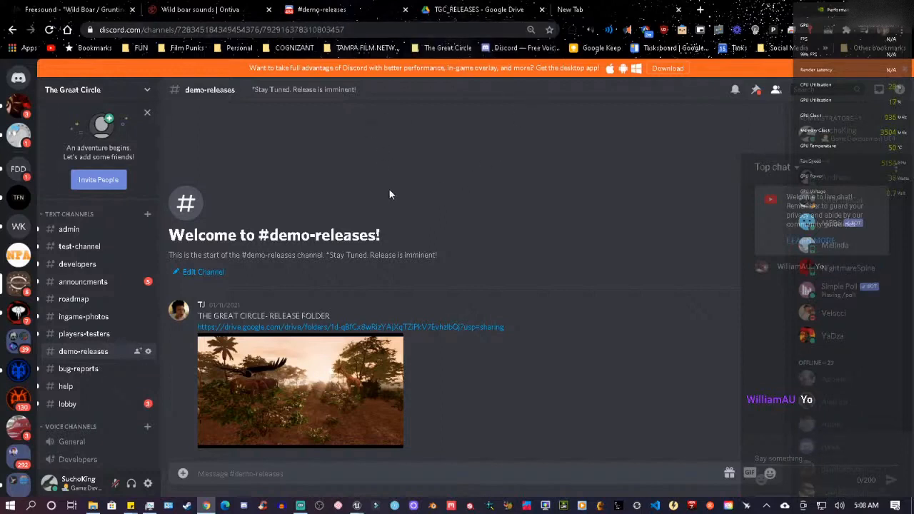
{"action": "mouse_move", "coordinate": [389, 197]}
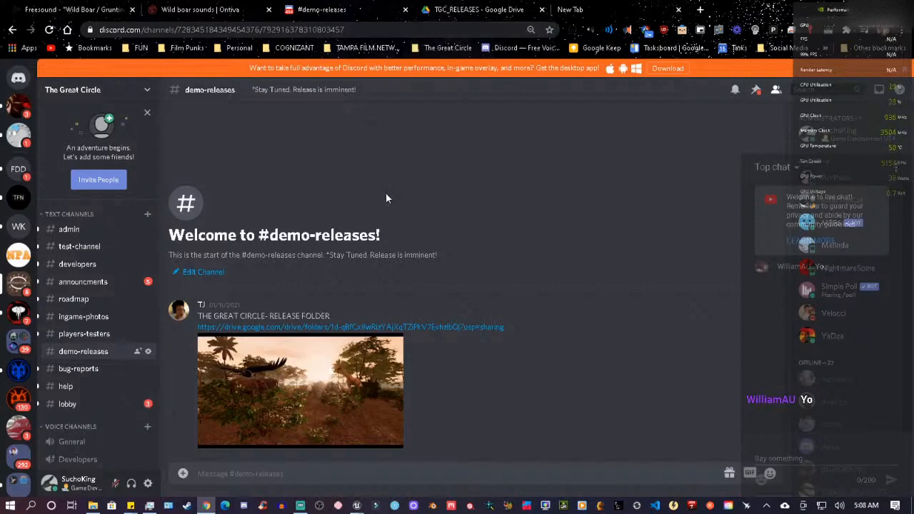
{"action": "mouse_move", "coordinate": [380, 150]}
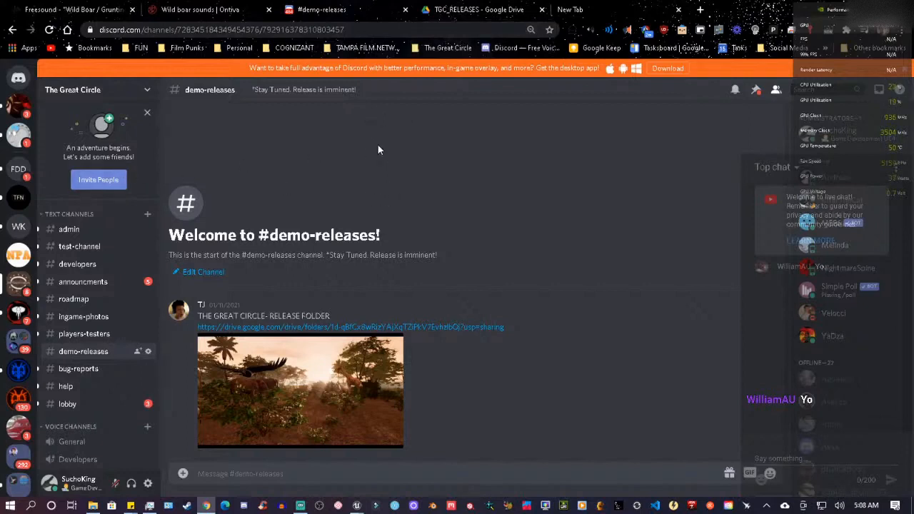
Step: Check the Freesound wild boar page, then switch to the Unreal editor's savanna level
{"action": "left_click", "coordinate": [71, 9]}
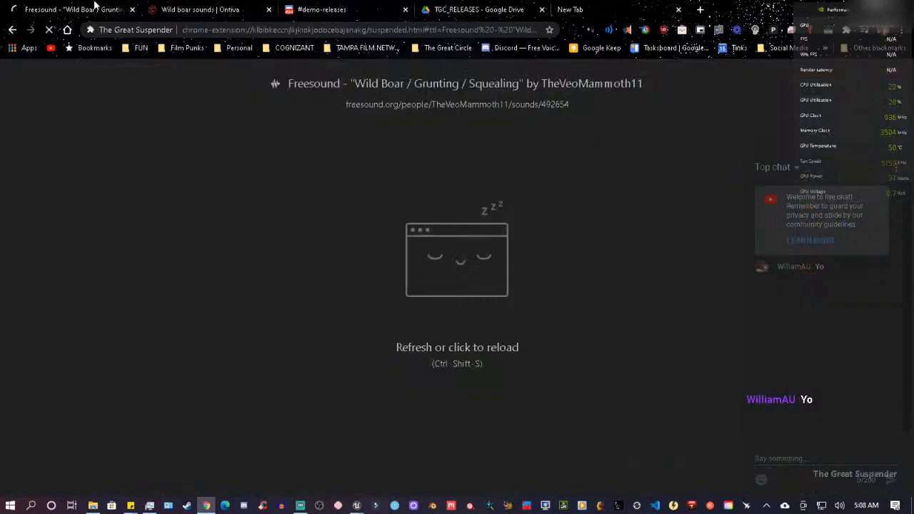
{"action": "mouse_move", "coordinate": [783, 11]}
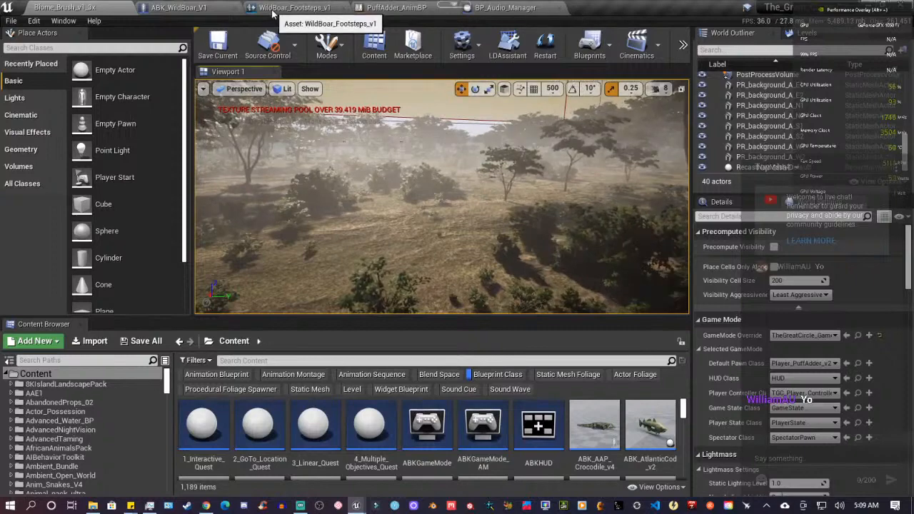
{"action": "left_click", "coordinate": [175, 9]}
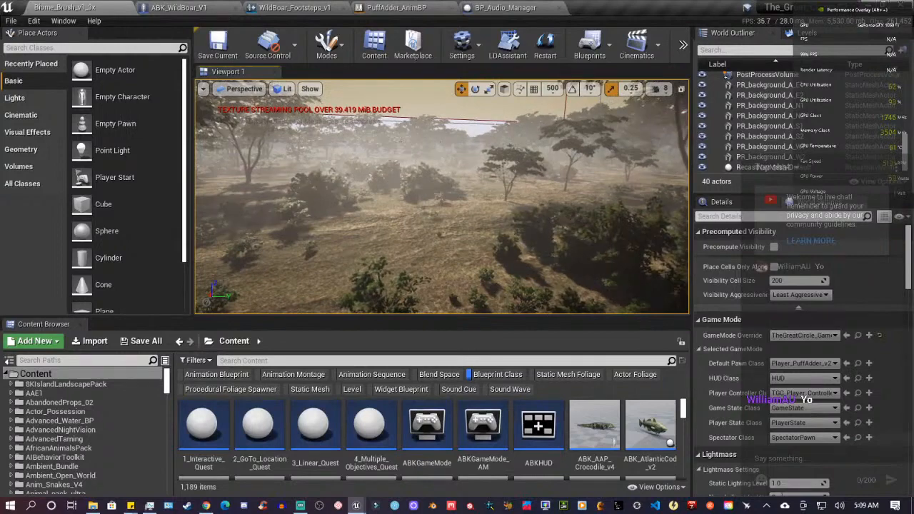
Step: Inspect the WildBeast_Footsteps sound cue graph, then preview the Loco_Walk animation
{"action": "left_click", "coordinate": [522, 8]}
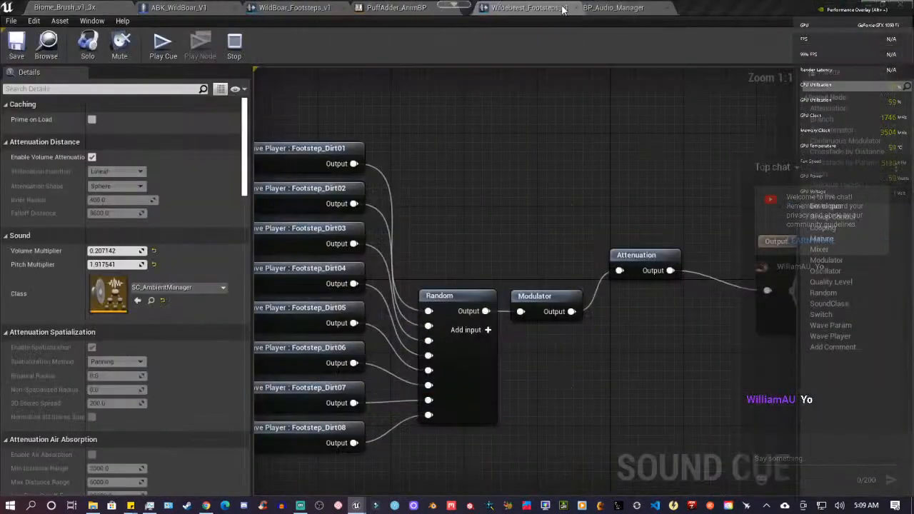
{"action": "mouse_move", "coordinate": [620, 9]}
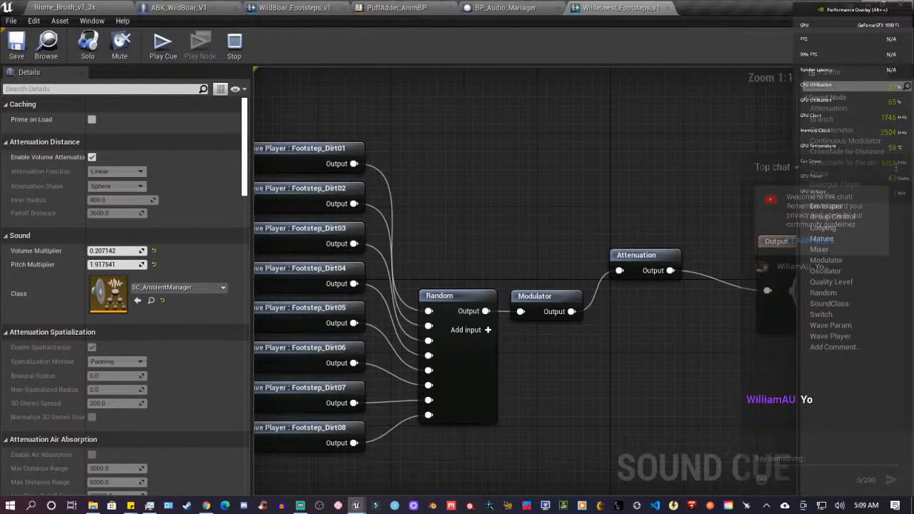
{"action": "mouse_move", "coordinate": [172, 7]}
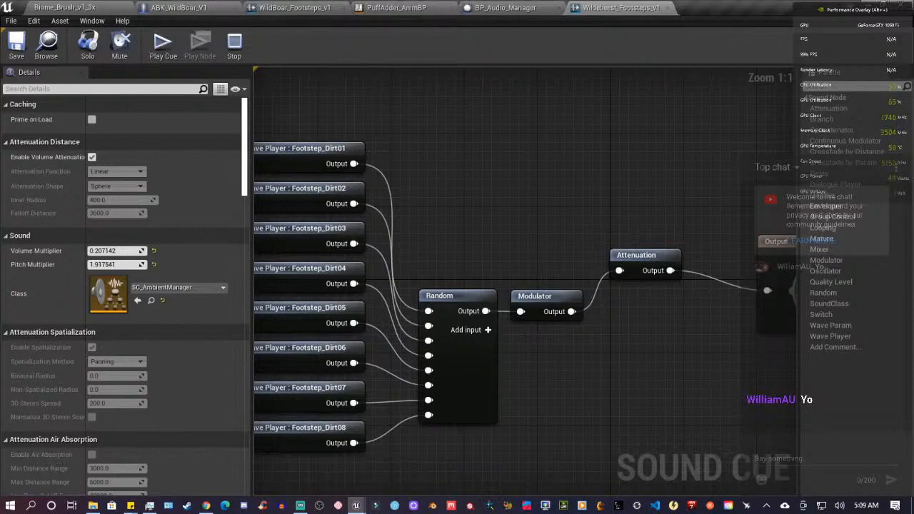
{"action": "left_click", "coordinate": [260, 8]}
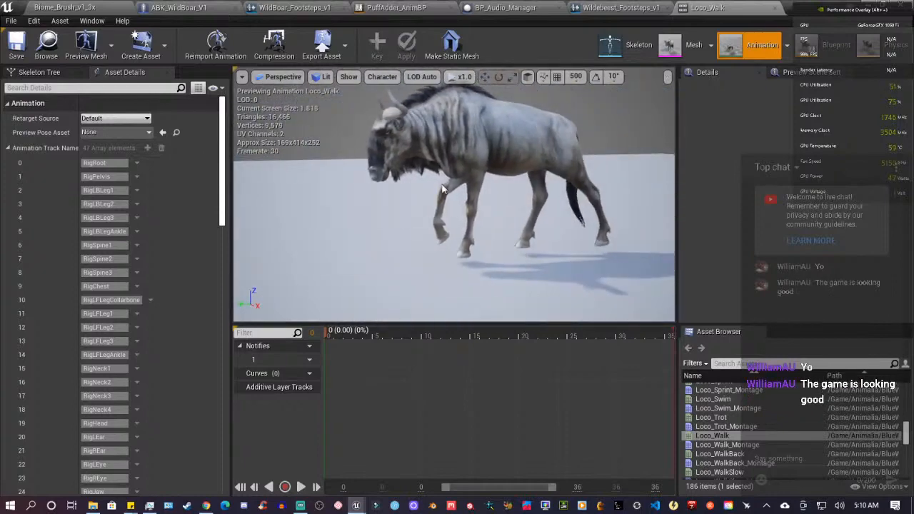
Step: View the wildebeest as a front wireframe and scrub Loco_Walk back to its start
{"action": "left_click", "coordinate": [280, 77]}
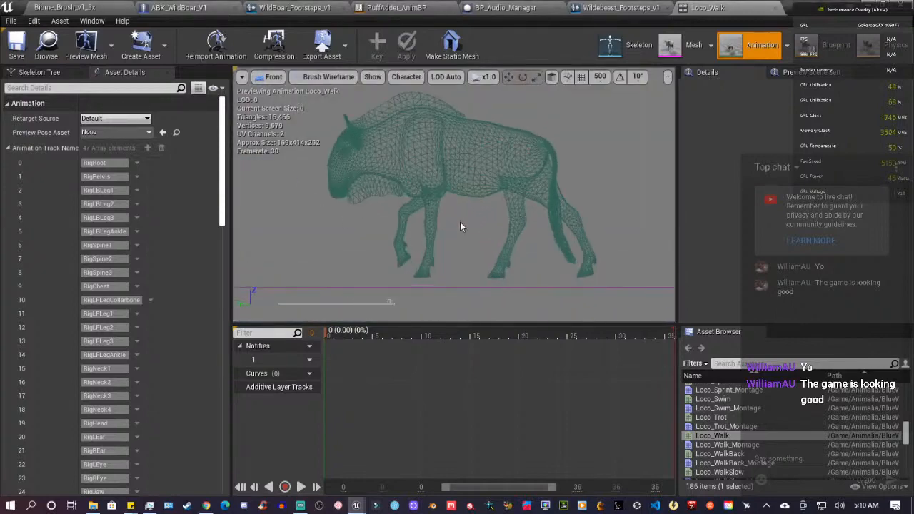
{"action": "left_click", "coordinate": [285, 486]}
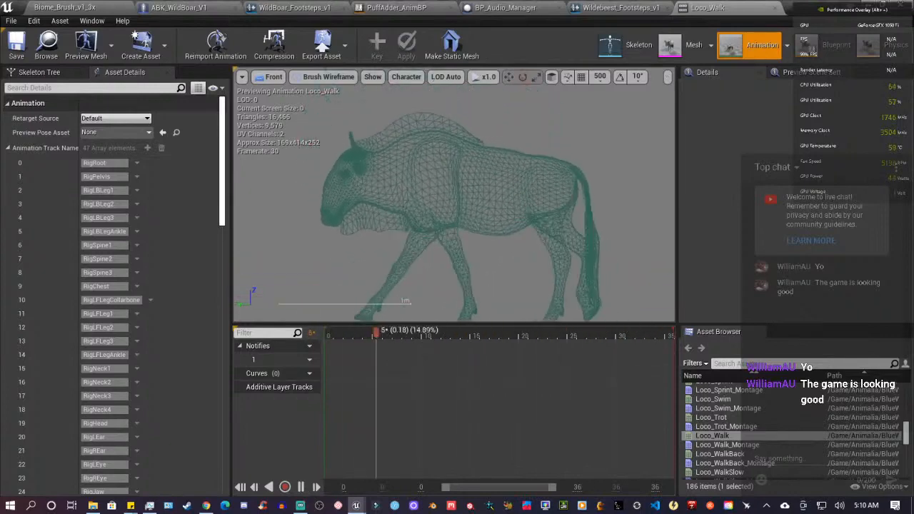
{"action": "left_click_drag", "start_coordinate": [374, 328], "coordinate": [611, 328]}
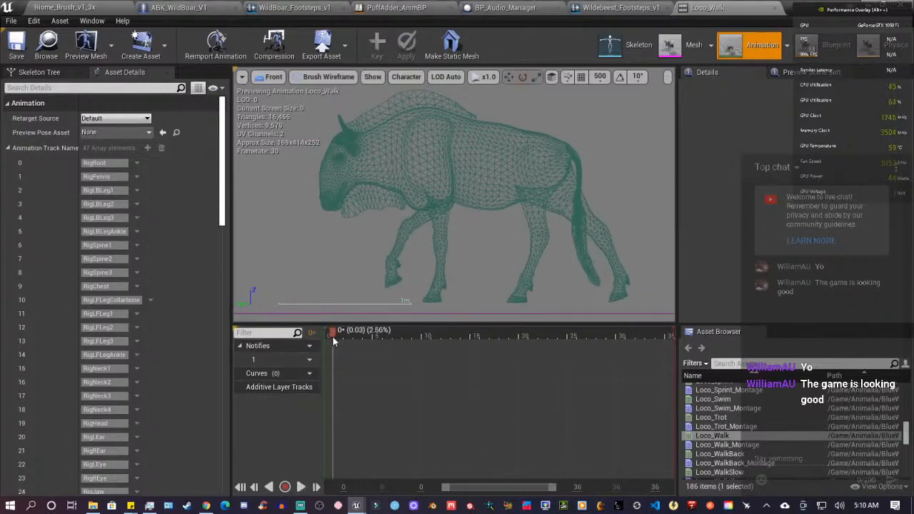
Step: Step through the walk frames and settle on the frame where the foot lands
{"action": "left_click_drag", "start_coordinate": [331, 335], "coordinate": [382, 336]}
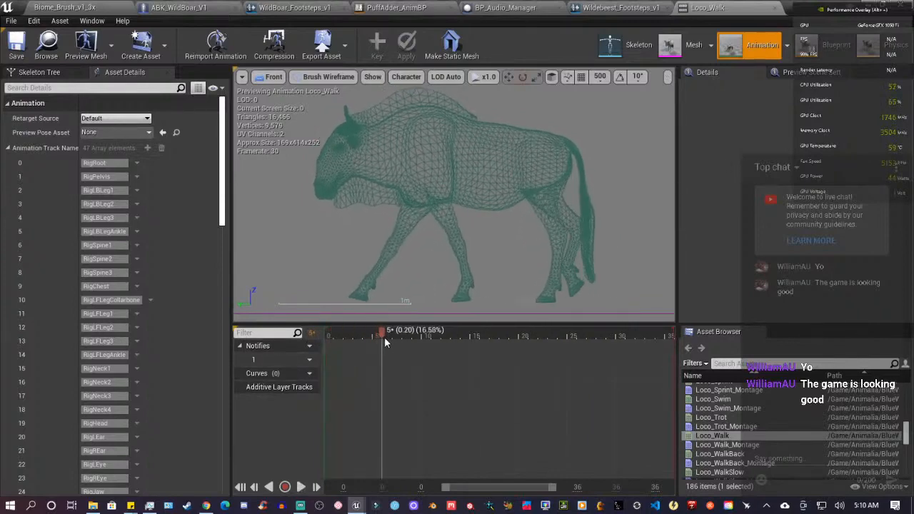
{"action": "left_click_drag", "start_coordinate": [386, 337], "coordinate": [355, 337]}
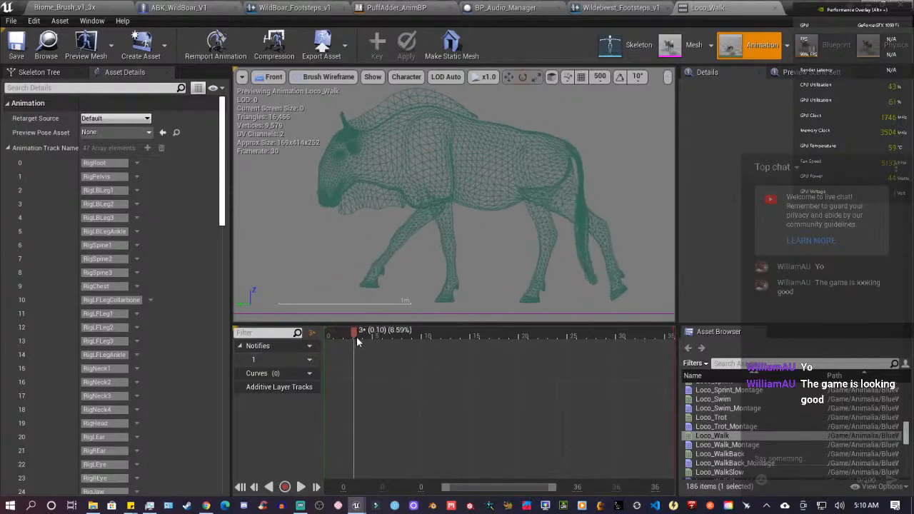
{"action": "left_click_drag", "start_coordinate": [354, 334], "coordinate": [389, 334]}
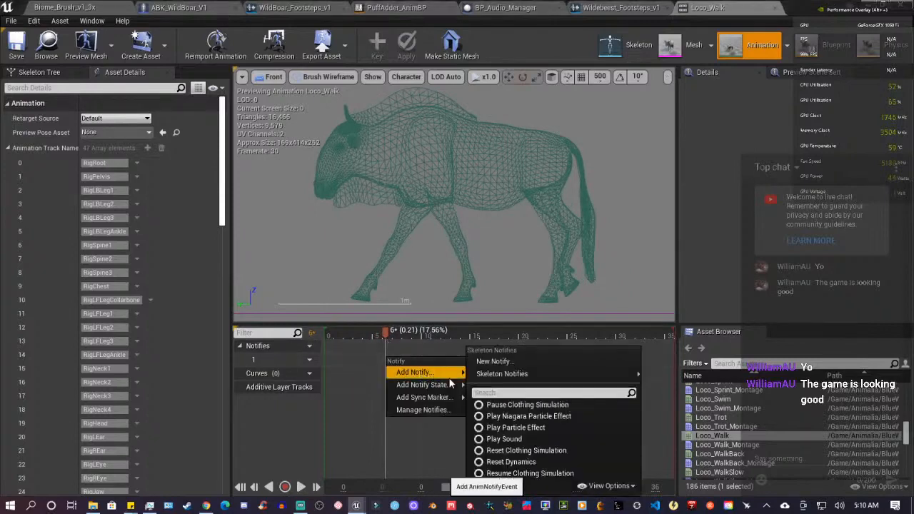
Step: Add a Play Sound notify at the walk's foot contact and search 'Wildebeest' for its sound
{"action": "left_click", "coordinate": [504, 439]}
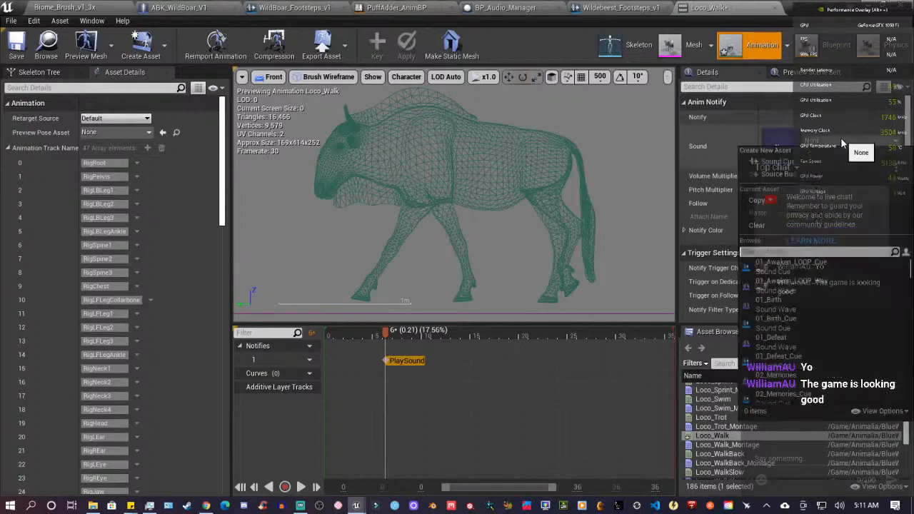
{"action": "type", "text": "wild"}
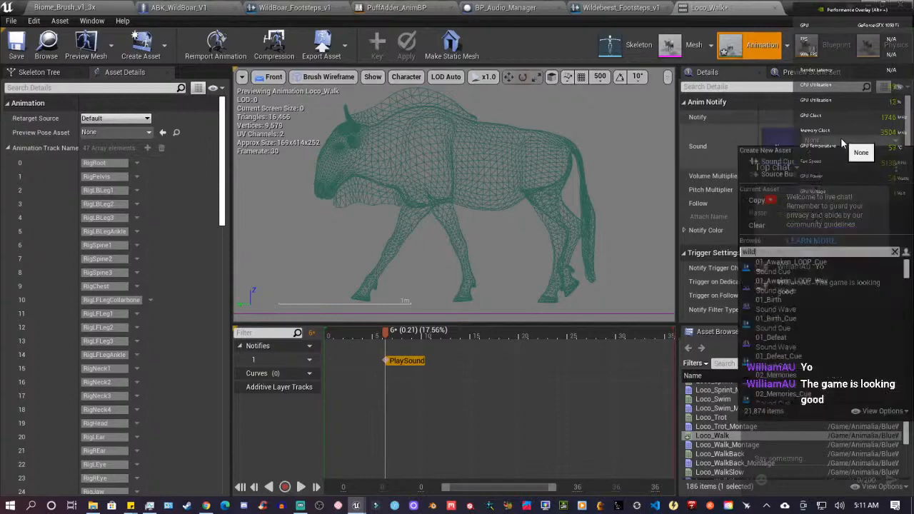
{"action": "type", "text": "Wildebeest"}
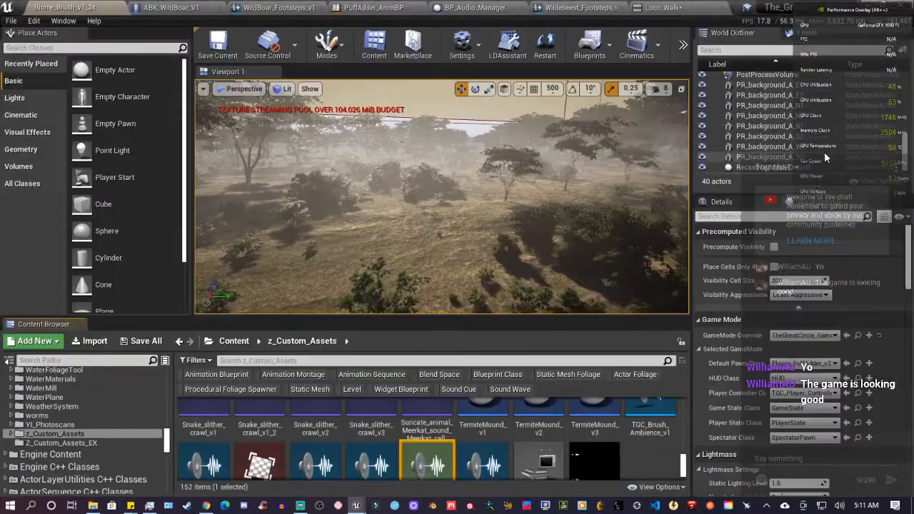
{"action": "mouse_move", "coordinate": [425, 460]}
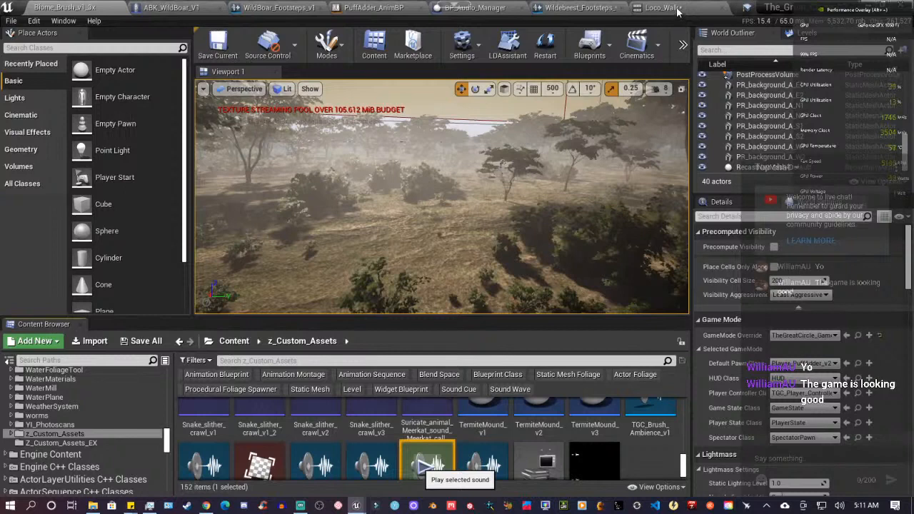
{"action": "mouse_move", "coordinate": [691, 6]}
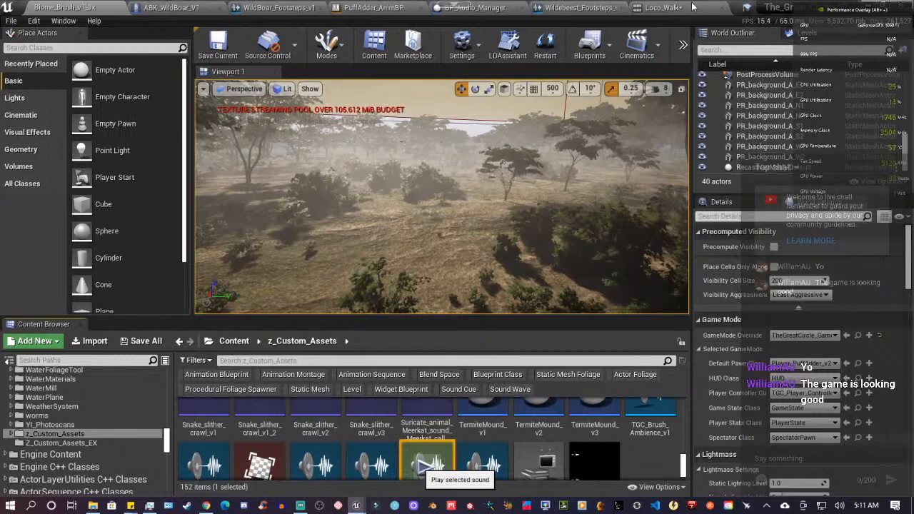
{"action": "mouse_move", "coordinate": [697, 12]}
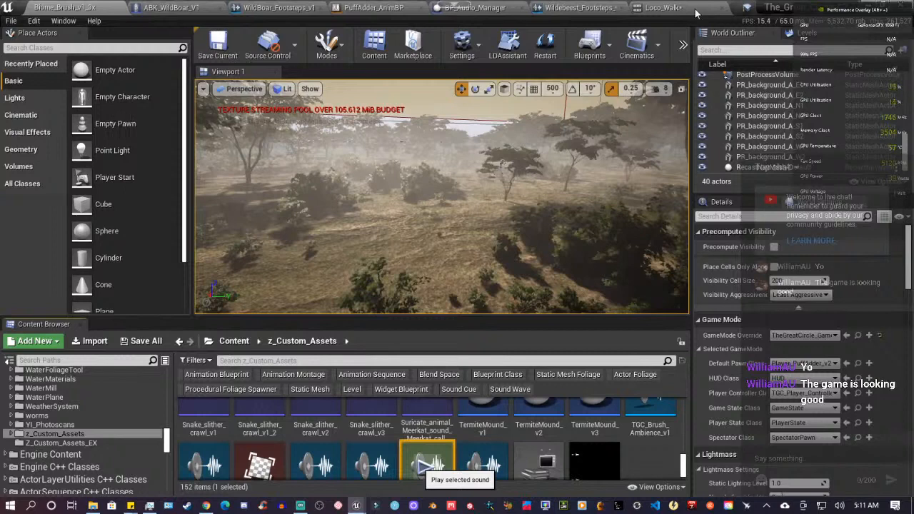
{"action": "mouse_move", "coordinate": [682, 5]}
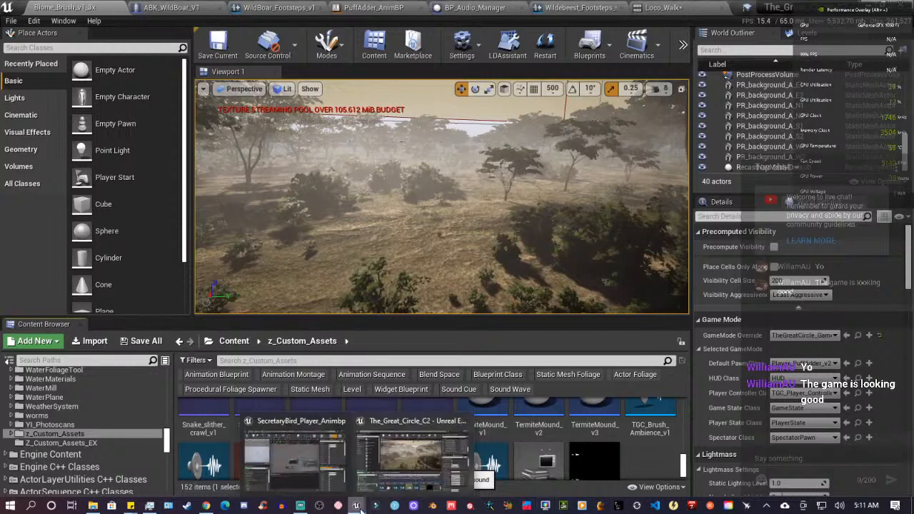
{"action": "mouse_move", "coordinate": [330, 409]}
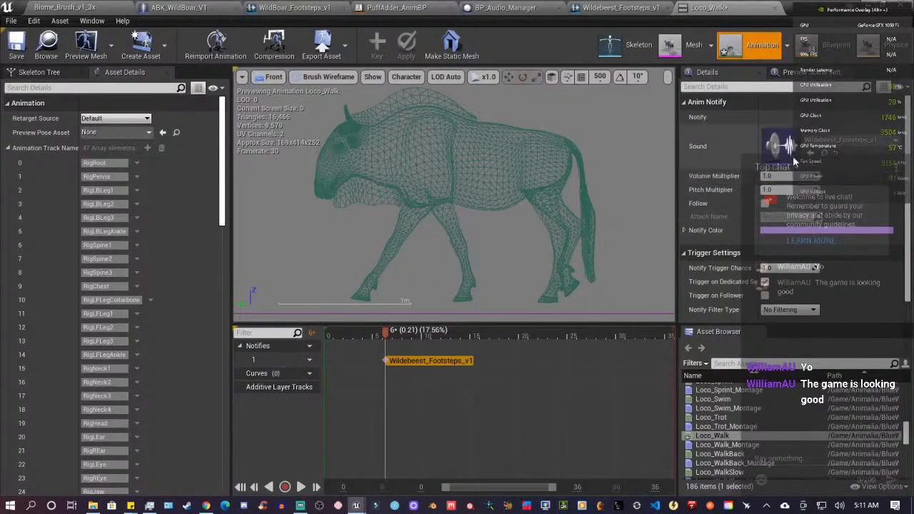
Step: Scrub to the walk's later foot contacts and add a Wildebeest_Footsteps_v1 Play Sound notify there
{"action": "left_click_drag", "start_coordinate": [385, 336], "coordinate": [398, 335]}
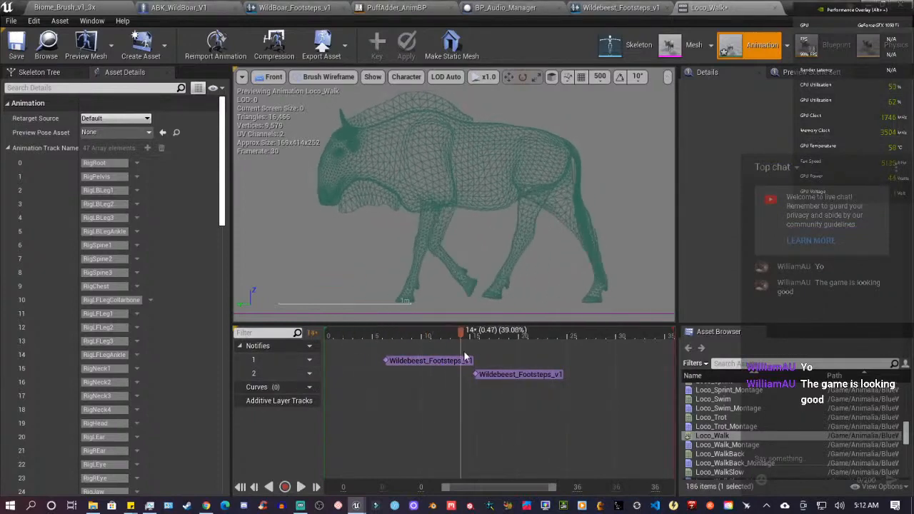
{"action": "left_click_drag", "start_coordinate": [460, 335], "coordinate": [577, 335]}
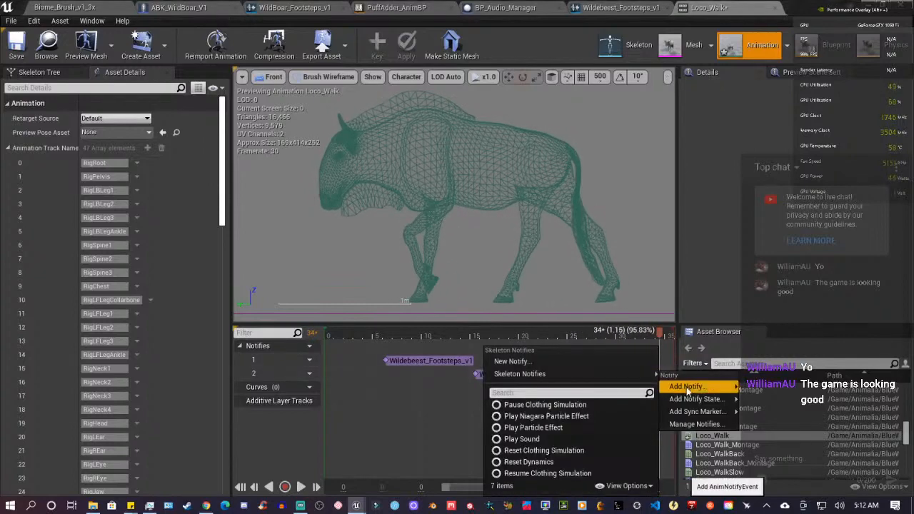
{"action": "mouse_move", "coordinate": [534, 427]}
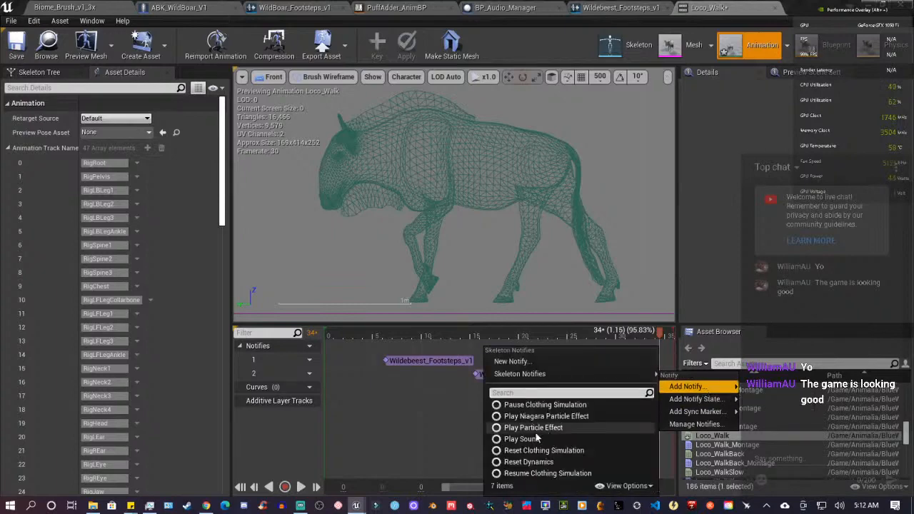
{"action": "left_click", "coordinate": [520, 439]}
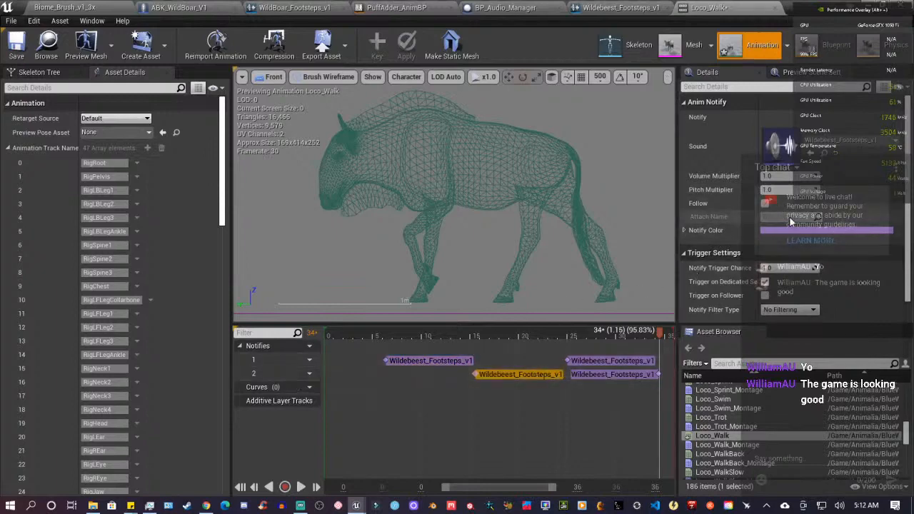
{"action": "mouse_move", "coordinate": [611, 360]}
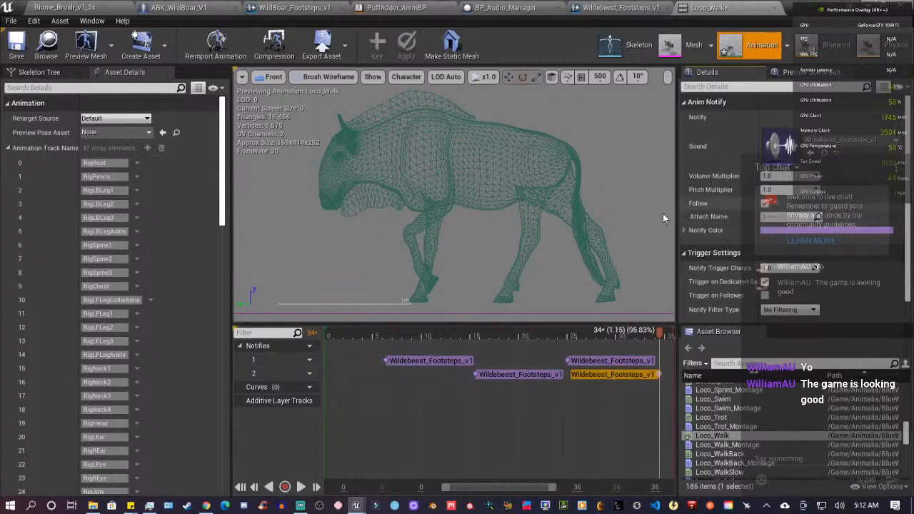
{"action": "left_click", "coordinate": [300, 486]}
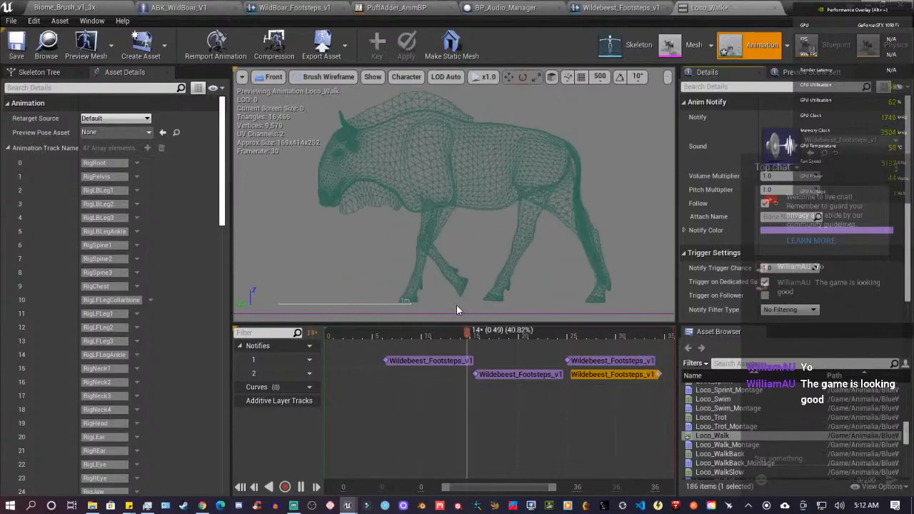
{"action": "left_click_drag", "start_coordinate": [467, 329], "coordinate": [357, 328]}
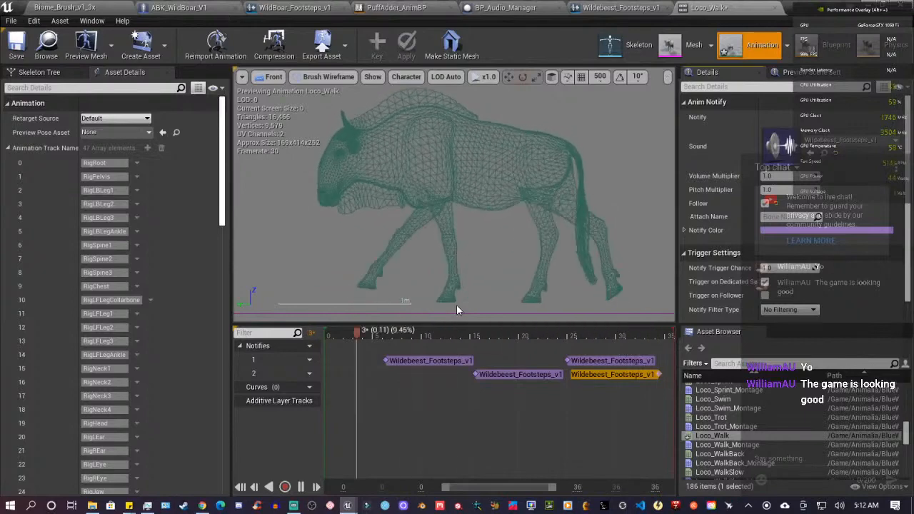
{"action": "left_click_drag", "start_coordinate": [357, 334], "coordinate": [556, 334]}
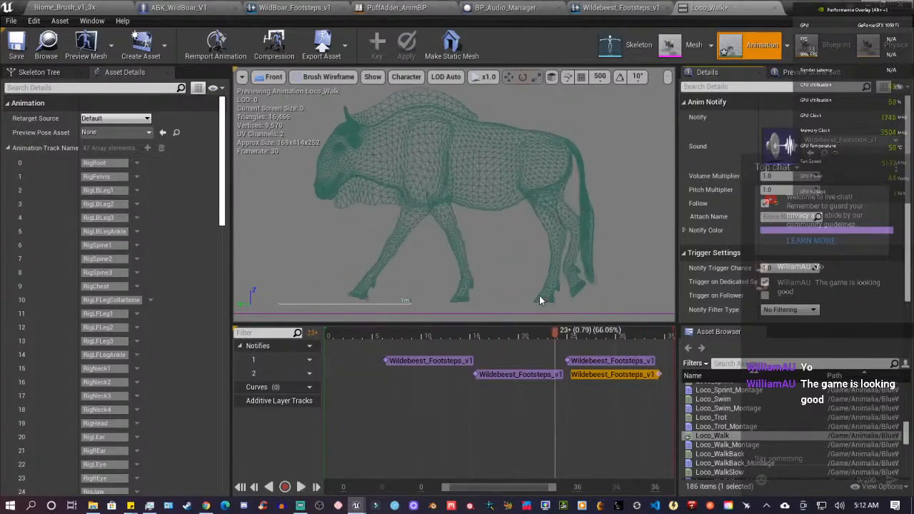
{"action": "left_click", "coordinate": [717, 454]}
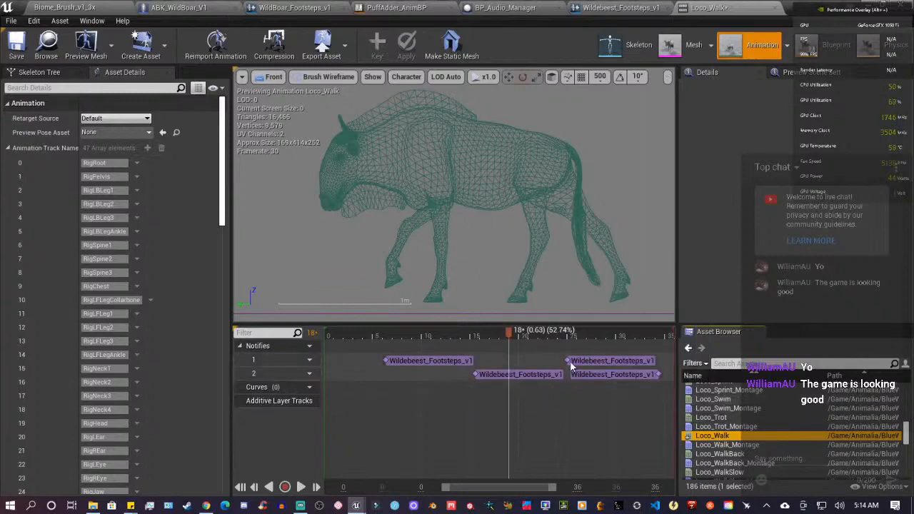
Step: Filter assets by 'trot', open Loco_Trot and place its first Wildebeest_Footsteps_v1 notify
{"action": "left_click_drag", "start_coordinate": [517, 330], "coordinate": [503, 330]}
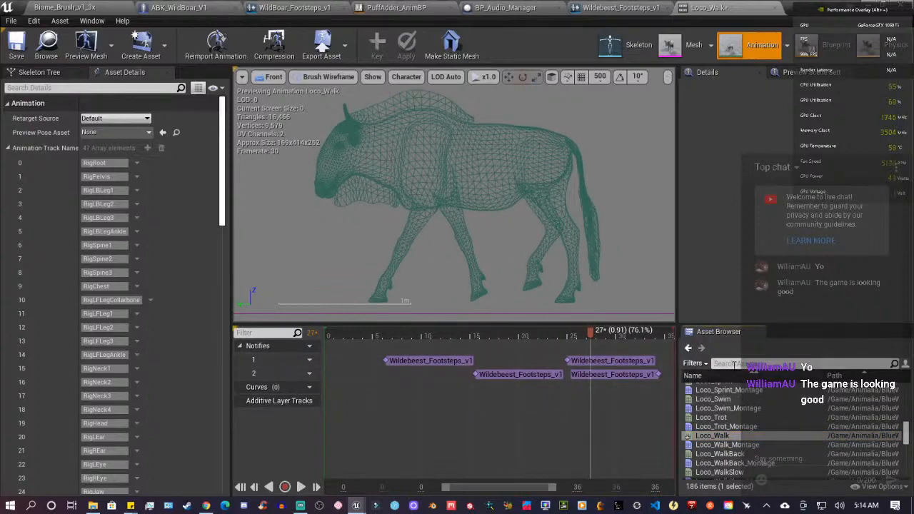
{"action": "type", "text": "trot"}
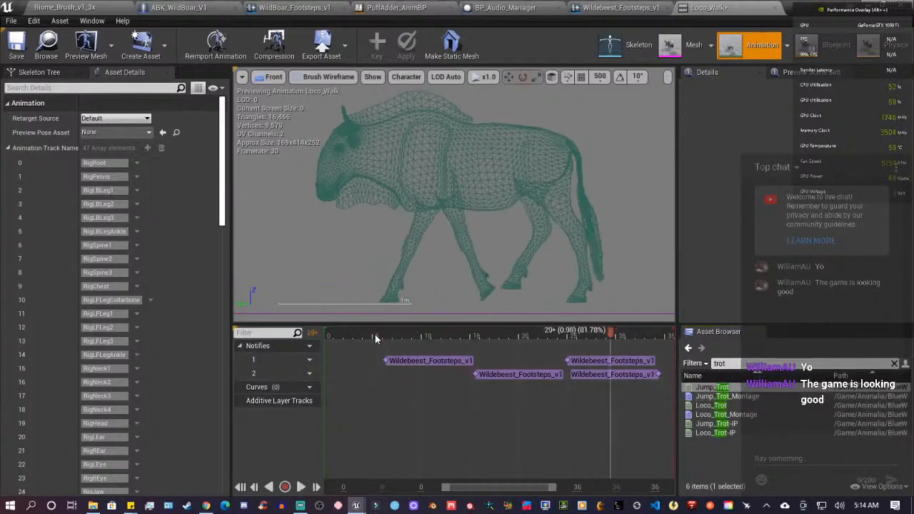
{"action": "mouse_move", "coordinate": [726, 415]}
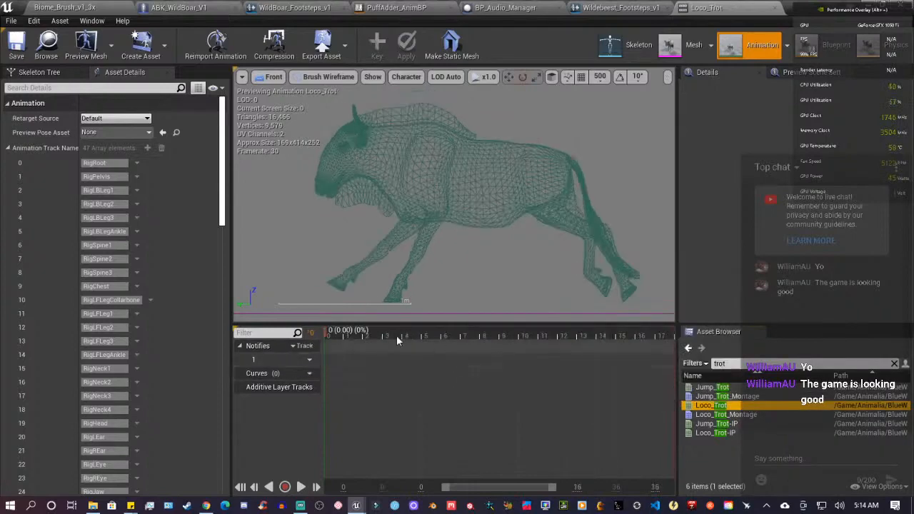
{"action": "left_click", "coordinate": [300, 486]}
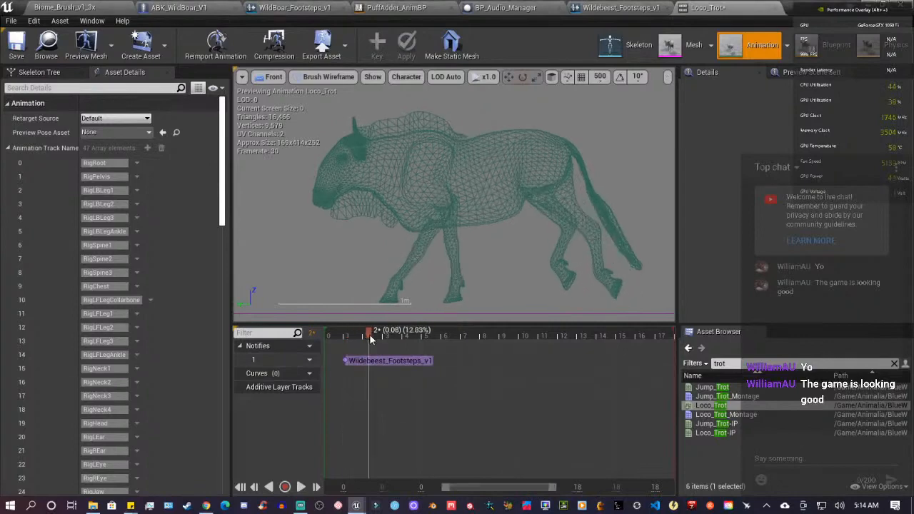
Step: Add a second notify track on the trot and place a footstep notify at the next contact
{"action": "left_click_drag", "start_coordinate": [368, 335], "coordinate": [492, 335]}
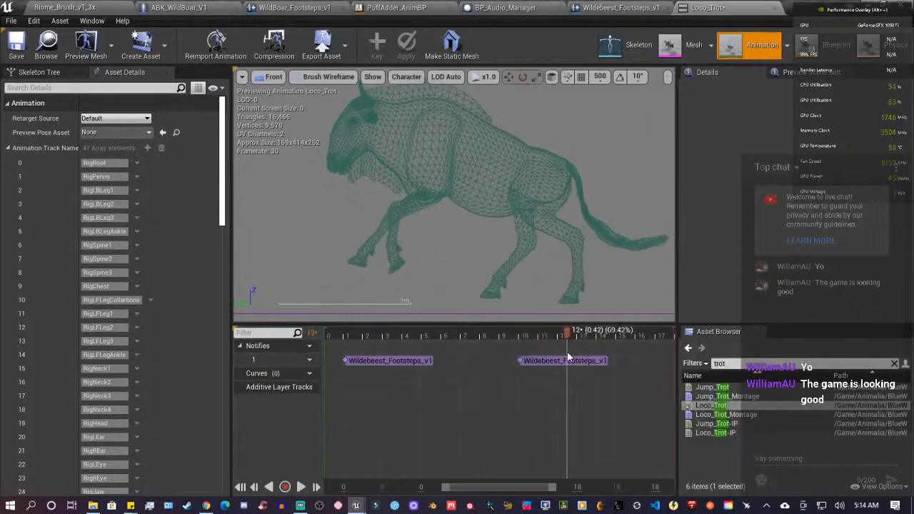
{"action": "right_click", "coordinate": [578, 336]}
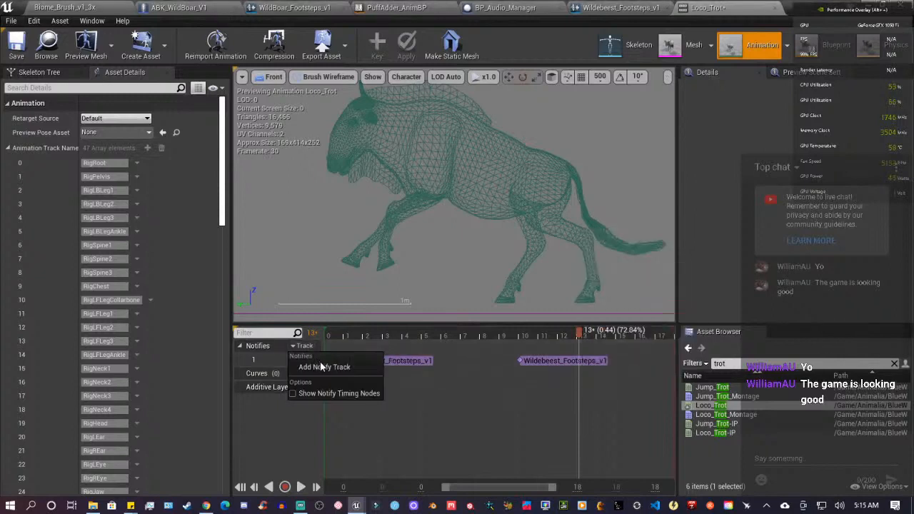
{"action": "left_click", "coordinate": [326, 365]}
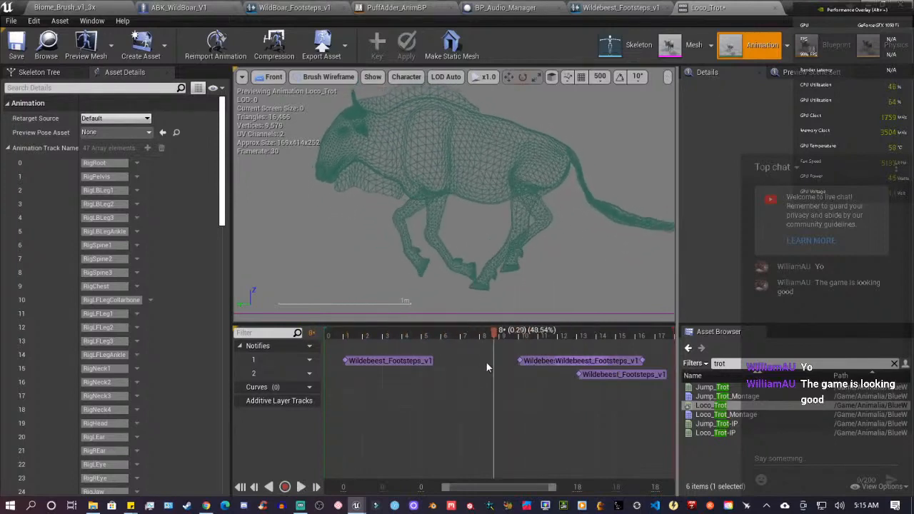
{"action": "left_click", "coordinate": [535, 330]}
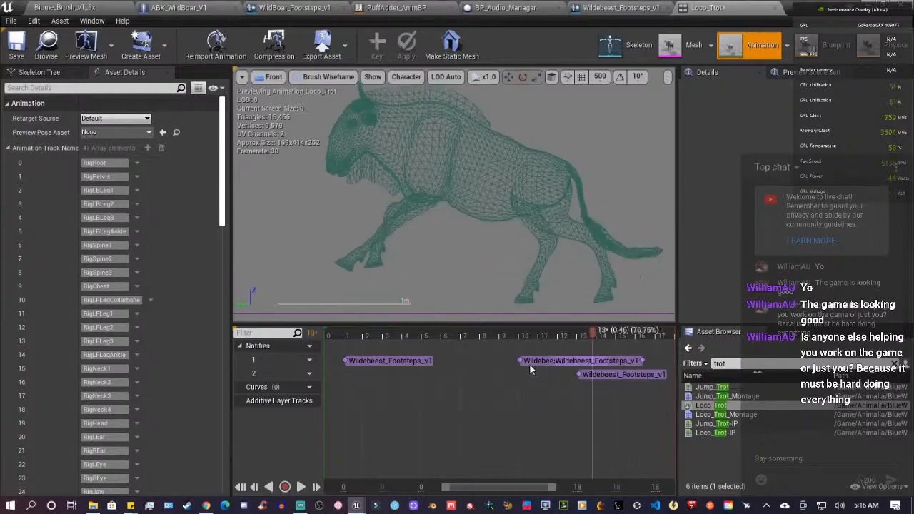
Step: Scrub the trot's foot contacts and play the animation back to check the footstep notifies
{"action": "left_click", "coordinate": [488, 336]}
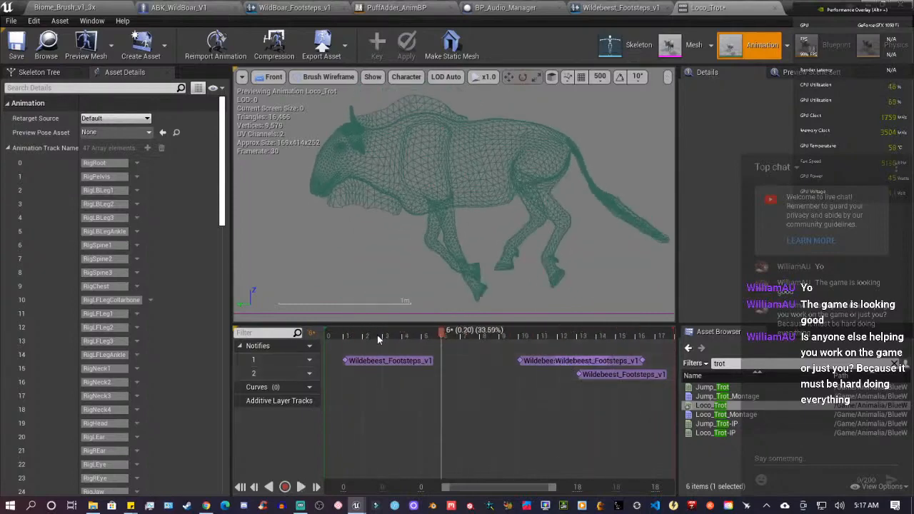
{"action": "left_click_drag", "start_coordinate": [441, 336], "coordinate": [620, 336]}
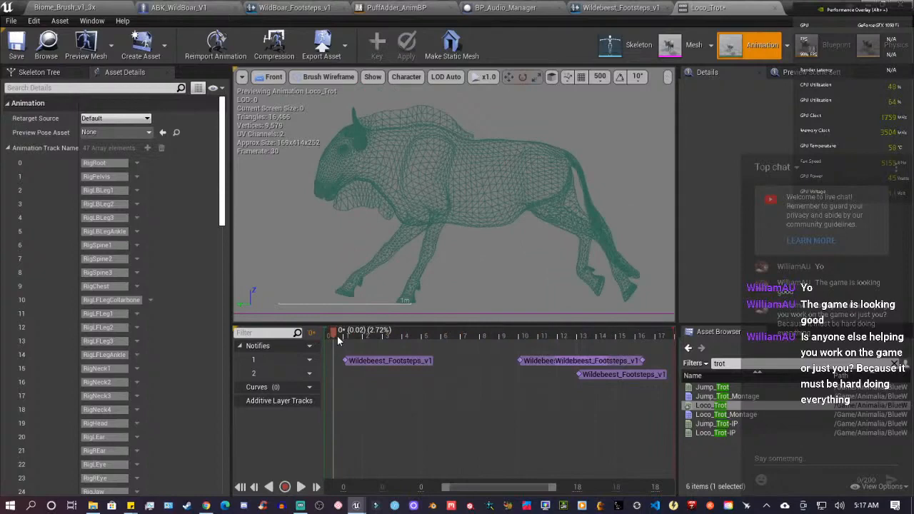
{"action": "left_click", "coordinate": [543, 335]}
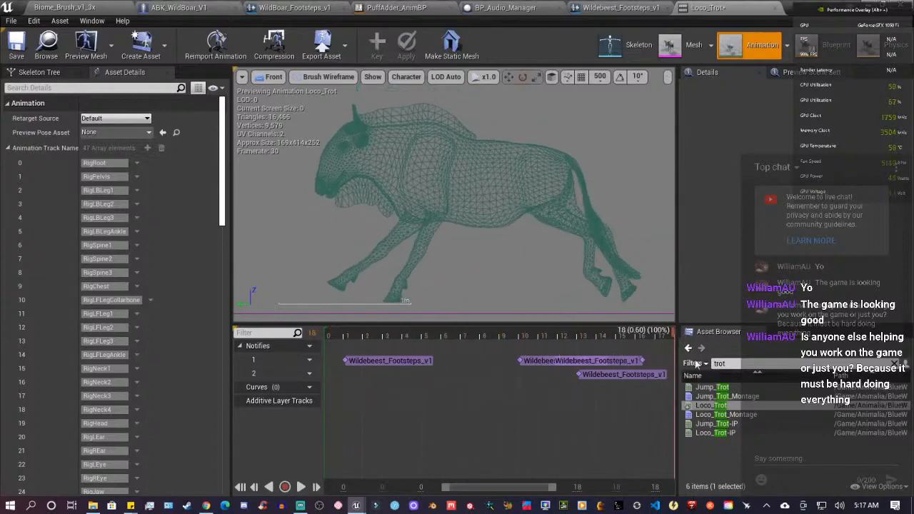
{"action": "left_click", "coordinate": [365, 332]}
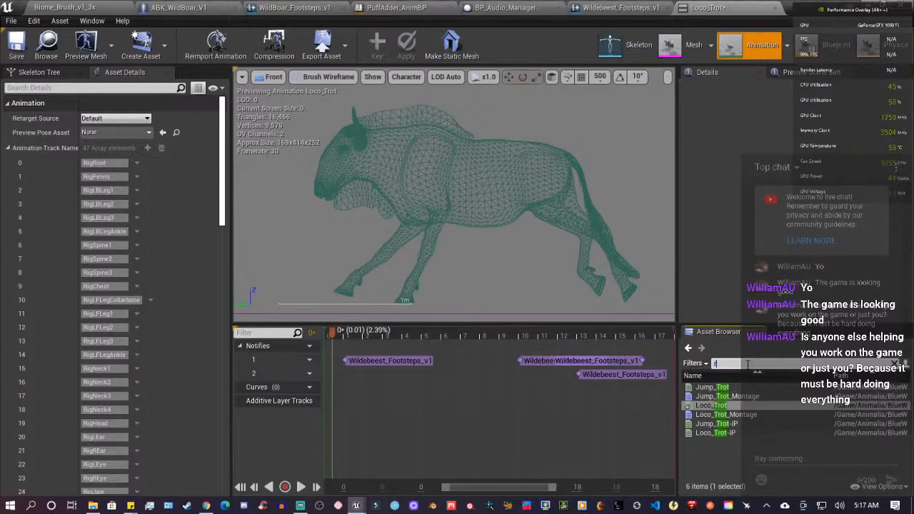
Step: Filter the Asset Browser to the wildebeest run animations with 'run'
{"action": "type", "text": "run"}
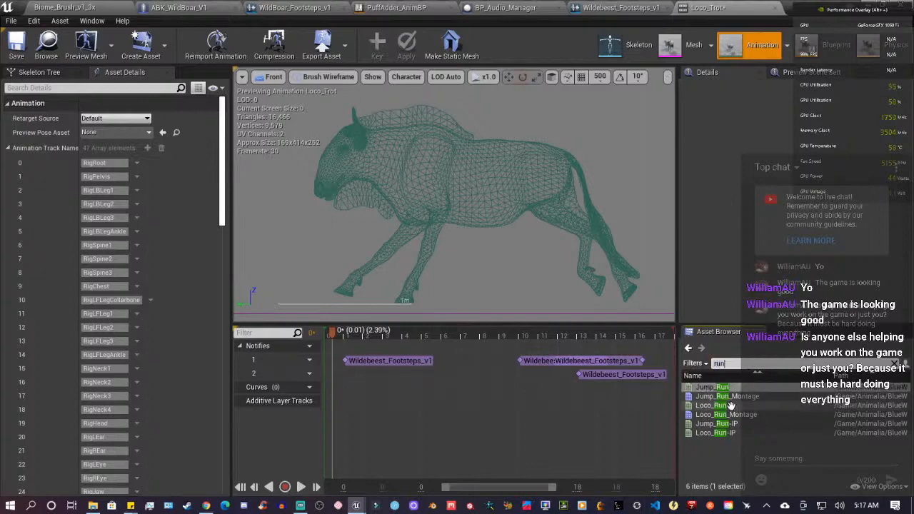
{"action": "mouse_move", "coordinate": [711, 405]}
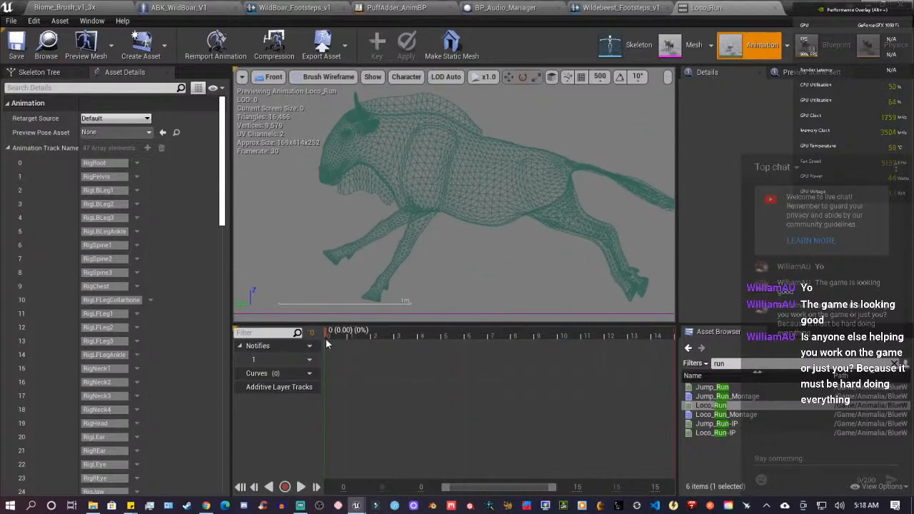
{"action": "mouse_move", "coordinate": [312, 346]}
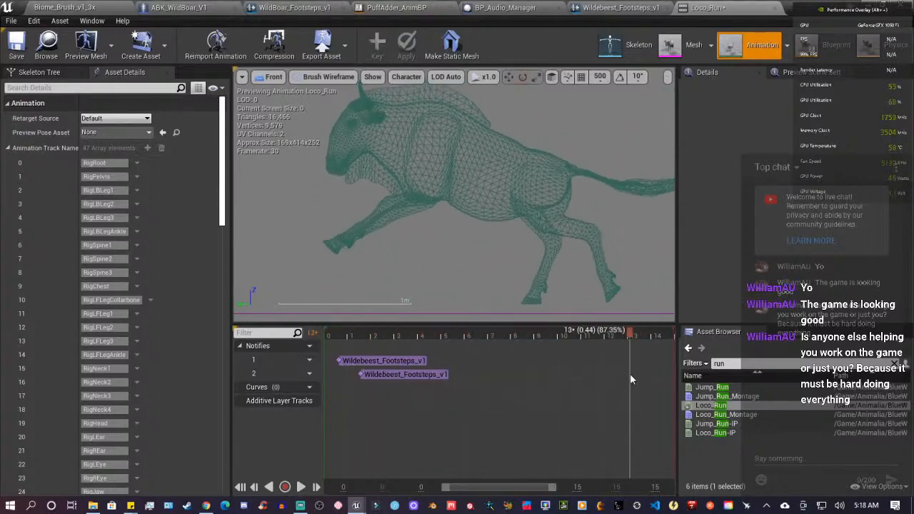
Step: Jump the Loco_Run preview to a later frame near its first foot contacts
{"action": "left_click", "coordinate": [350, 330]}
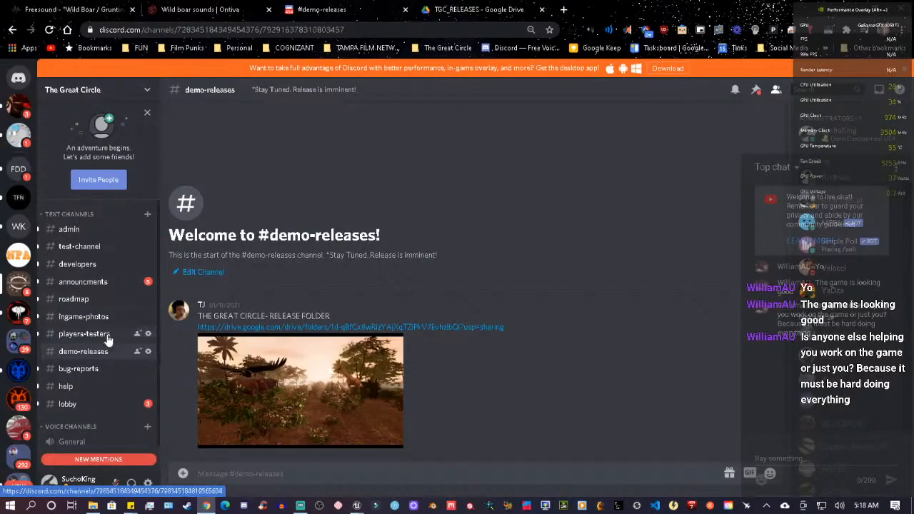
Step: Switch to the #bug-reports channel, enlarge a reported screenshot and scroll the messages
{"action": "left_click", "coordinate": [77, 368]}
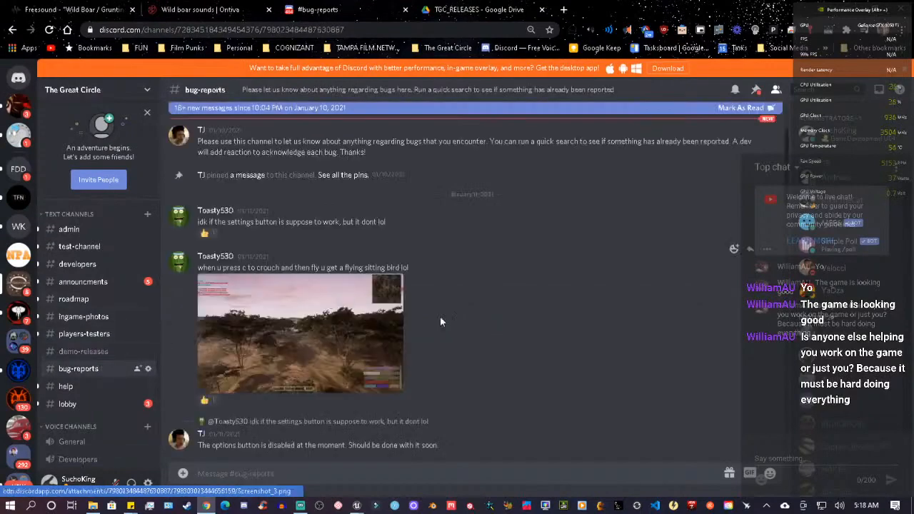
{"action": "left_click", "coordinate": [300, 334]}
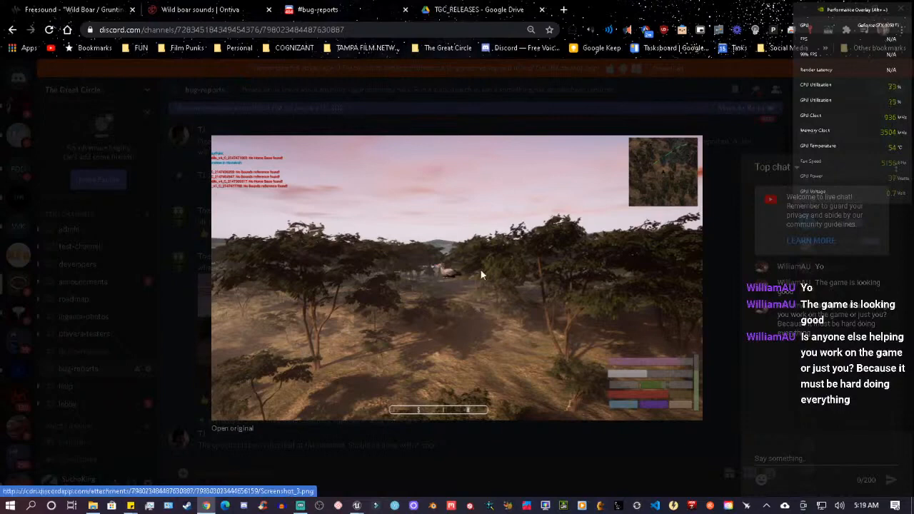
{"action": "mouse_move", "coordinate": [527, 286]}
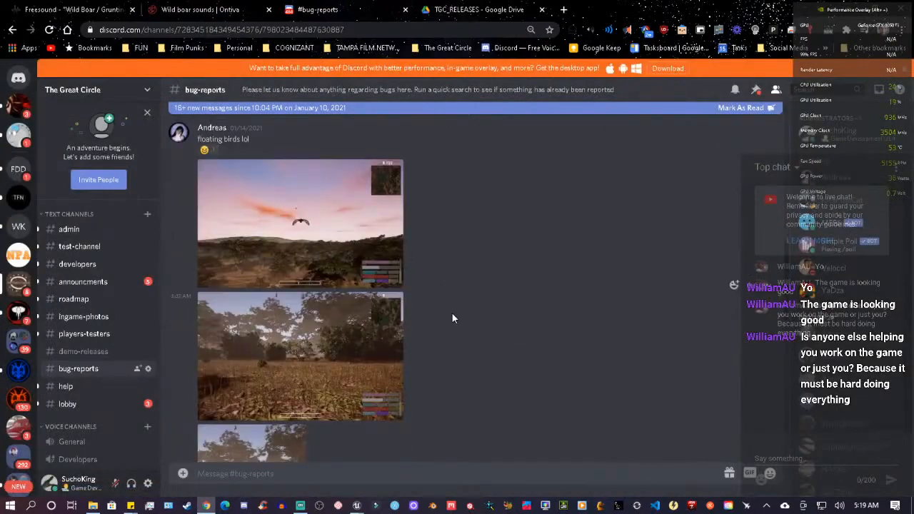
{"action": "scroll", "scroll_direction": "down", "scroll_amount": 3}
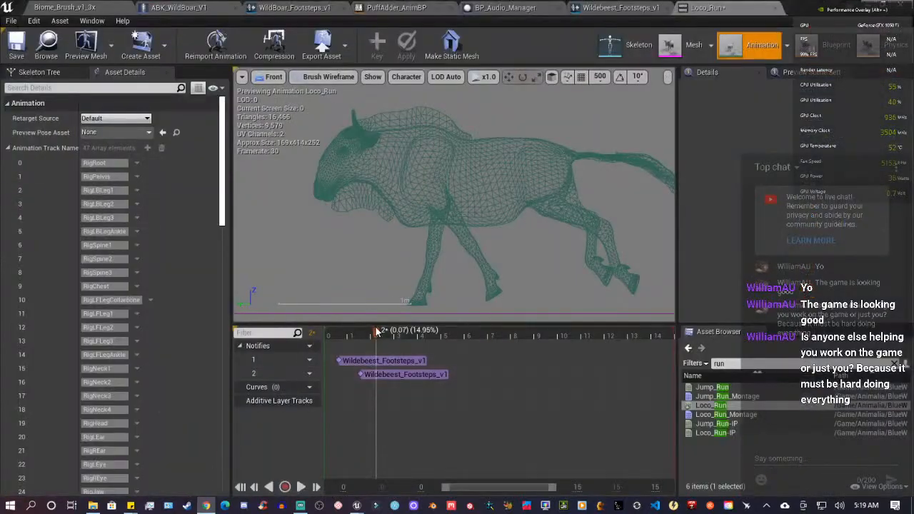
Step: Scrub Loco_Run onto its next foot contact and add a Wildebeest_Footsteps notify there
{"action": "left_click_drag", "start_coordinate": [377, 330], "coordinate": [340, 330]}
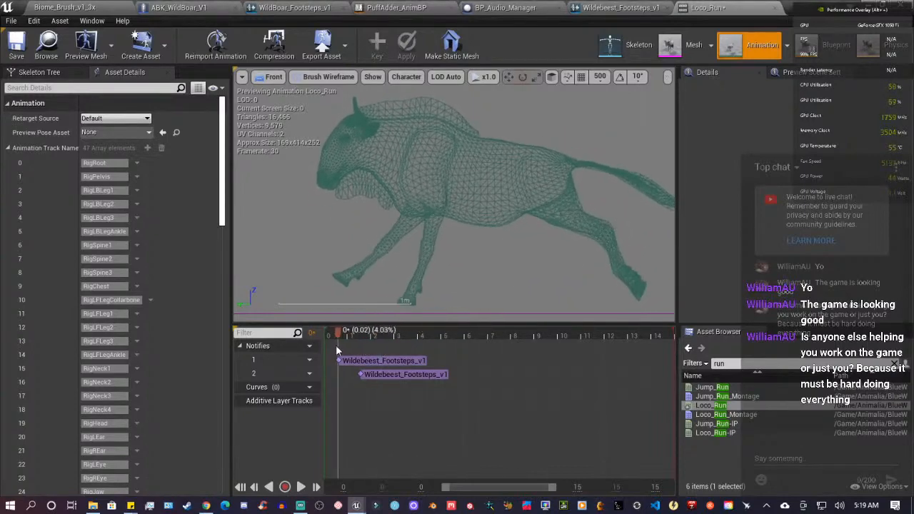
{"action": "left_click_drag", "start_coordinate": [337, 333], "coordinate": [437, 333]}
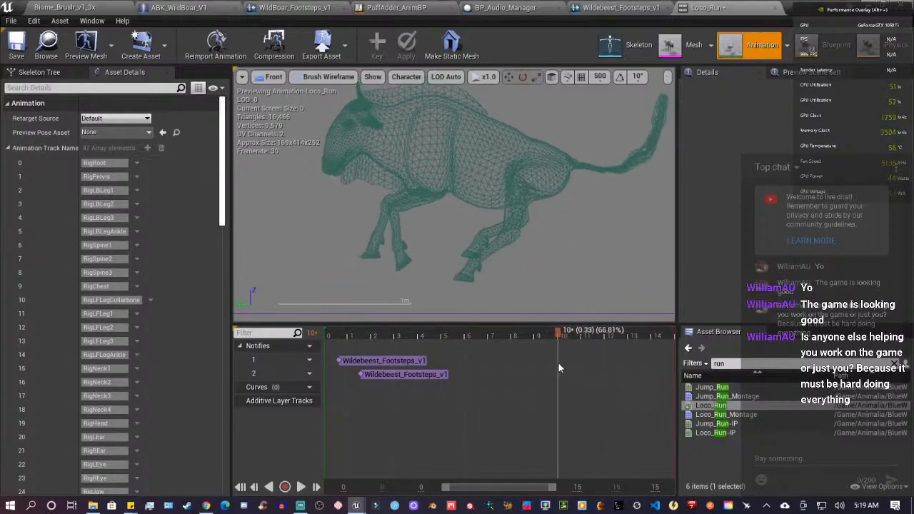
{"action": "left_click_drag", "start_coordinate": [560, 331], "coordinate": [598, 331]}
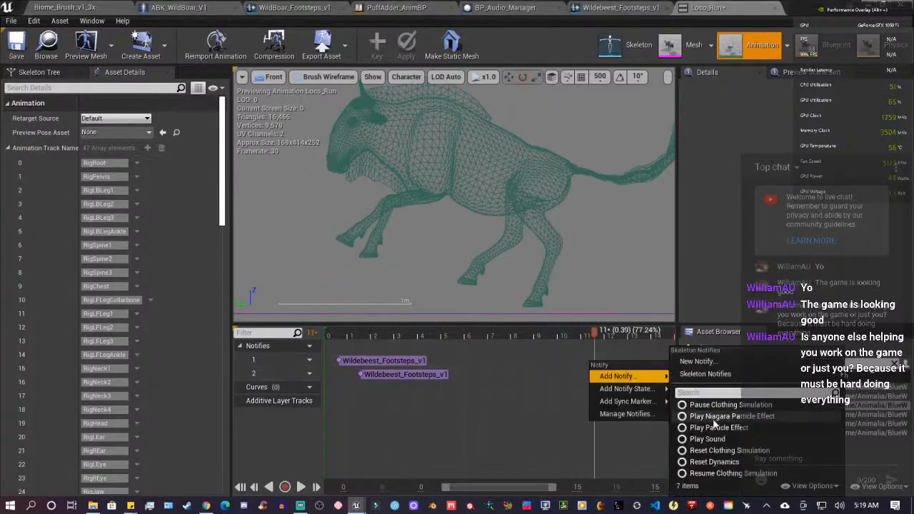
{"action": "left_click", "coordinate": [707, 439]}
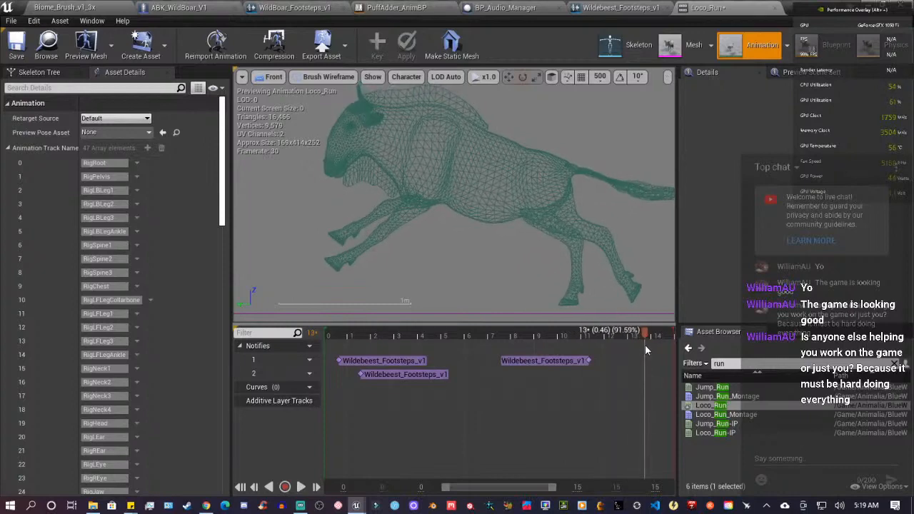
Step: Add a fourth footstep notify on the second track, nudge it onto the contact and pause the preview
{"action": "left_click_drag", "start_coordinate": [643, 334], "coordinate": [629, 334]}
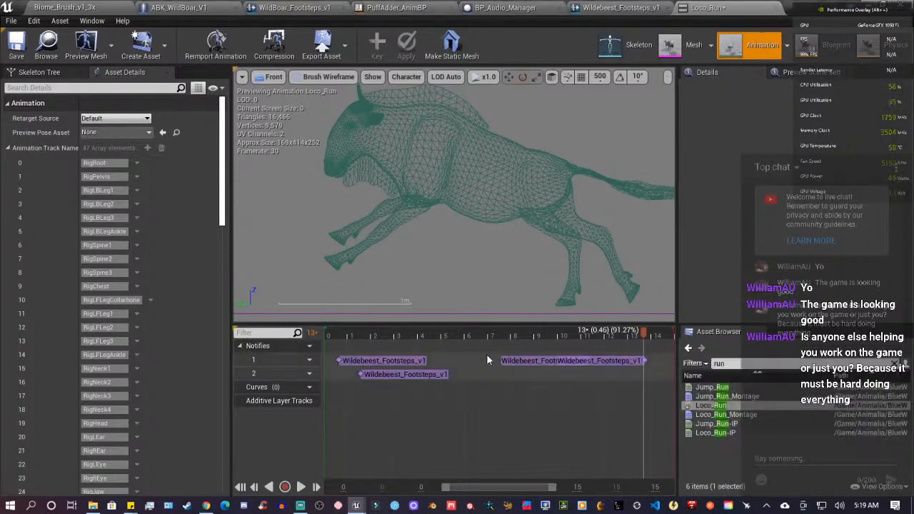
{"action": "left_click", "coordinate": [300, 485]}
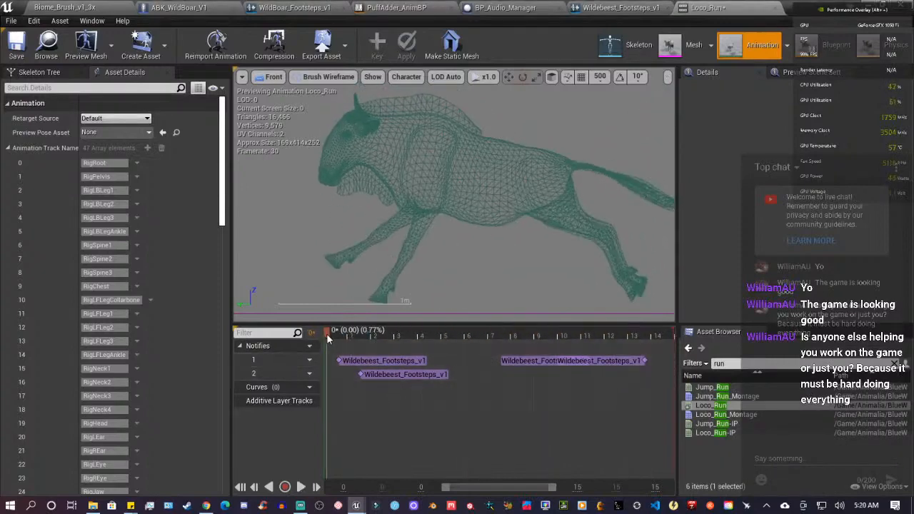
{"action": "left_click_drag", "start_coordinate": [335, 336], "coordinate": [366, 336]}
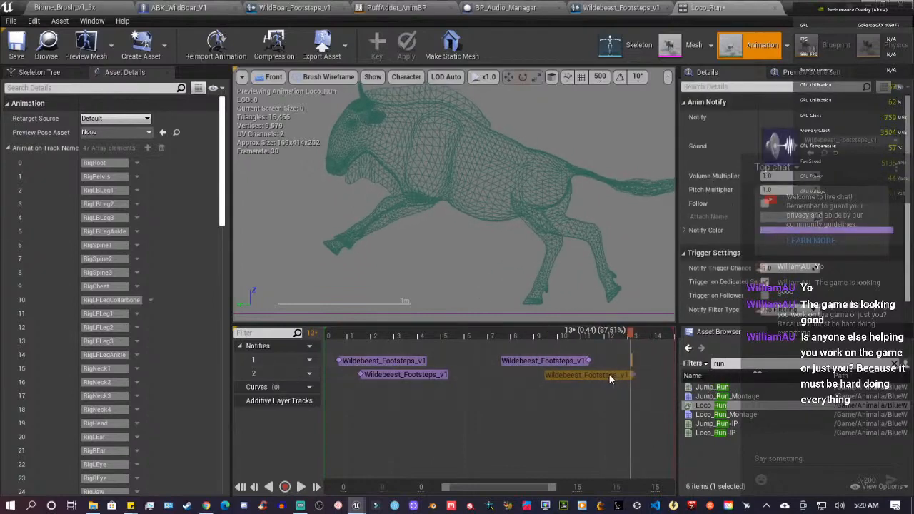
{"action": "left_click_drag", "start_coordinate": [629, 336], "coordinate": [614, 335]}
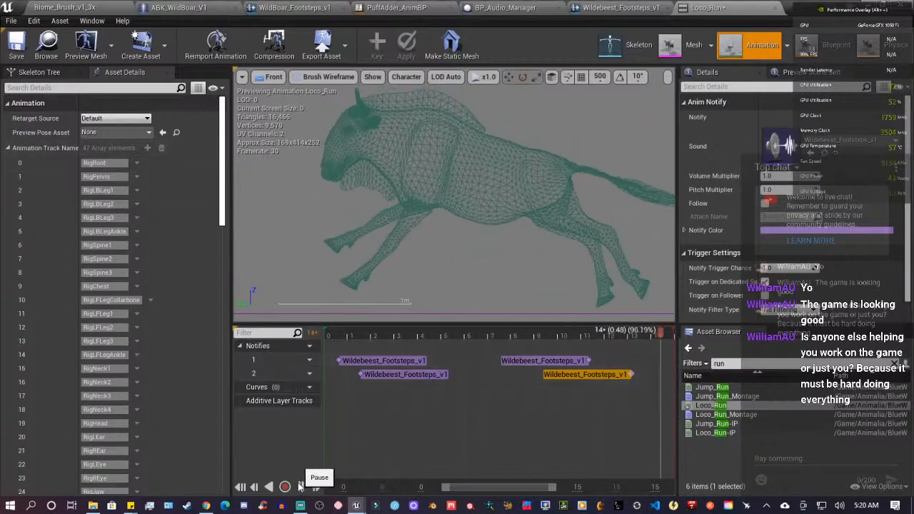
{"action": "left_click", "coordinate": [284, 486]}
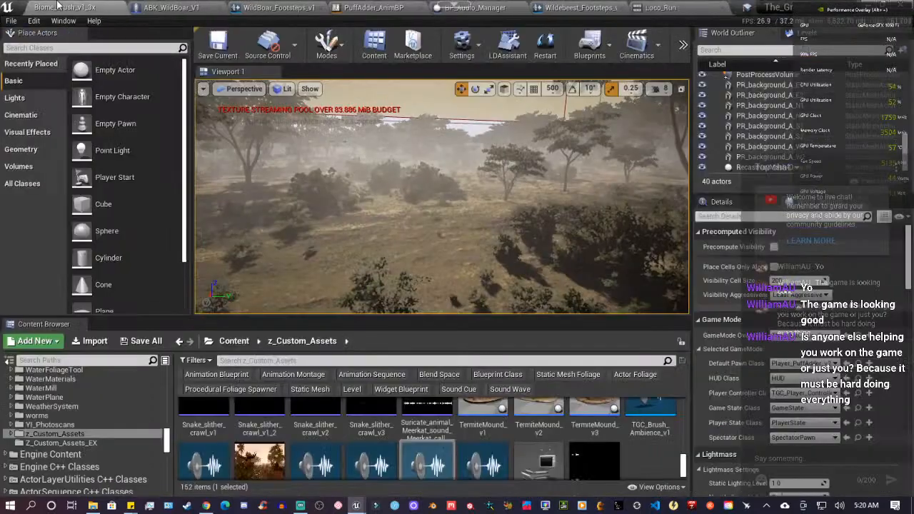
Step: Search Content for 'wildebee' and drag ABK_Wildebeest_v1 into the savanna level viewport
{"action": "left_click", "coordinate": [683, 43]}
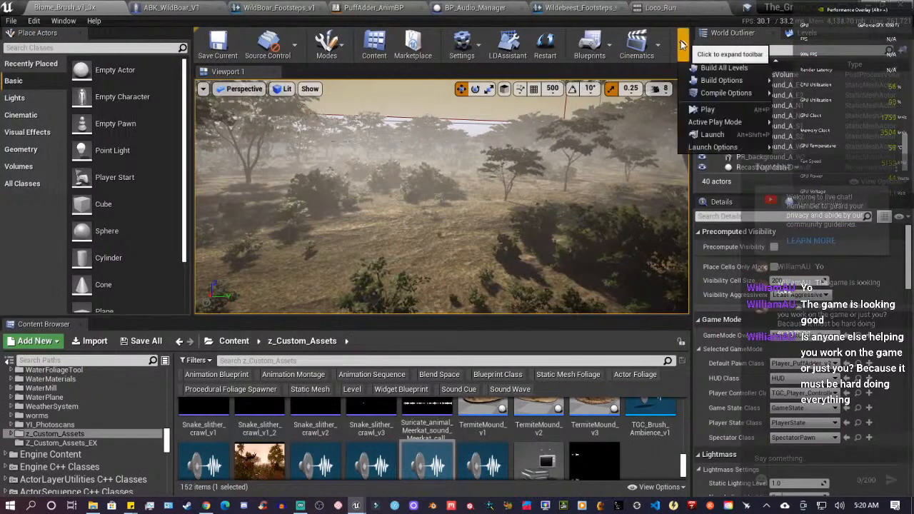
{"action": "left_click", "coordinate": [714, 109]}
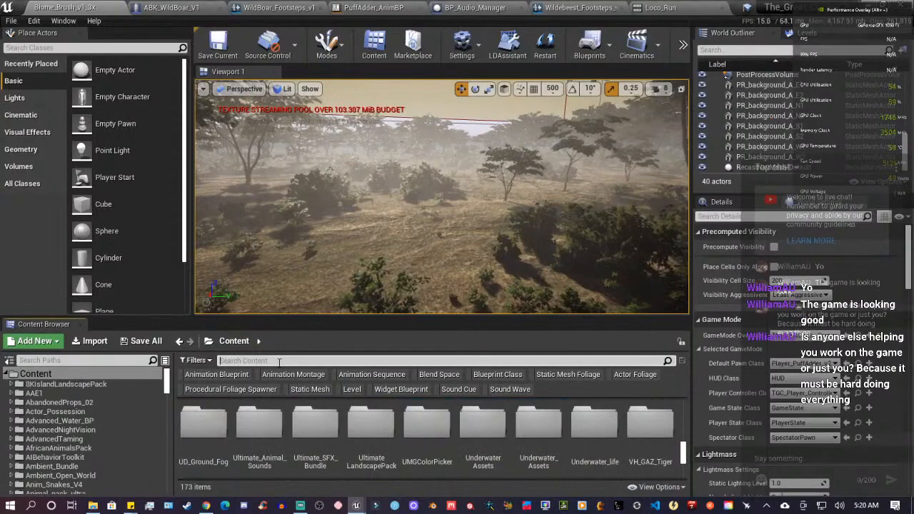
{"action": "type", "text": "wildebeest"}
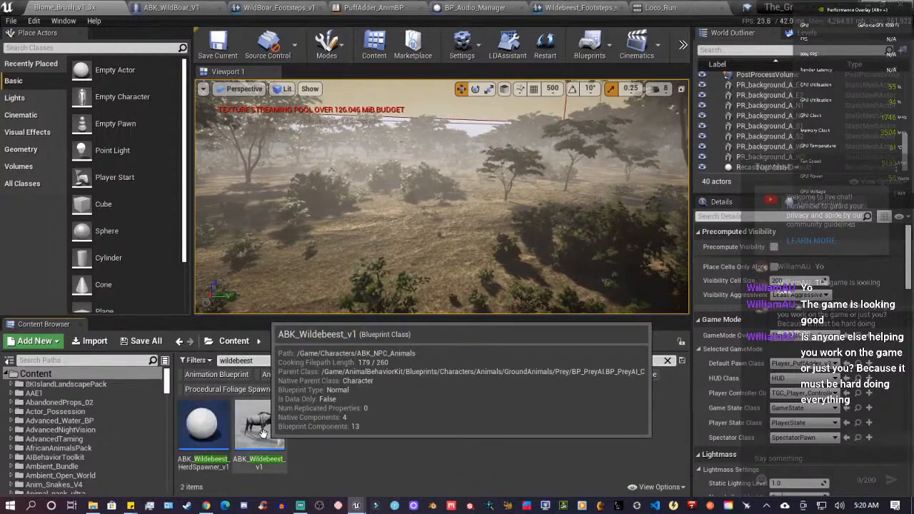
{"action": "left_click_drag", "start_coordinate": [260, 422], "coordinate": [406, 236]}
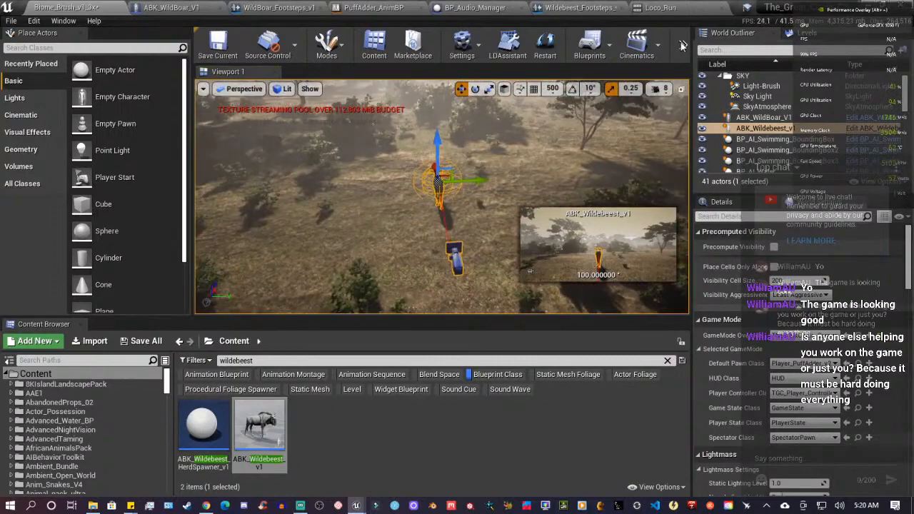
{"action": "mouse_move", "coordinate": [440, 217]}
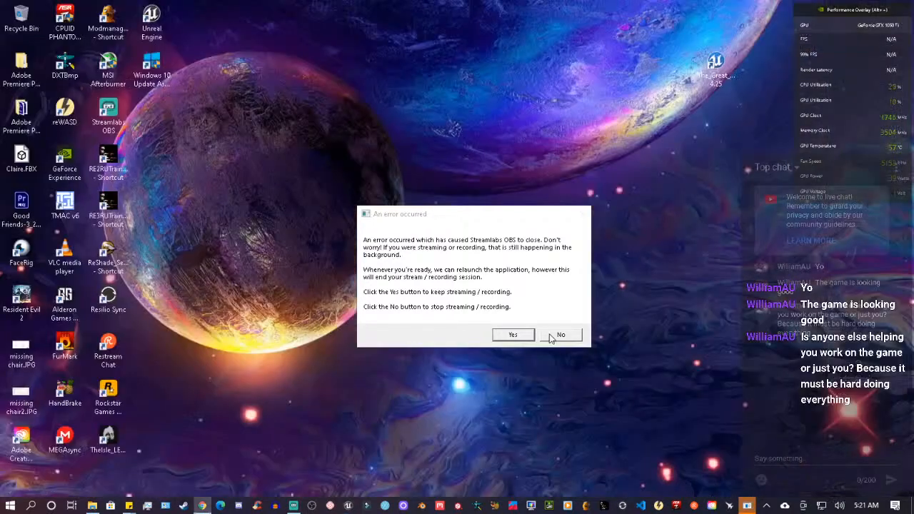
{"action": "mouse_move", "coordinate": [569, 332]}
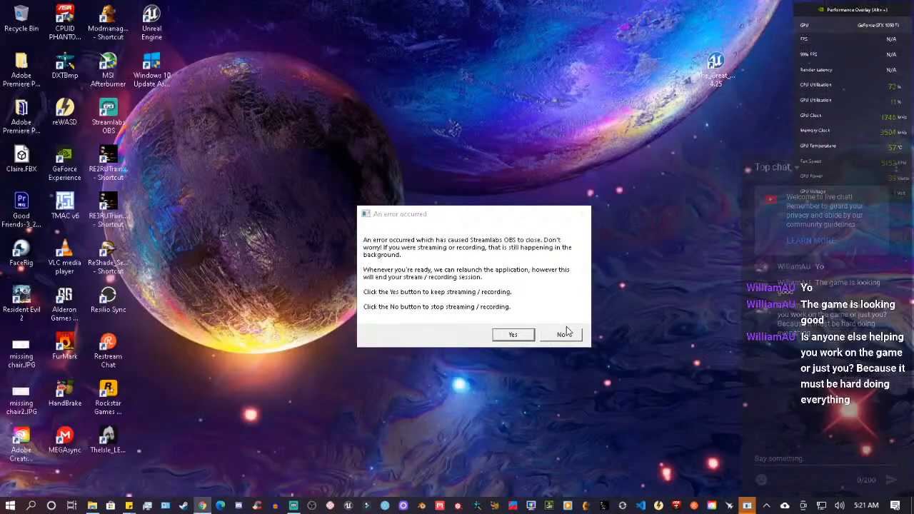
{"action": "mouse_move", "coordinate": [535, 342]}
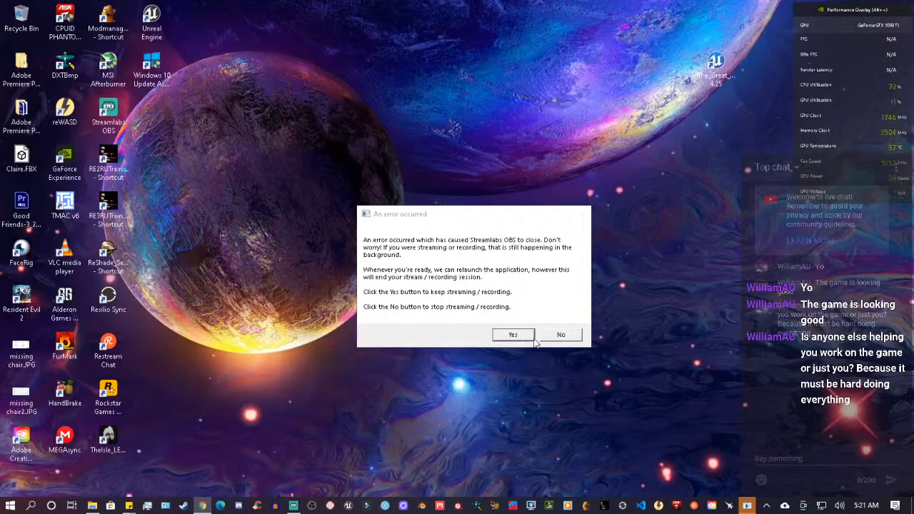
{"action": "mouse_move", "coordinate": [513, 334]}
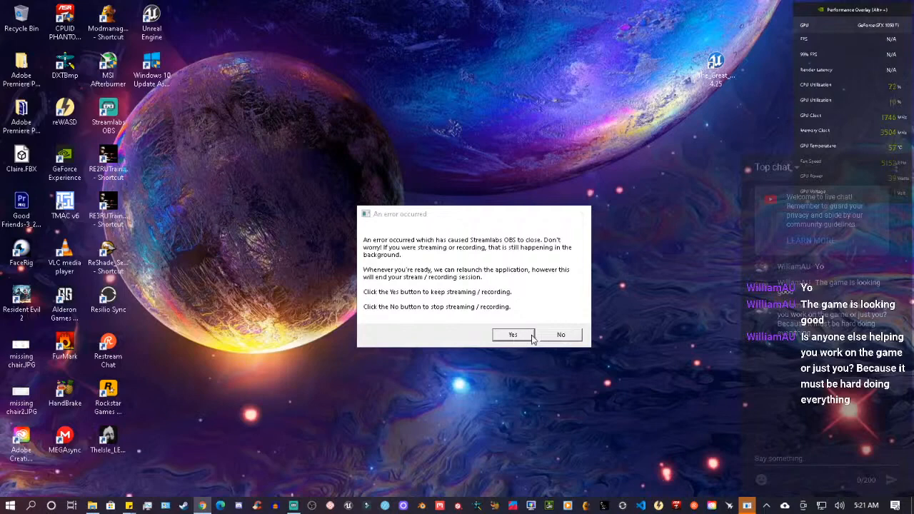
Step: Keep the stream running after the Streamlabs OBS crash and minimize its window to the desktop
{"action": "left_click", "coordinate": [512, 334]}
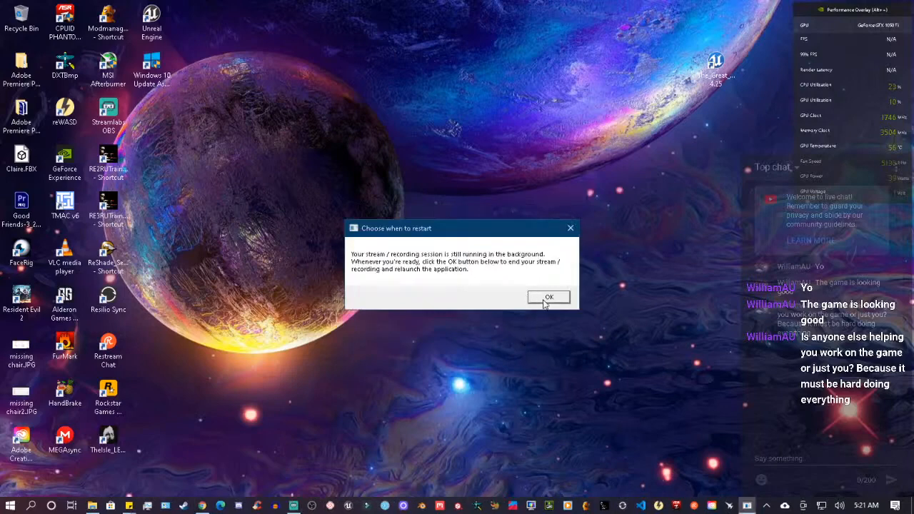
{"action": "left_click", "coordinate": [549, 297]}
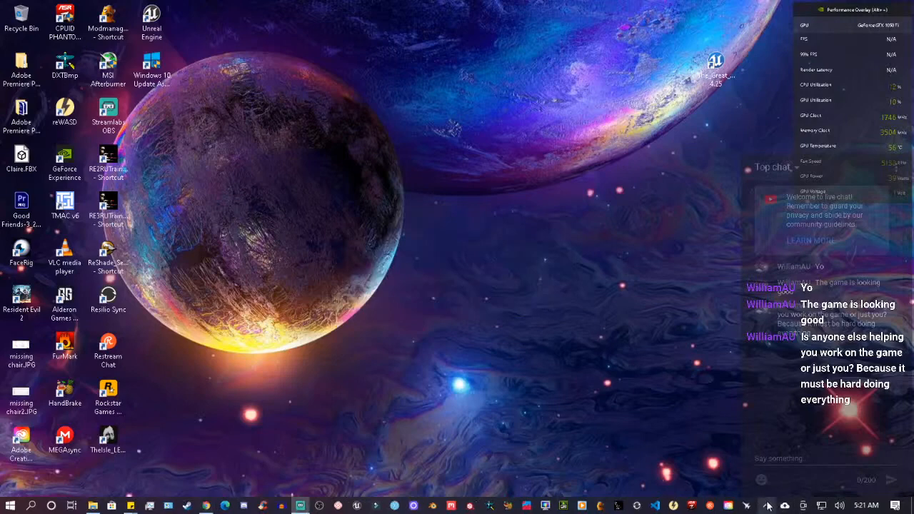
{"action": "left_click", "coordinate": [769, 506]}
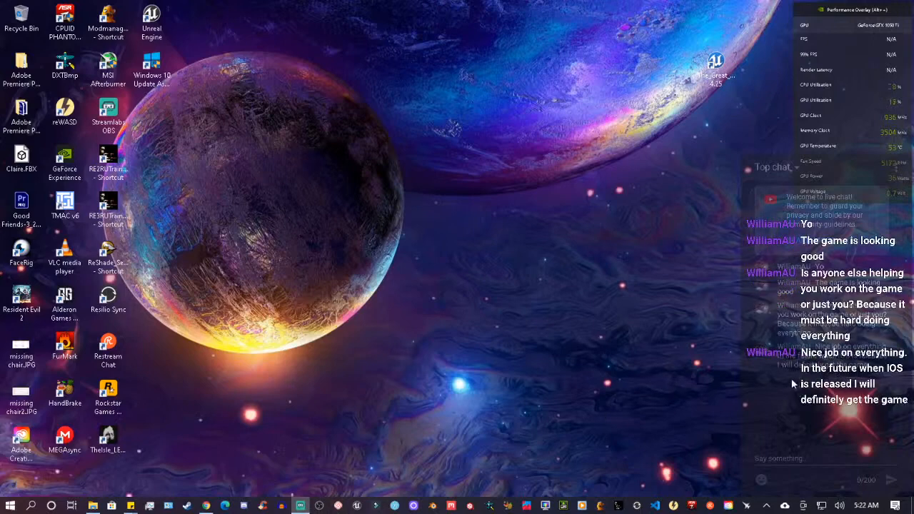
{"action": "mouse_move", "coordinate": [717, 412]}
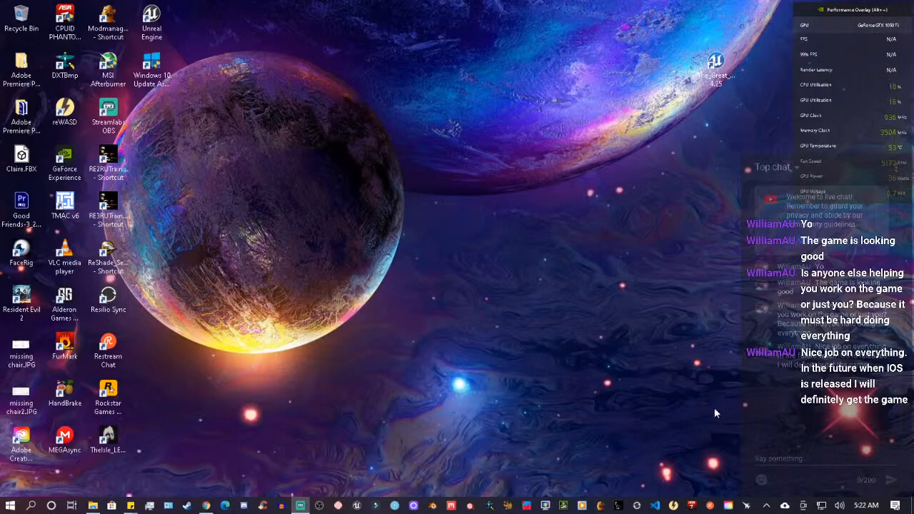
{"action": "mouse_move", "coordinate": [729, 389]}
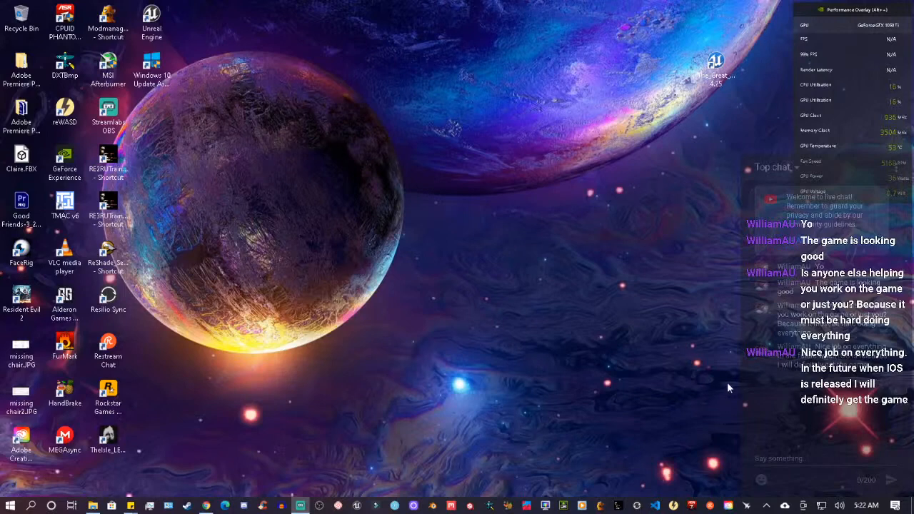
{"action": "mouse_move", "coordinate": [697, 309]}
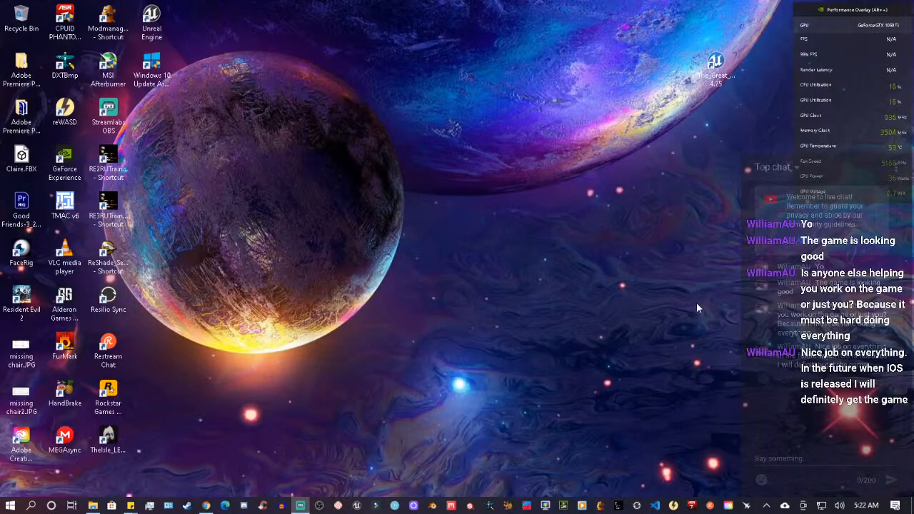
{"action": "mouse_move", "coordinate": [694, 323]}
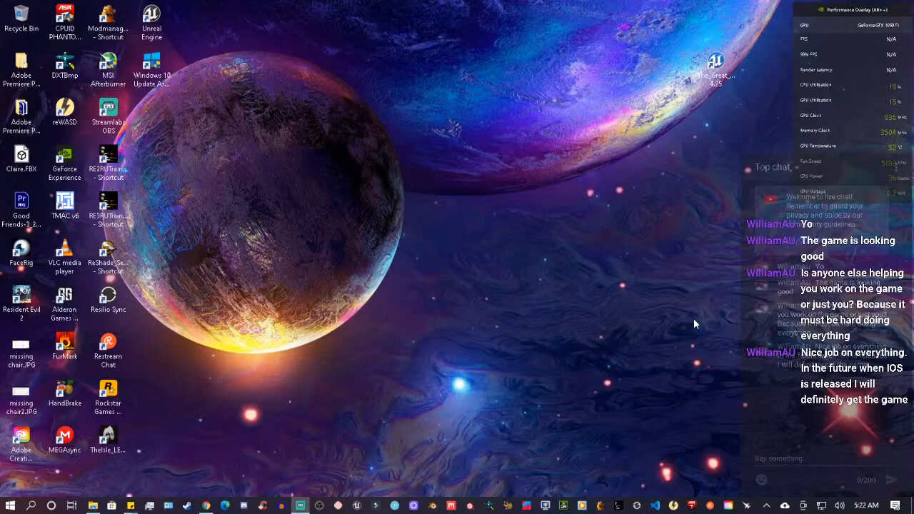
{"action": "mouse_move", "coordinate": [657, 457]}
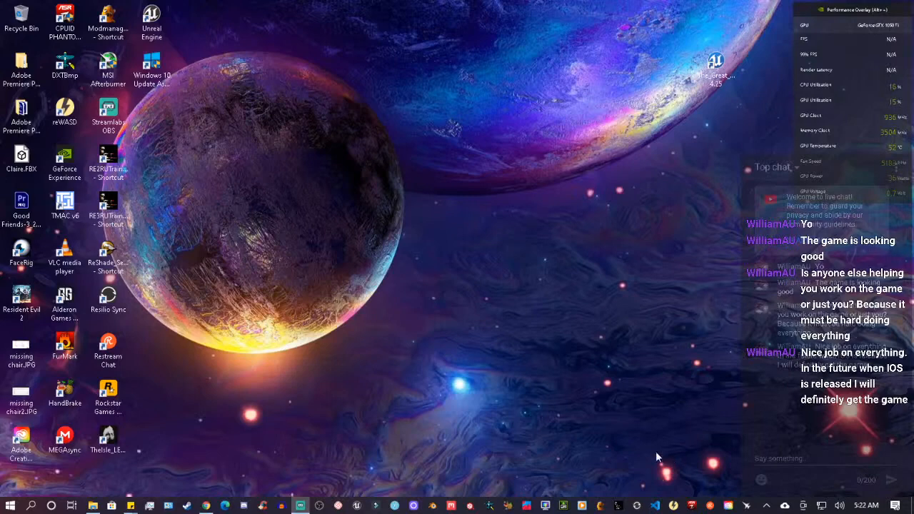
{"action": "mouse_move", "coordinate": [621, 451]}
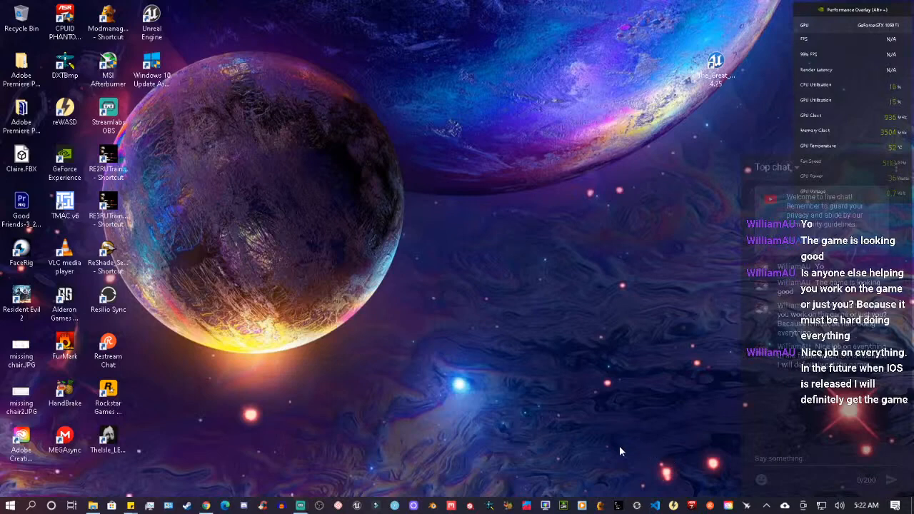
{"action": "mouse_move", "coordinate": [777, 489]}
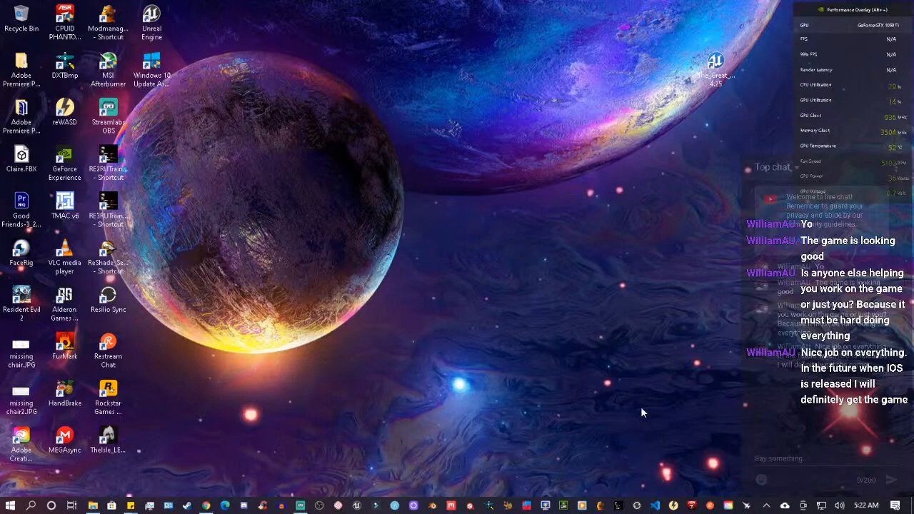
{"action": "left_click", "coordinate": [765, 506]}
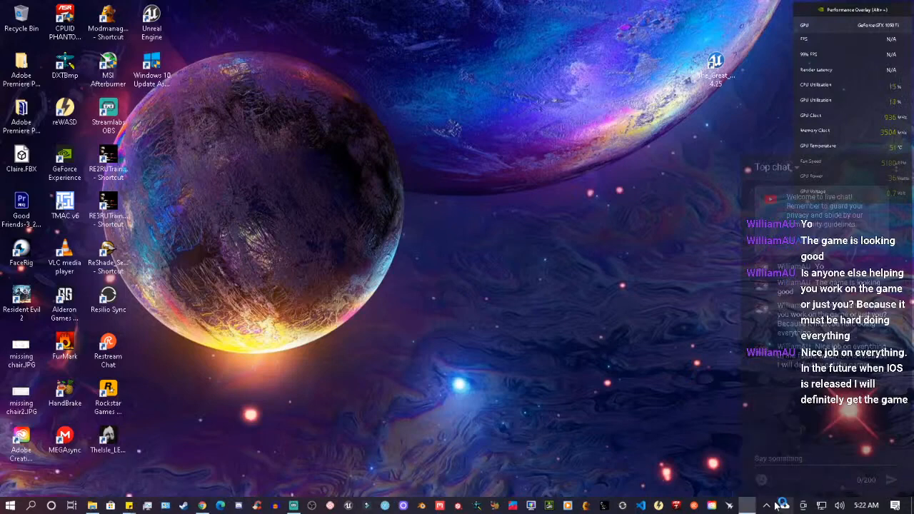
Step: Check the tray's background apps, then launch Task Manager from the taskbar and scroll through its Processes list
{"action": "left_click", "coordinate": [767, 505]}
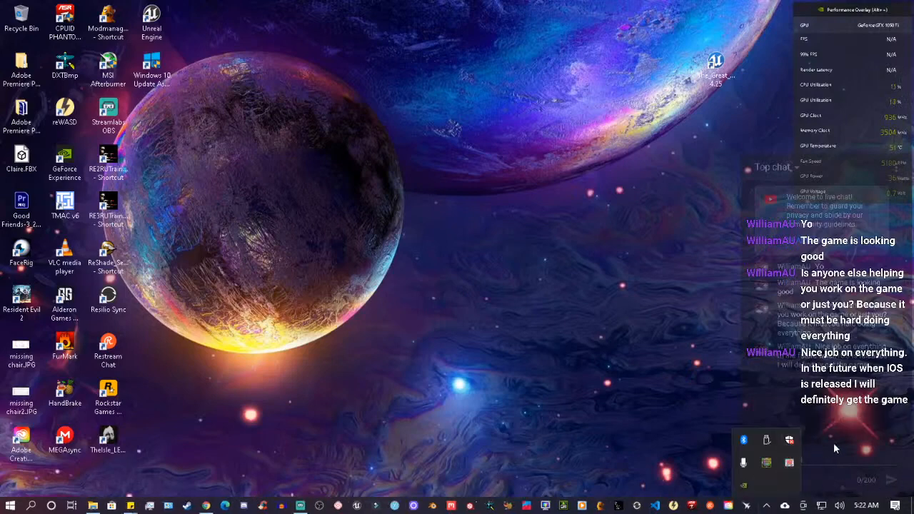
{"action": "mouse_move", "coordinate": [903, 434]}
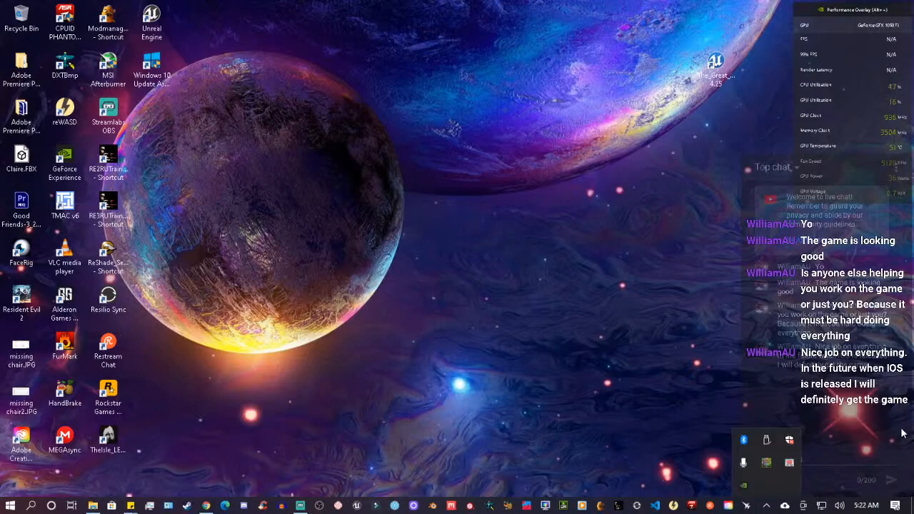
{"action": "mouse_move", "coordinate": [907, 427]}
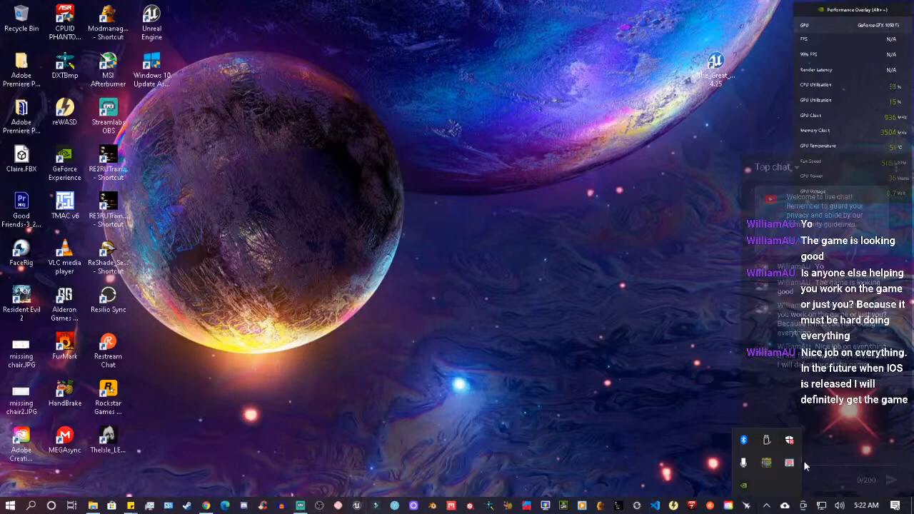
{"action": "mouse_move", "coordinate": [762, 507]}
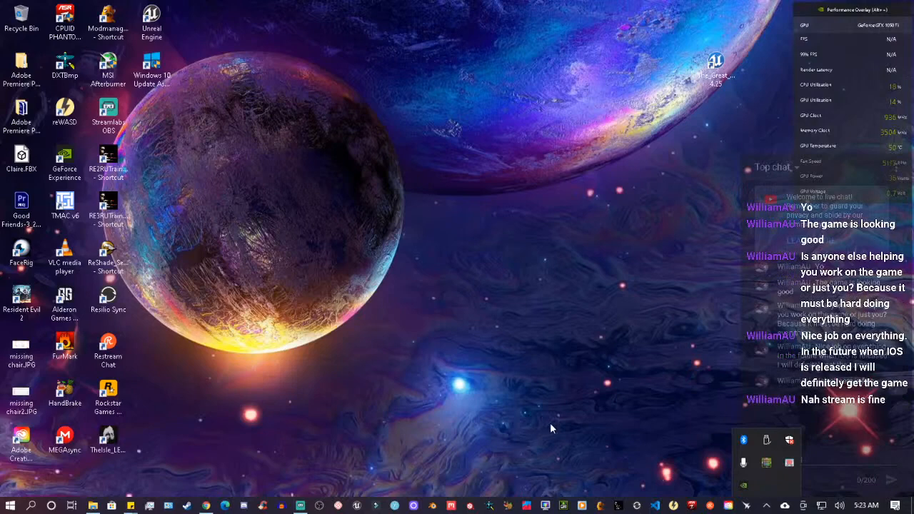
{"action": "mouse_move", "coordinate": [631, 485]}
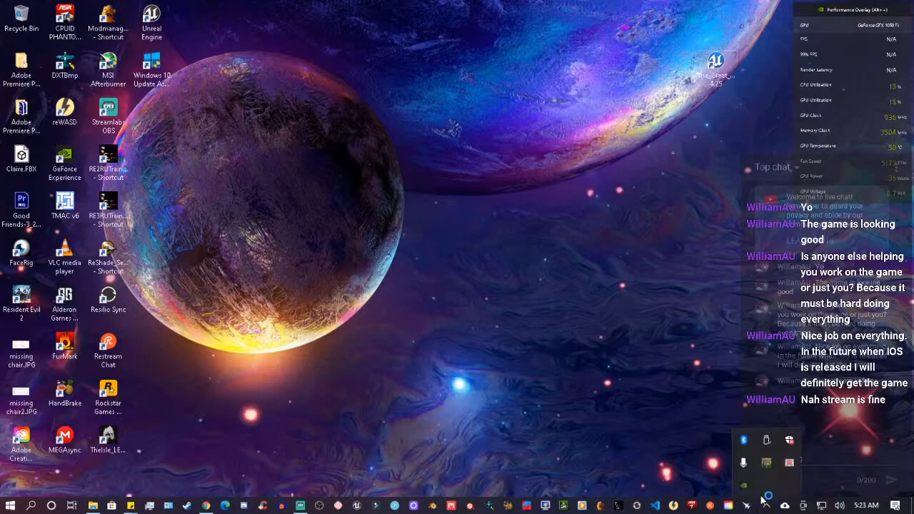
{"action": "mouse_move", "coordinate": [632, 354]}
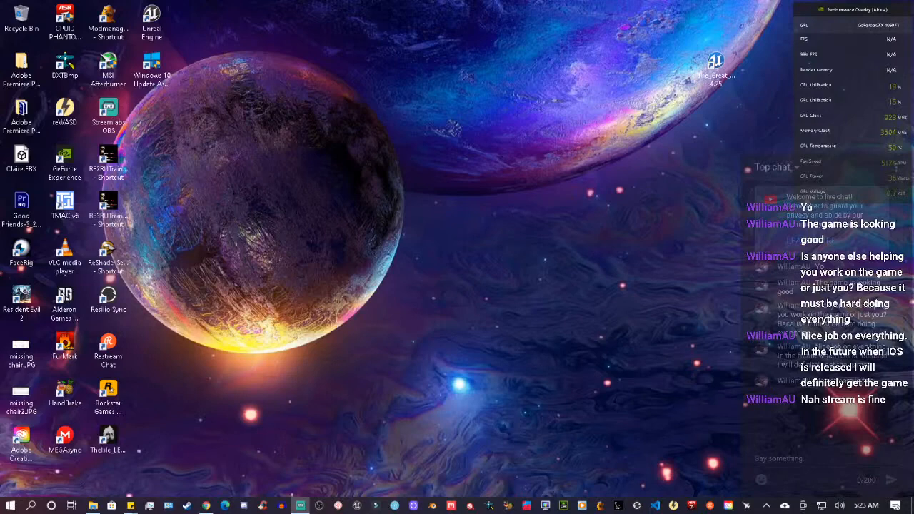
{"action": "mouse_move", "coordinate": [550, 188]}
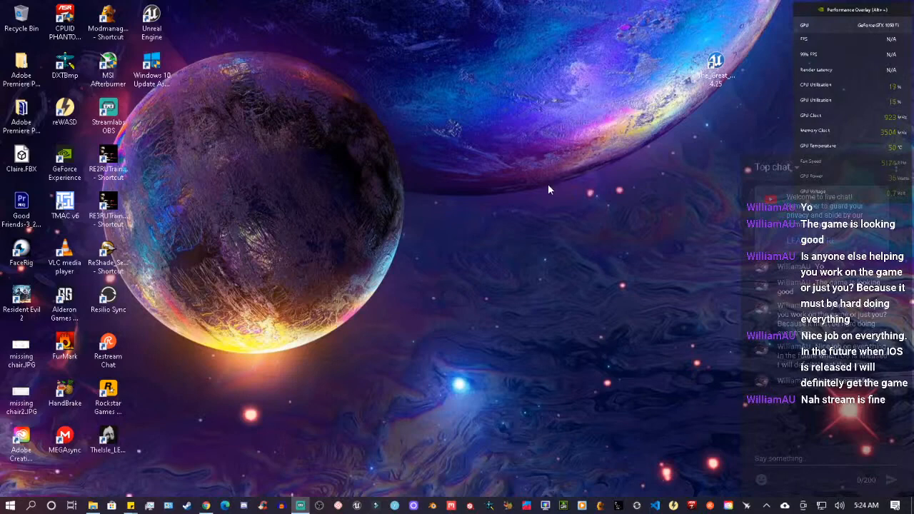
{"action": "mouse_move", "coordinate": [587, 131]}
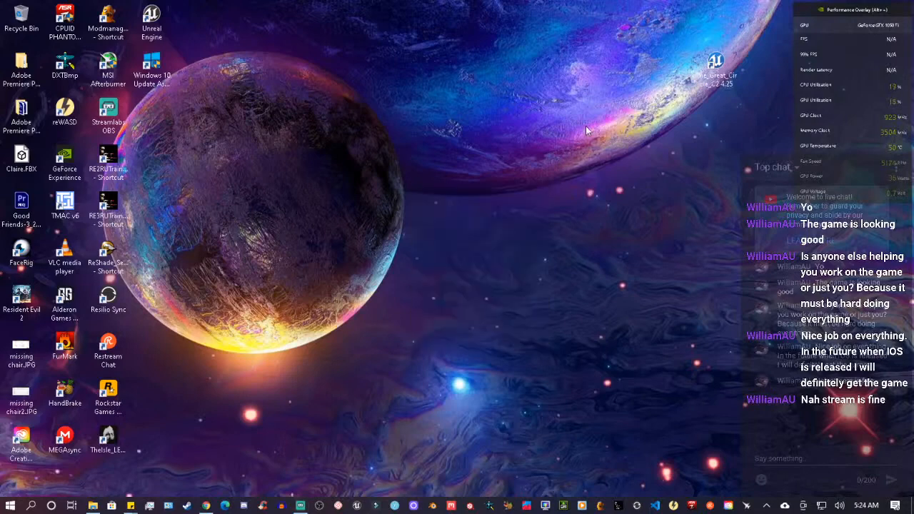
{"action": "right_click", "coordinate": [585, 130]}
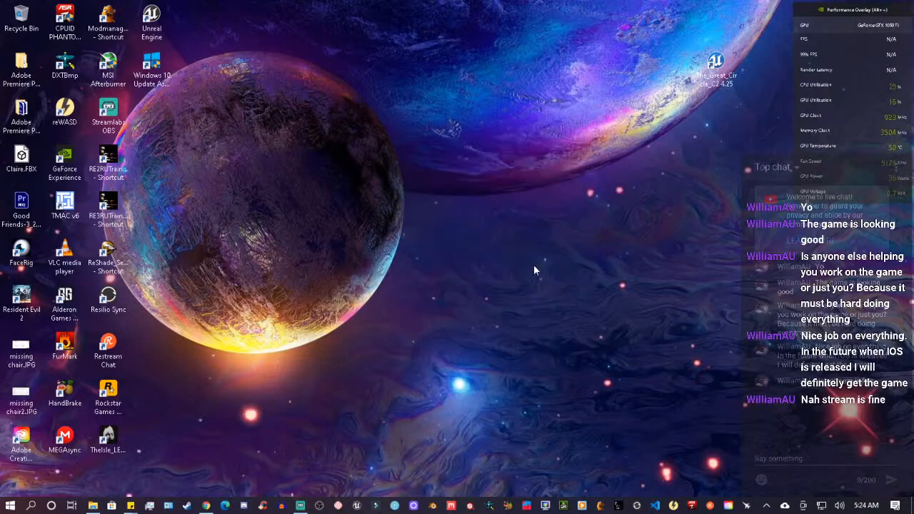
{"action": "mouse_move", "coordinate": [326, 457]}
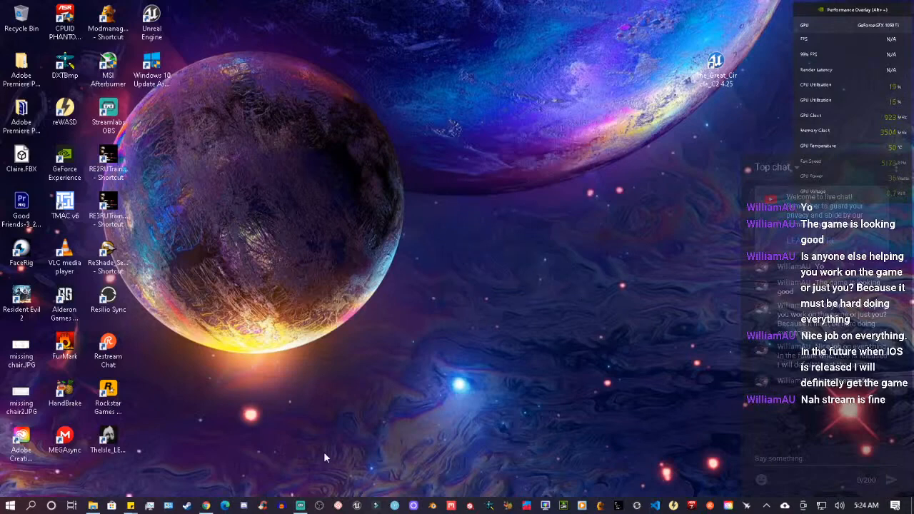
{"action": "mouse_move", "coordinate": [193, 490]}
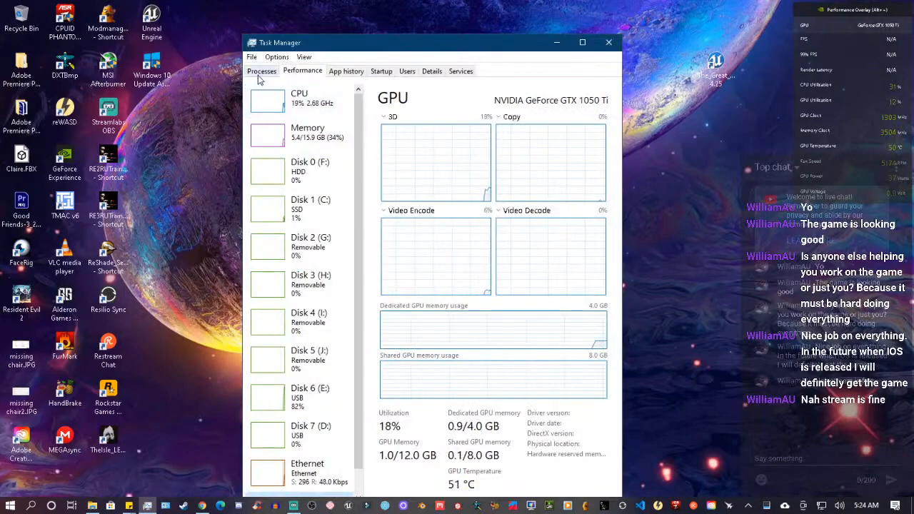
{"action": "left_click", "coordinate": [262, 72]}
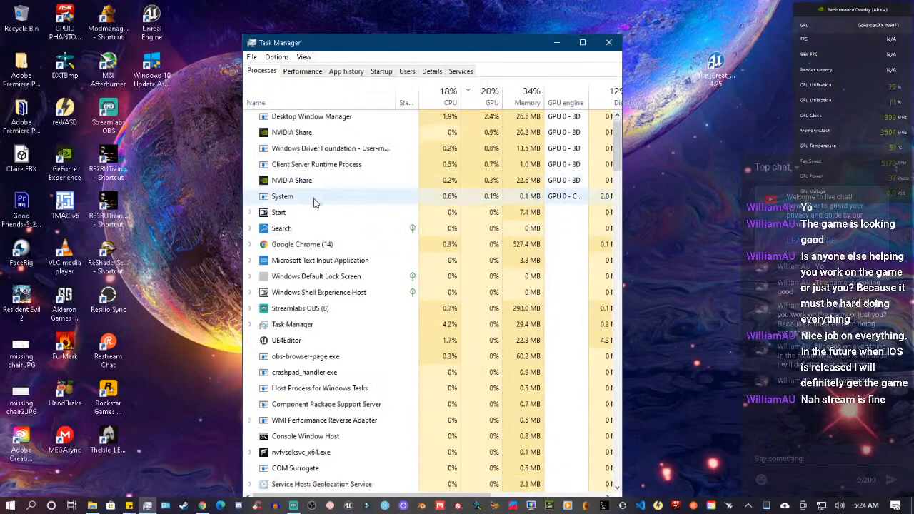
{"action": "scroll", "scroll_direction": "down", "scroll_amount": 3}
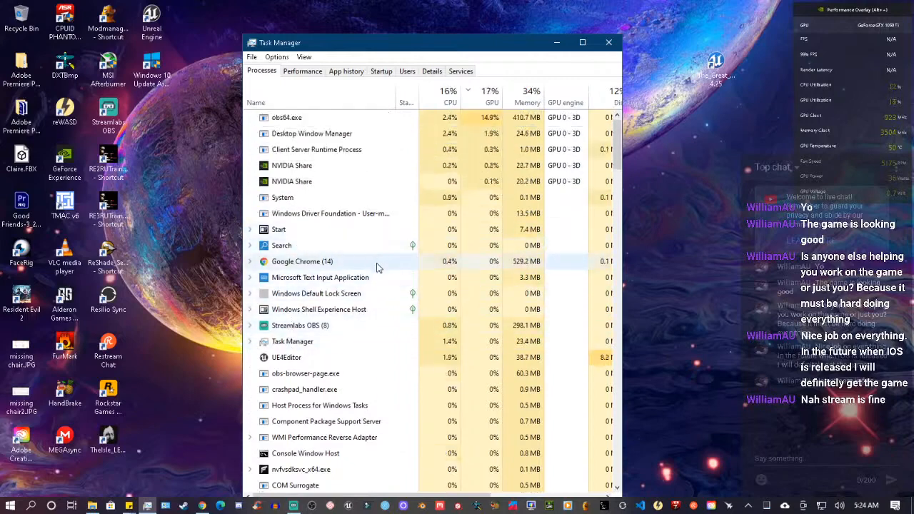
{"action": "scroll", "scroll_direction": "down", "scroll_amount": 3}
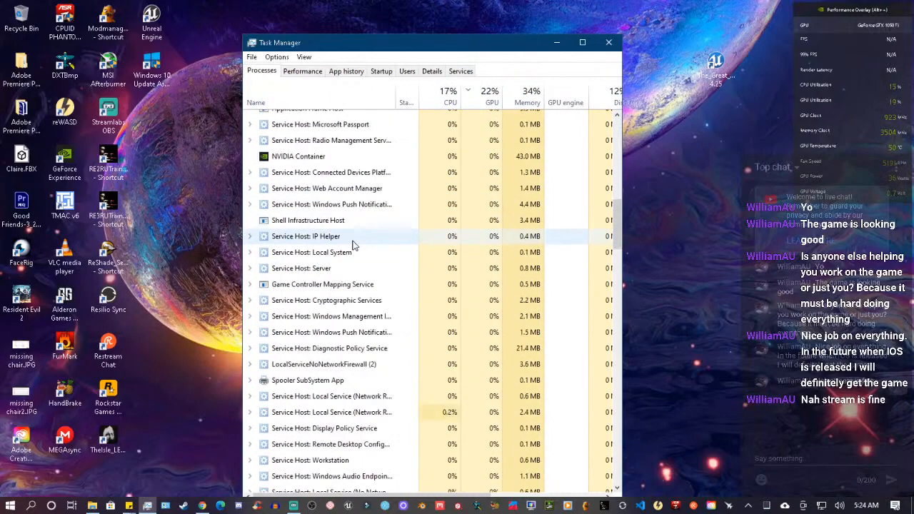
{"action": "scroll", "scroll_direction": "down", "scroll_amount": 3}
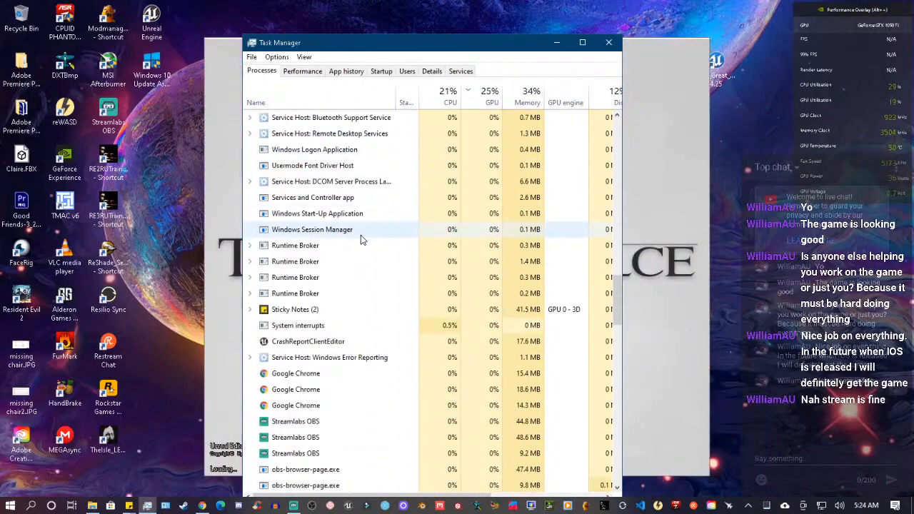
{"action": "scroll", "scroll_direction": "down", "scroll_amount": 3}
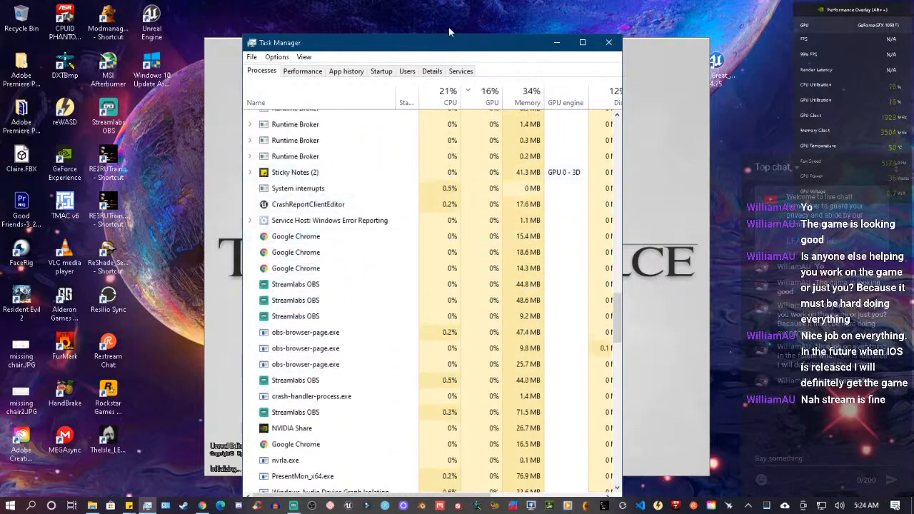
{"action": "scroll", "scroll_direction": "down", "scroll_amount": 3}
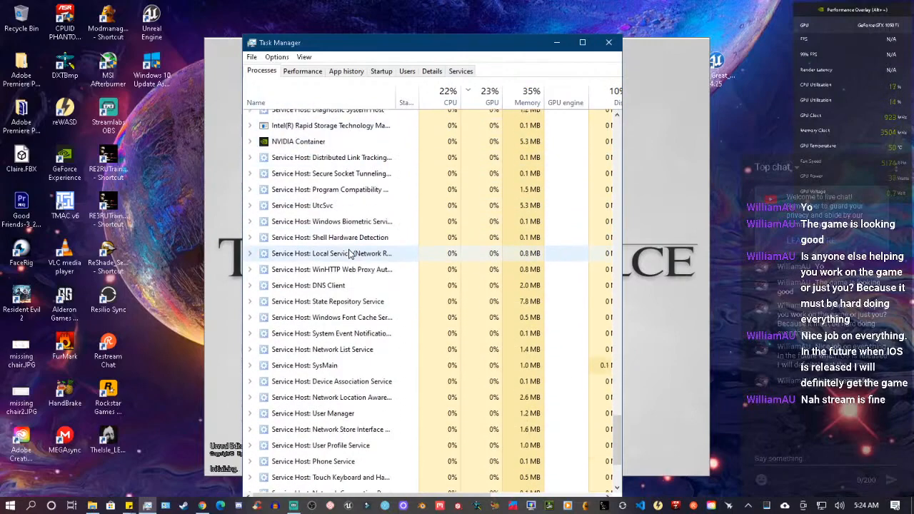
{"action": "scroll", "scroll_direction": "down", "scroll_amount": 3}
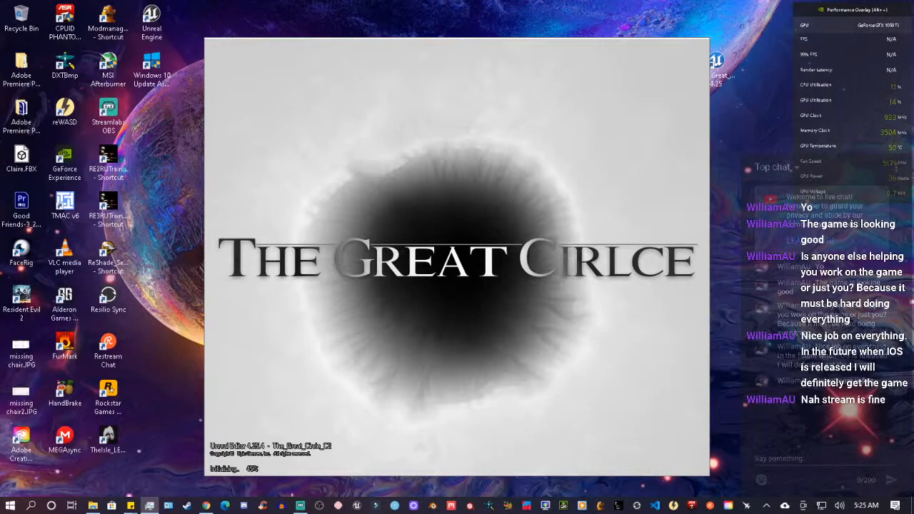
{"action": "mouse_move", "coordinate": [732, 246]}
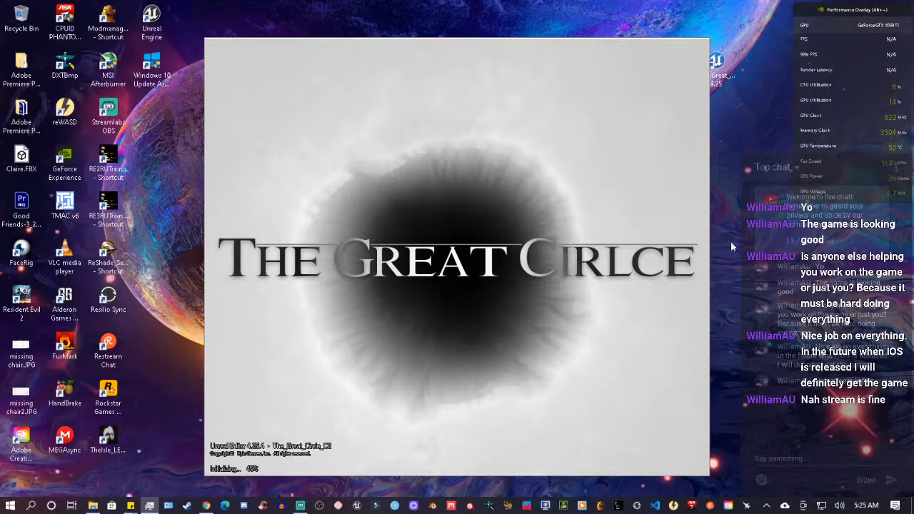
{"action": "mouse_move", "coordinate": [771, 148]}
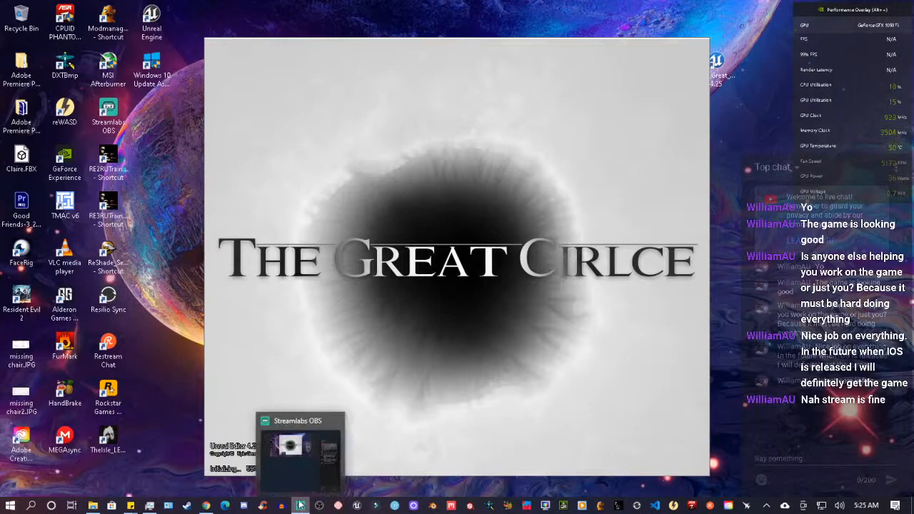
{"action": "mouse_move", "coordinate": [460, 459]}
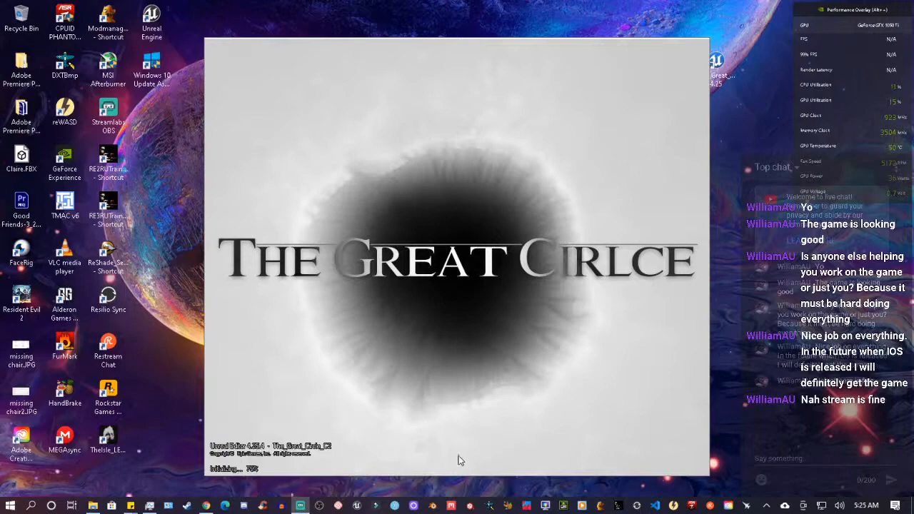
{"action": "mouse_move", "coordinate": [140, 391]}
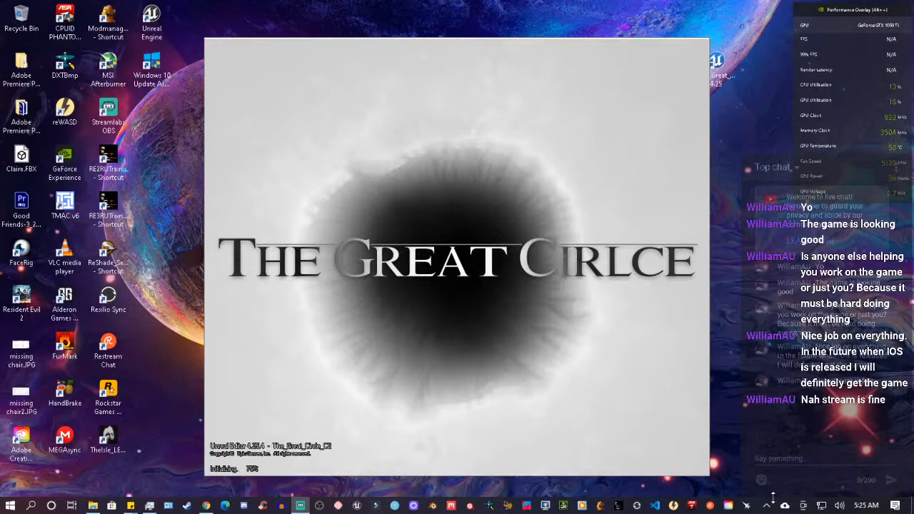
{"action": "mouse_move", "coordinate": [689, 414]}
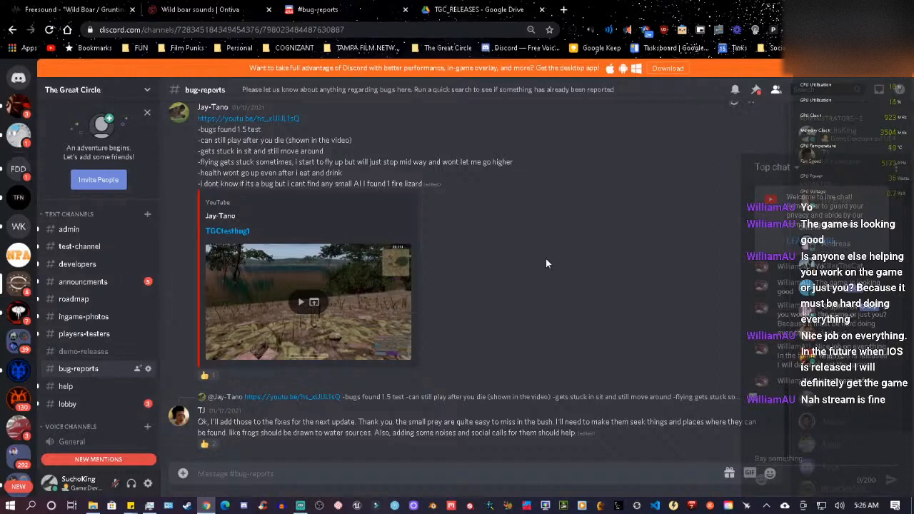
{"action": "mouse_move", "coordinate": [603, 300]}
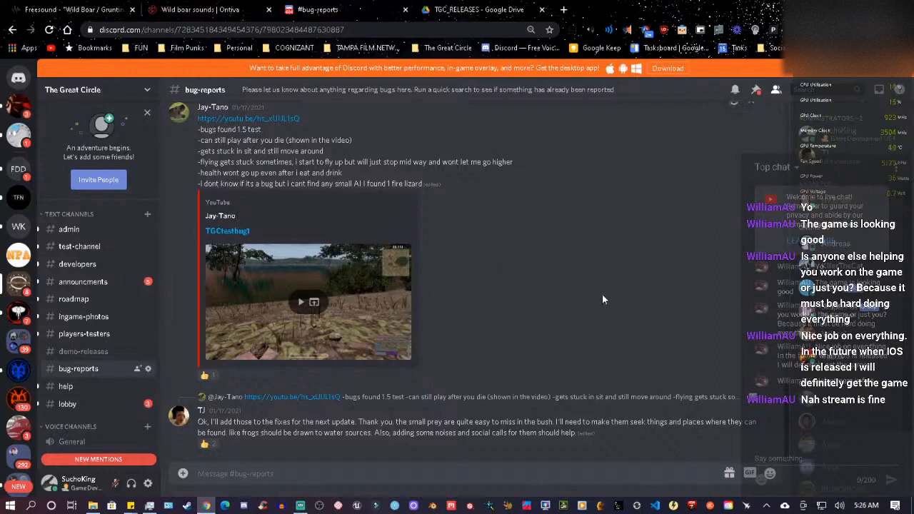
{"action": "mouse_move", "coordinate": [431, 313]}
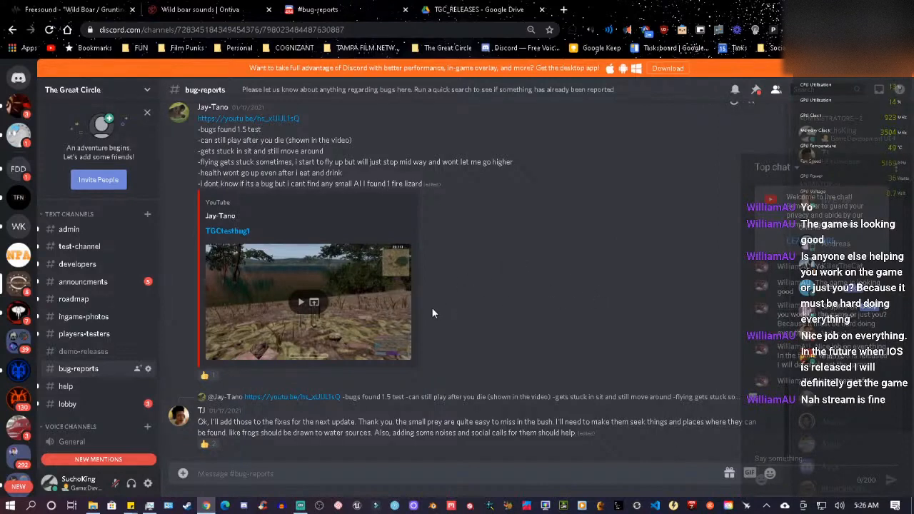
Step: Scroll through the current Discord channel and then the lobby channel's messages
{"action": "scroll", "scroll_direction": "down", "scroll_amount": 3}
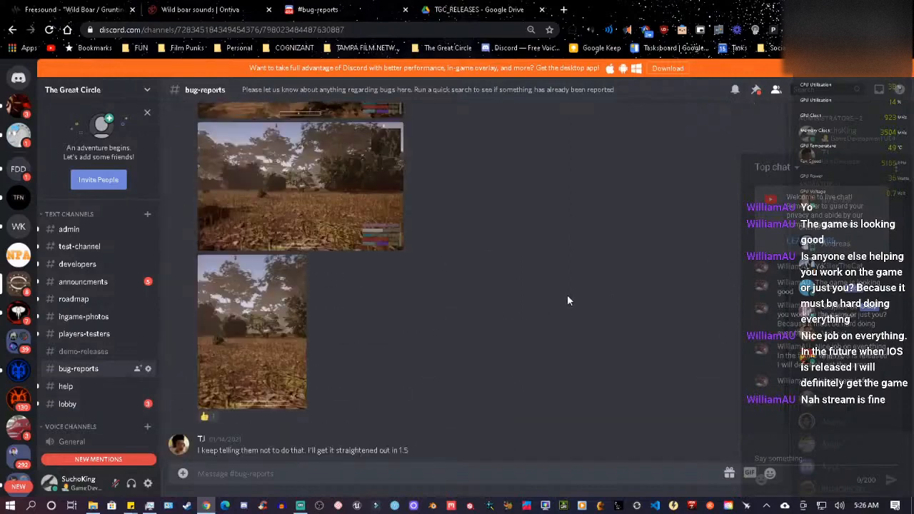
{"action": "scroll", "scroll_direction": "down", "scroll_amount": 3}
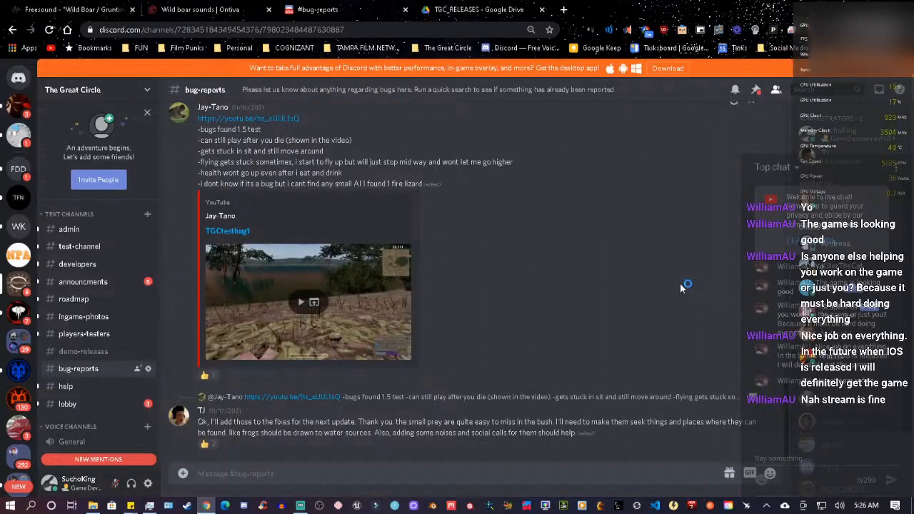
{"action": "scroll", "scroll_direction": "down", "scroll_amount": 3}
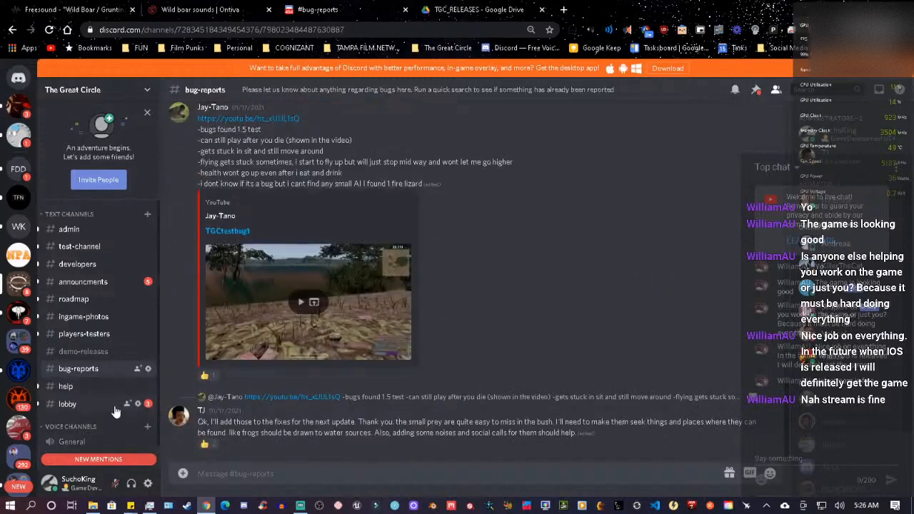
{"action": "left_click", "coordinate": [66, 402]}
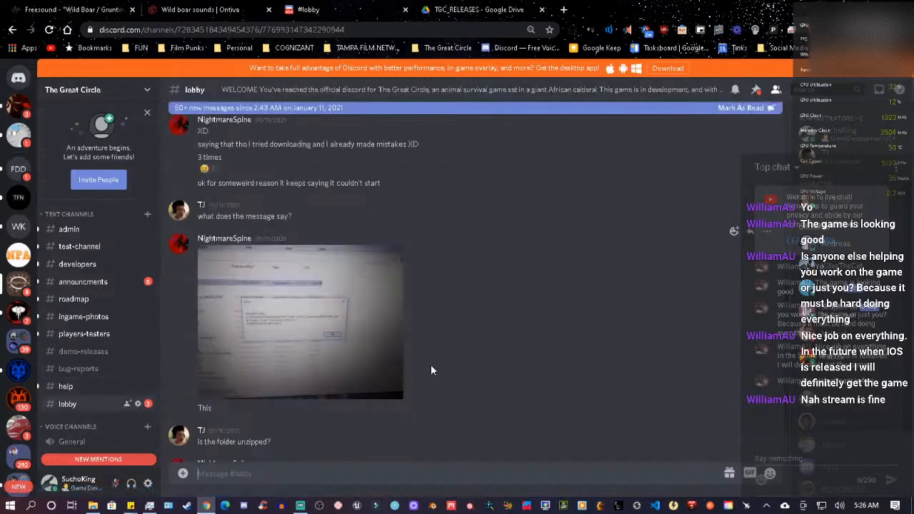
{"action": "scroll", "scroll_direction": "down", "scroll_amount": 3}
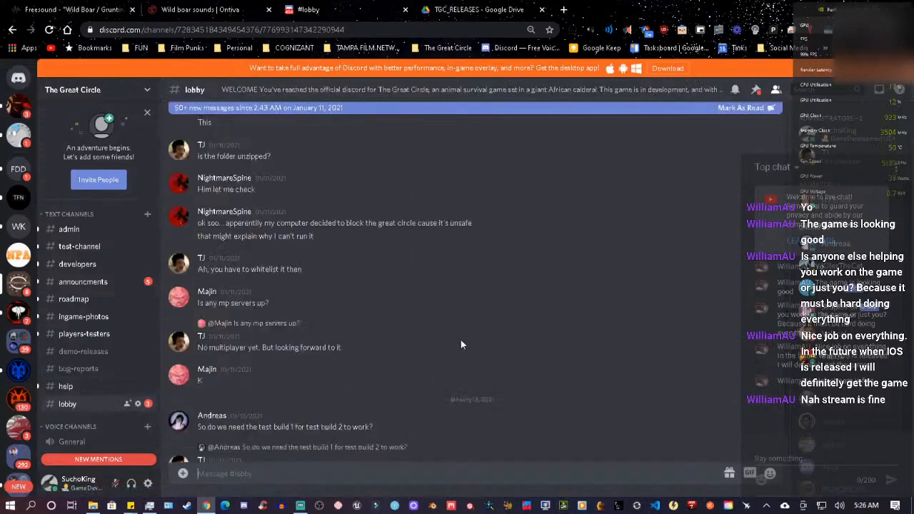
{"action": "scroll", "scroll_direction": "down", "scroll_amount": 3}
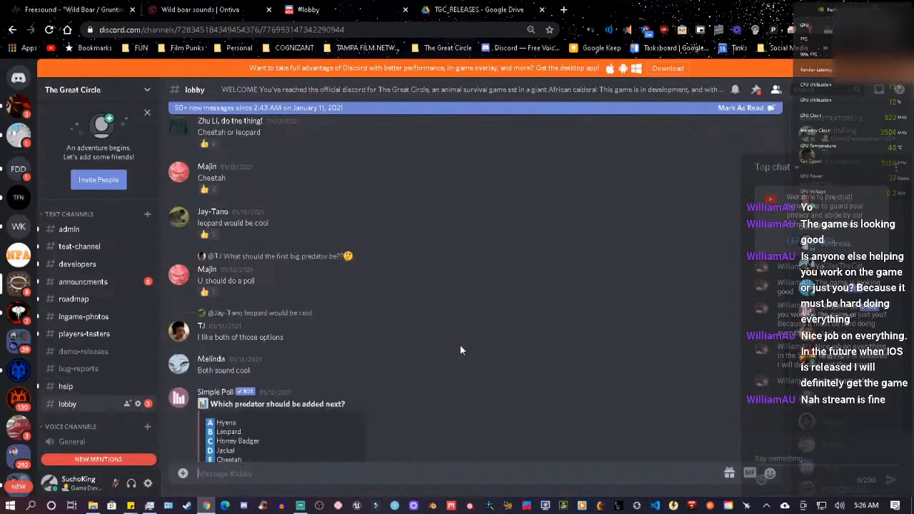
{"action": "scroll", "scroll_direction": "down", "scroll_amount": 3}
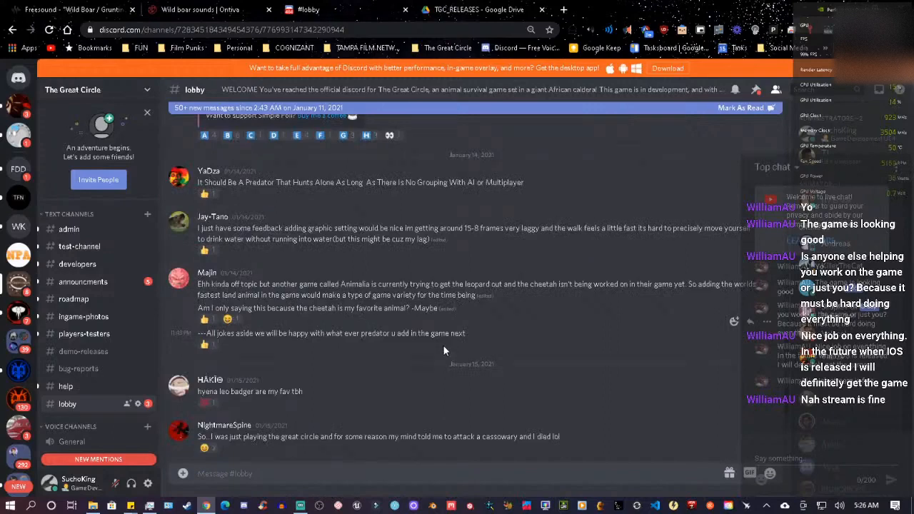
{"action": "scroll", "scroll_direction": "down", "scroll_amount": 3}
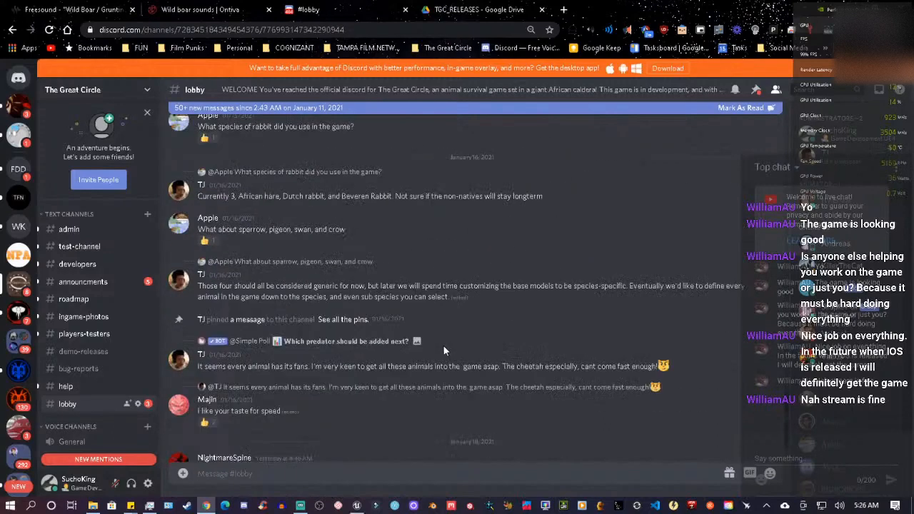
{"action": "scroll", "scroll_direction": "down", "scroll_amount": 3}
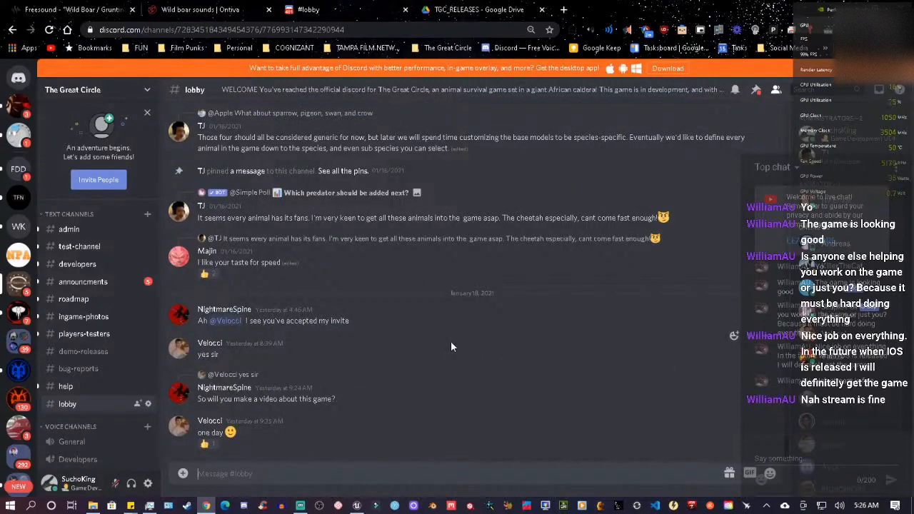
{"action": "mouse_move", "coordinate": [107, 291]}
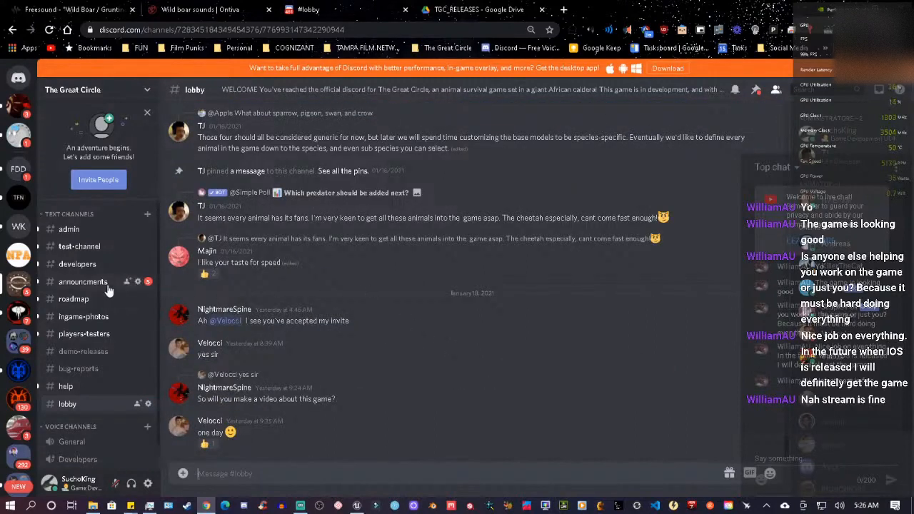
Step: Browse the announcements, players-testers and ingame-photos channels
{"action": "left_click", "coordinate": [83, 281]}
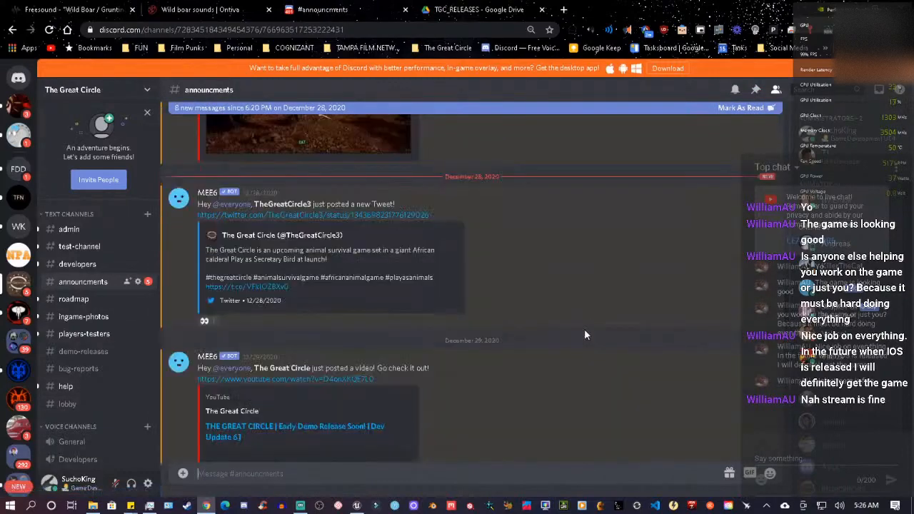
{"action": "scroll", "scroll_direction": "down", "scroll_amount": 3}
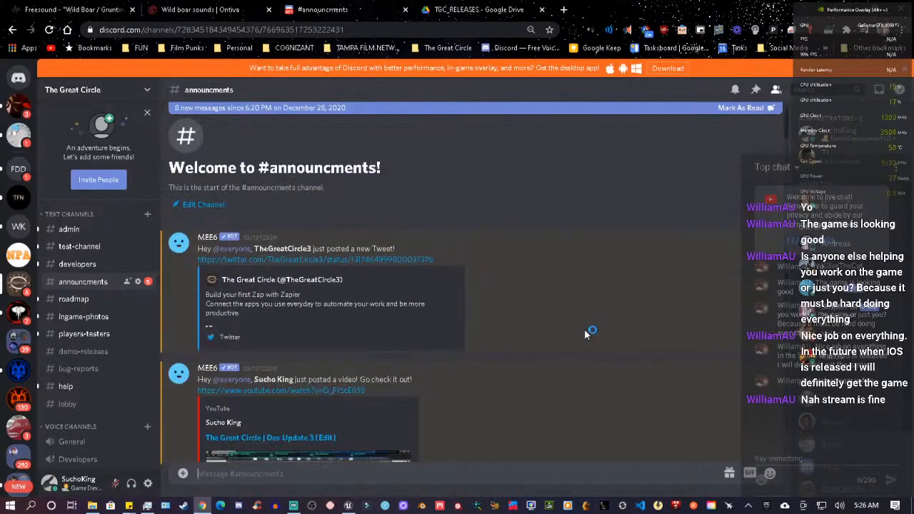
{"action": "scroll", "scroll_direction": "down", "scroll_amount": 3}
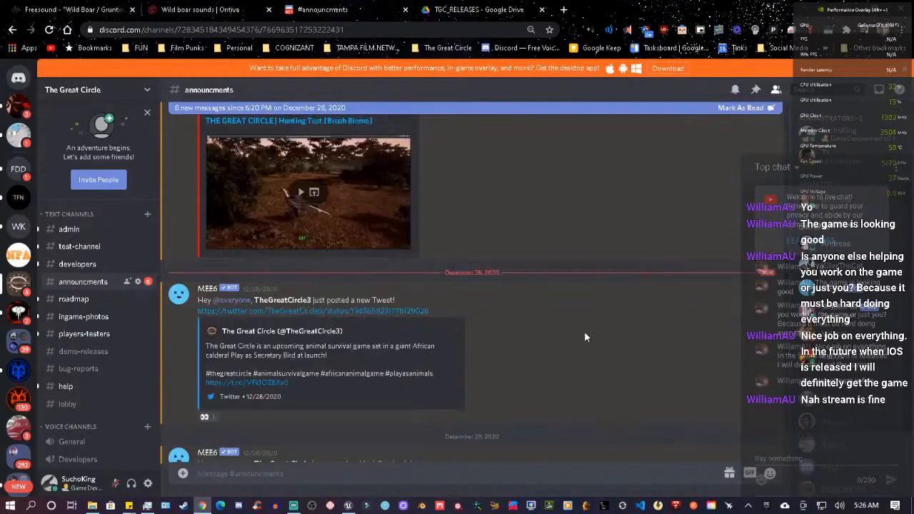
{"action": "scroll", "scroll_direction": "down", "scroll_amount": 3}
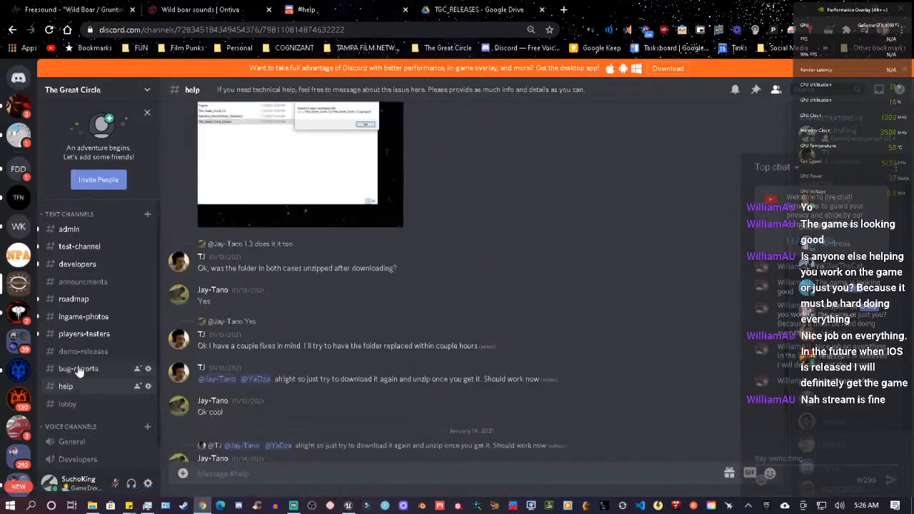
{"action": "left_click", "coordinate": [85, 334]}
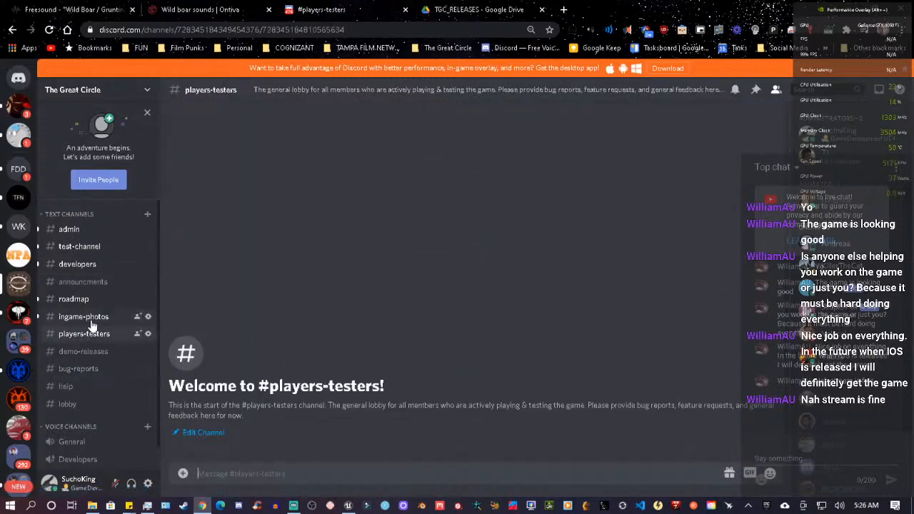
{"action": "left_click", "coordinate": [83, 317]}
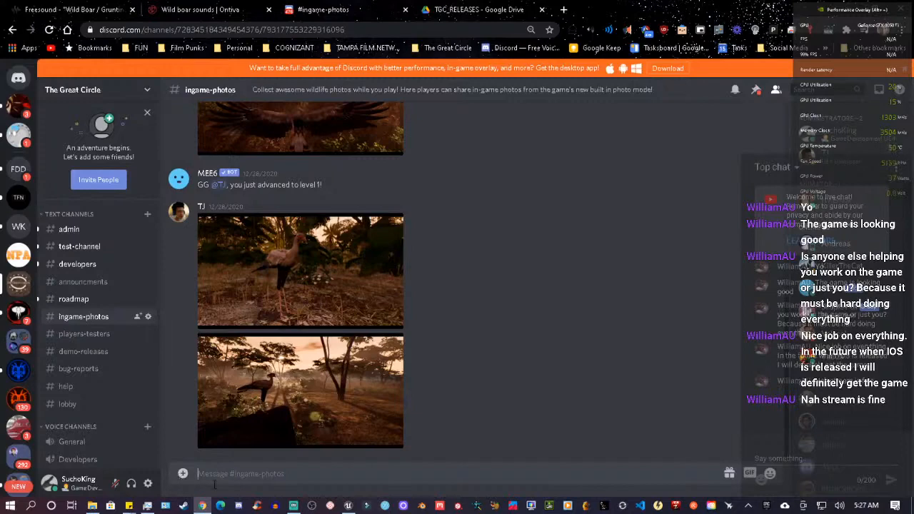
{"action": "mouse_move", "coordinate": [731, 11]}
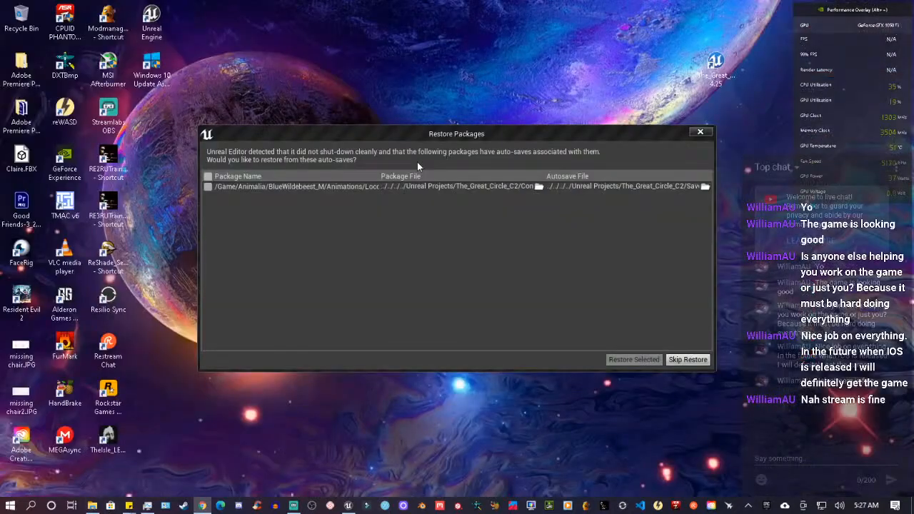
Step: Restore the auto-saved Loco_Walk animation package in Unreal's Restore Packages dialog
{"action": "left_click", "coordinate": [209, 177]}
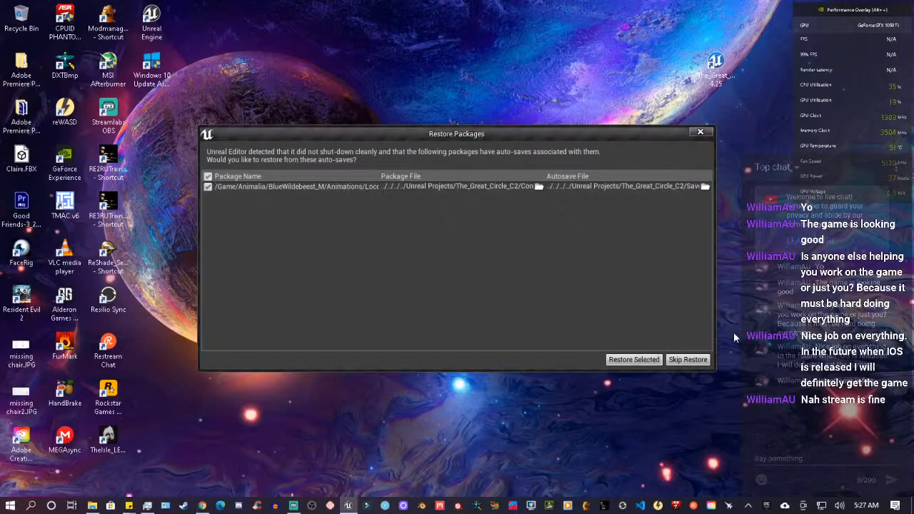
{"action": "mouse_move", "coordinate": [748, 317]}
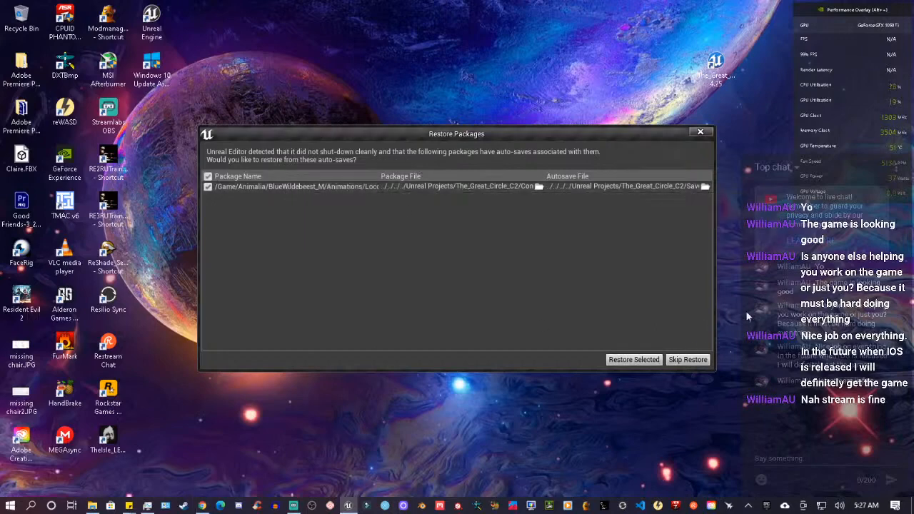
{"action": "left_click", "coordinate": [635, 360]}
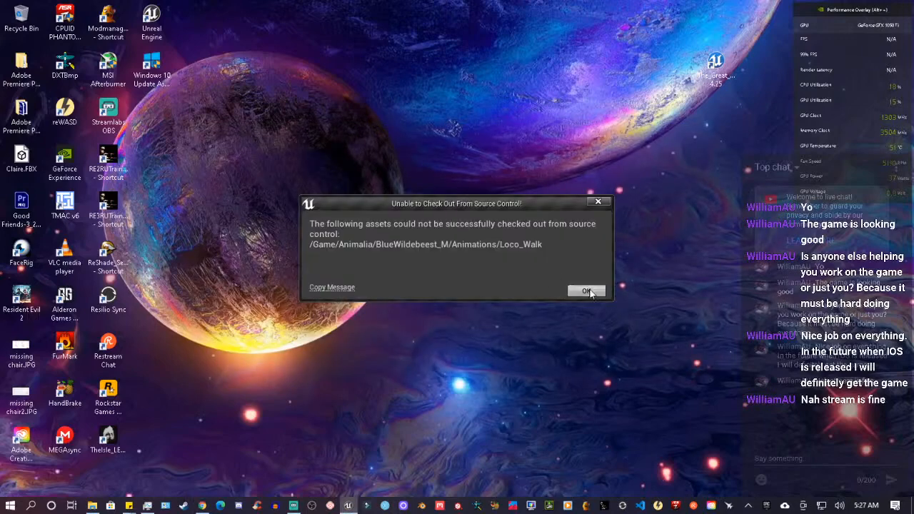
Step: Dismiss the source control checkout warning and return to the reopened Unreal editor
{"action": "left_click", "coordinate": [586, 291]}
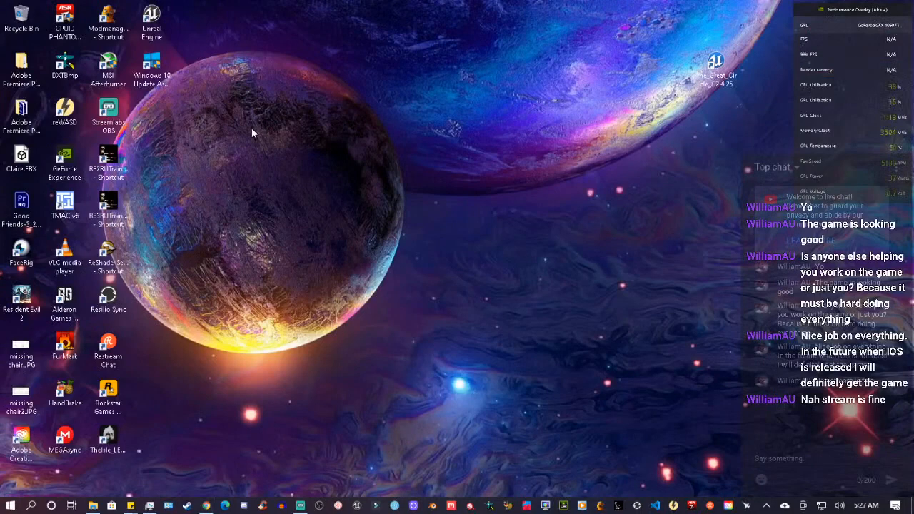
{"action": "mouse_move", "coordinate": [297, 144]}
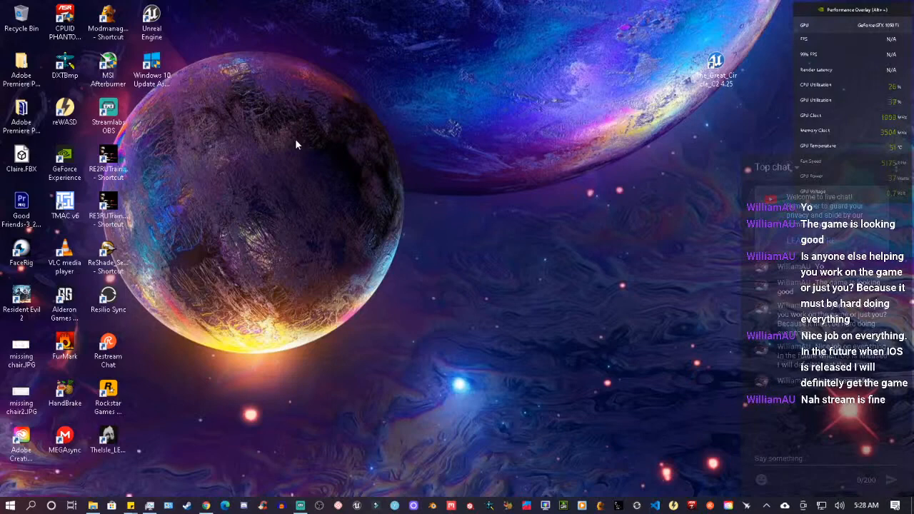
{"action": "mouse_move", "coordinate": [574, 230]}
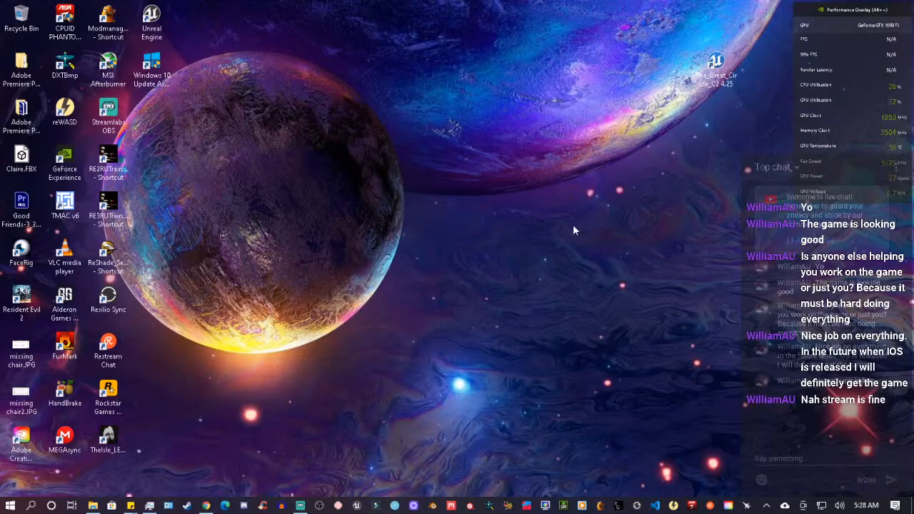
{"action": "mouse_move", "coordinate": [326, 154]}
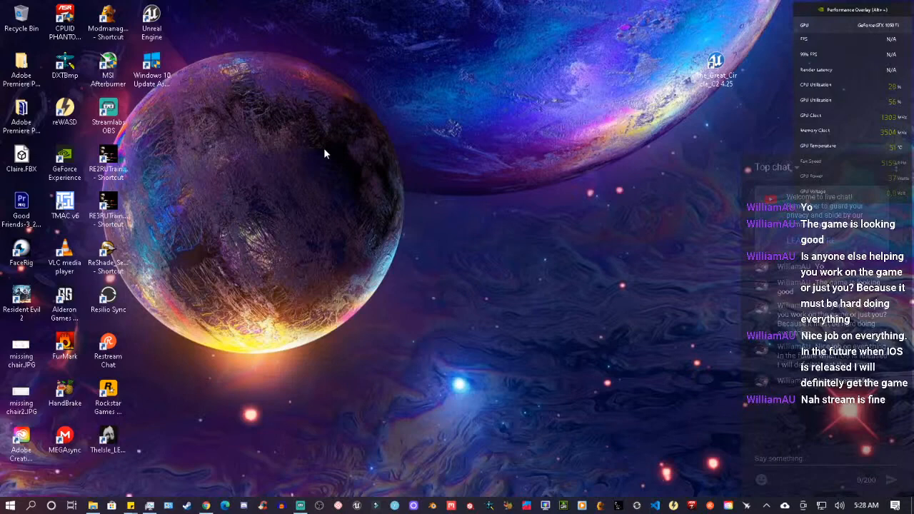
{"action": "mouse_move", "coordinate": [677, 428]}
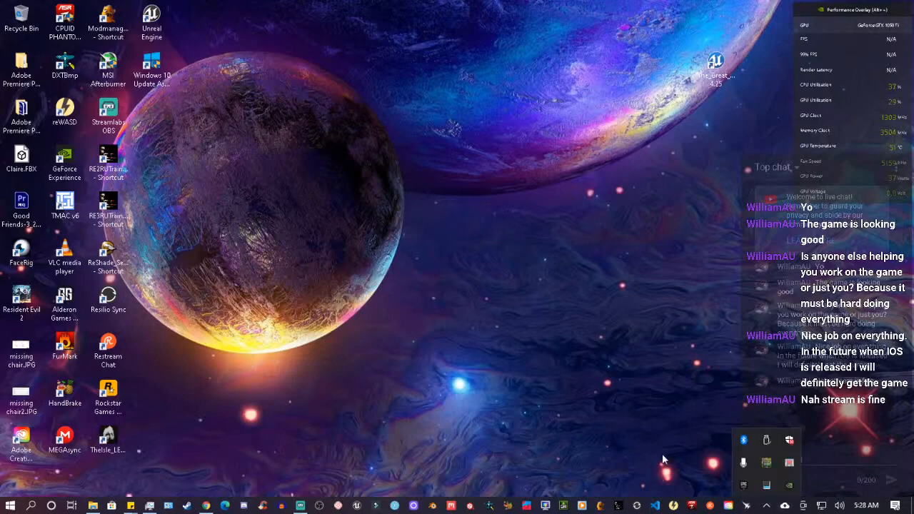
{"action": "mouse_move", "coordinate": [599, 417]}
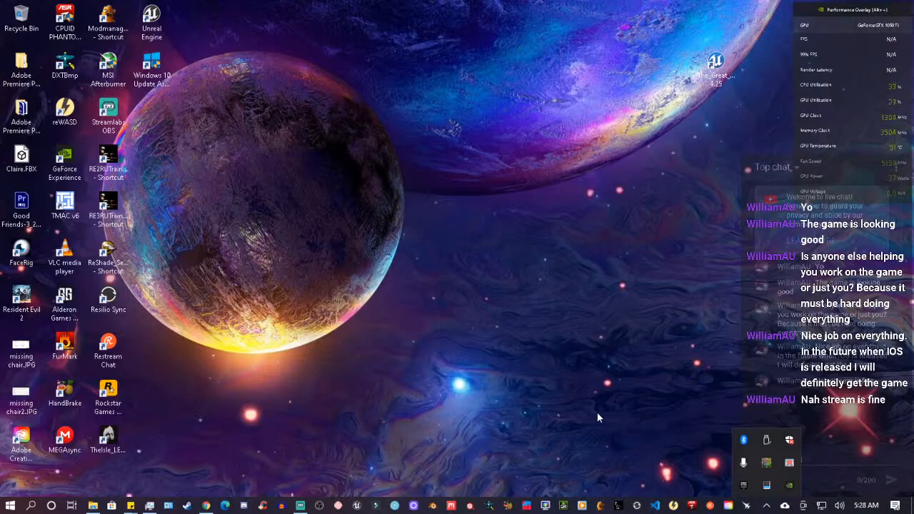
{"action": "mouse_move", "coordinate": [531, 421]}
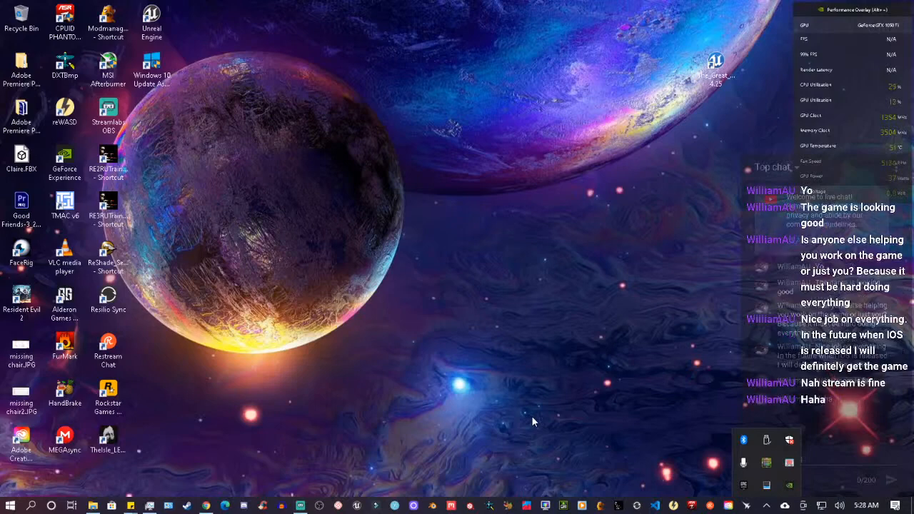
{"action": "mouse_move", "coordinate": [522, 420]}
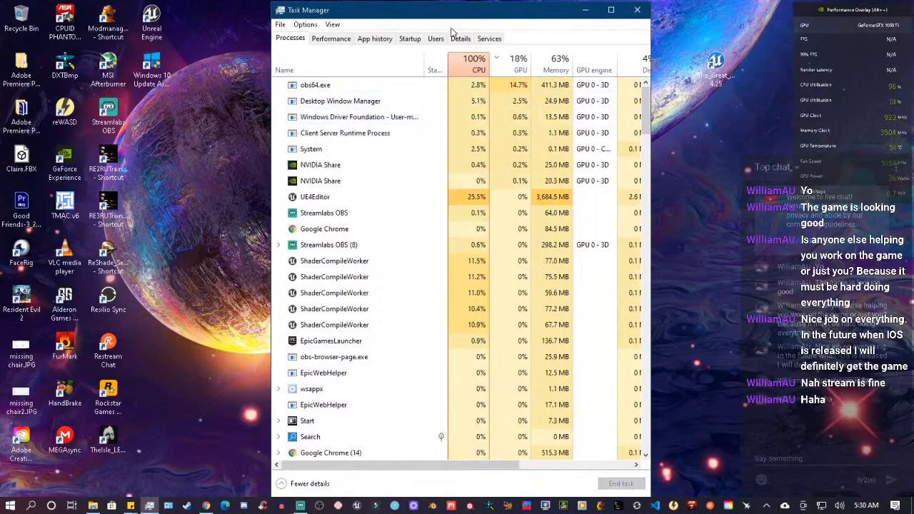
{"action": "left_click", "coordinate": [331, 38]}
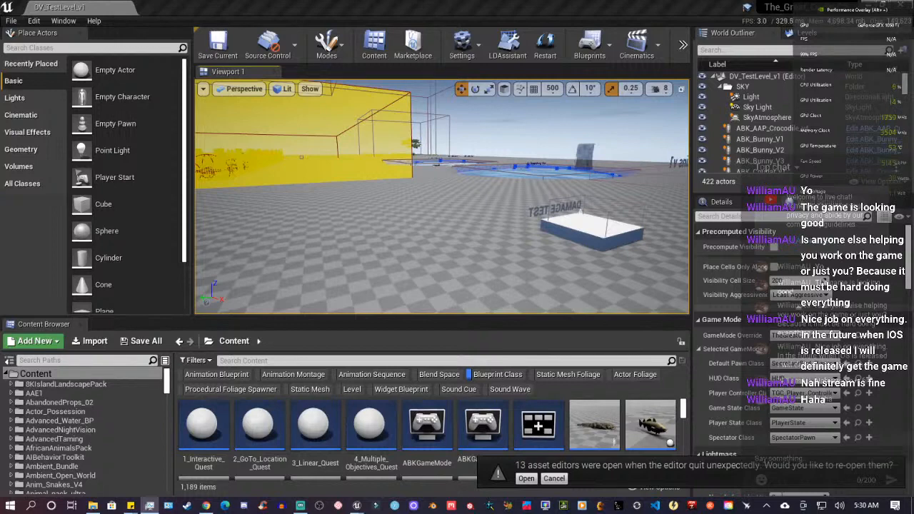
{"action": "mouse_move", "coordinate": [588, 374]}
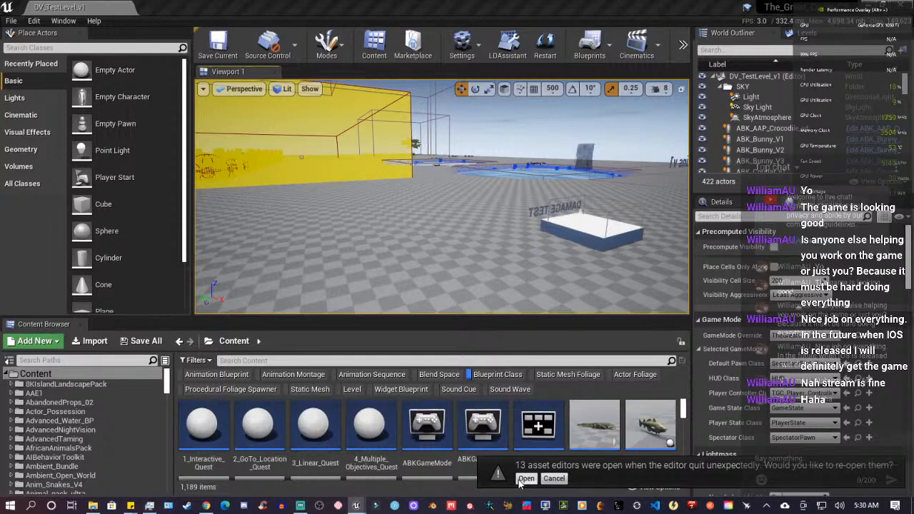
Step: Accept reopening the 13 asset editors that were open before the crash
{"action": "left_click", "coordinate": [525, 478]}
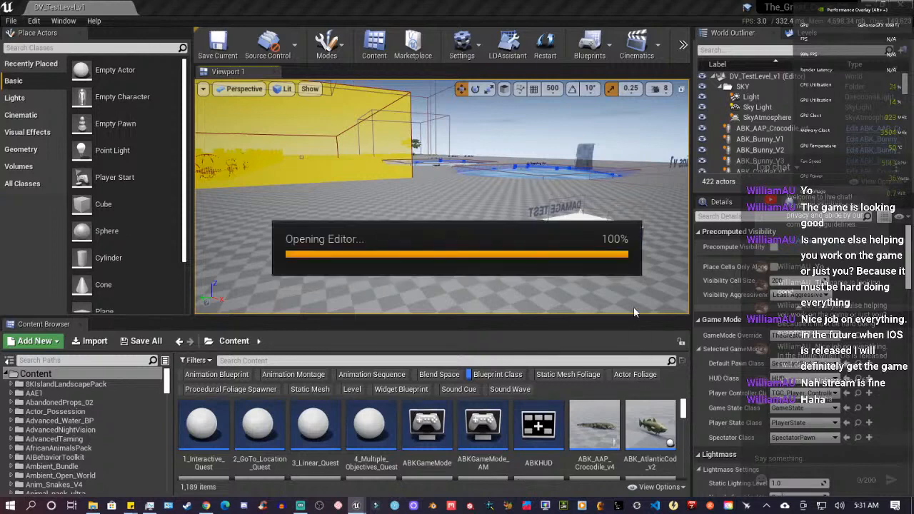
{"action": "mouse_move", "coordinate": [575, 363]}
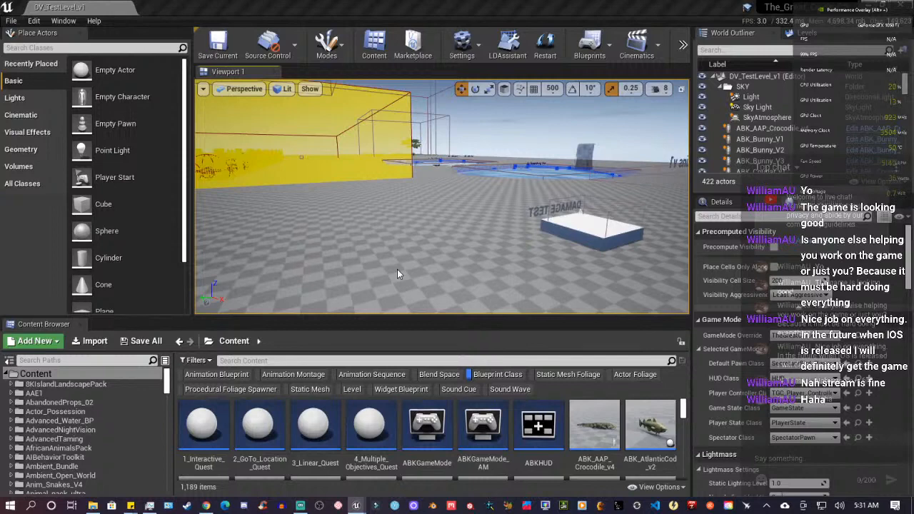
{"action": "mouse_move", "coordinate": [664, 398]}
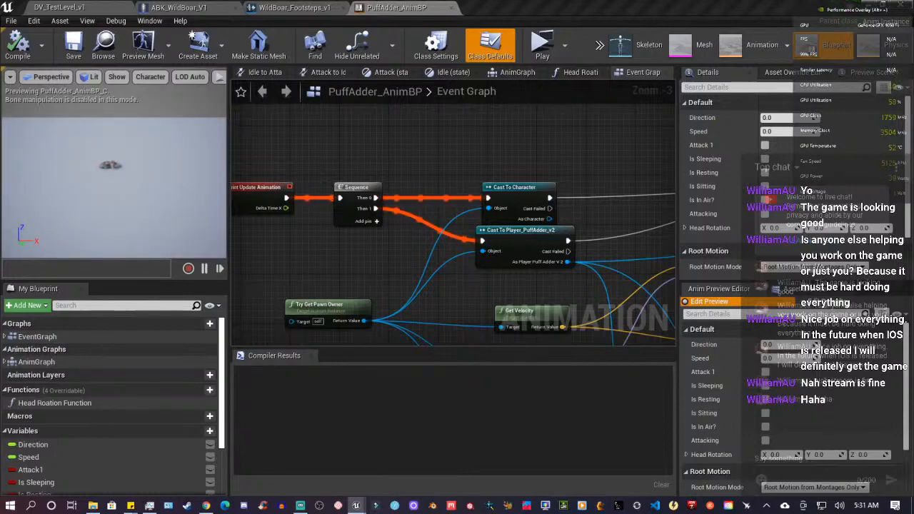
{"action": "mouse_move", "coordinate": [204, 268]}
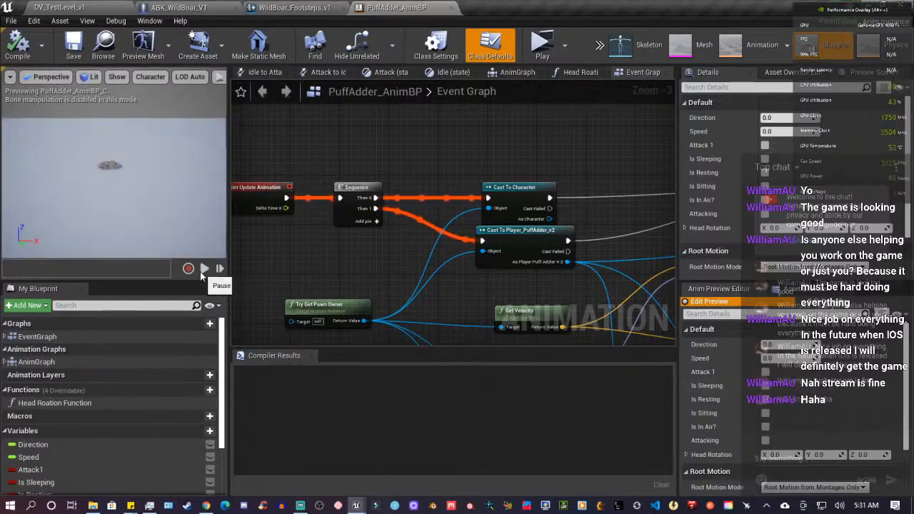
Step: Inspect a footstep sound notify's details in Loco_Run and play the run preview
{"action": "left_click", "coordinate": [203, 268]}
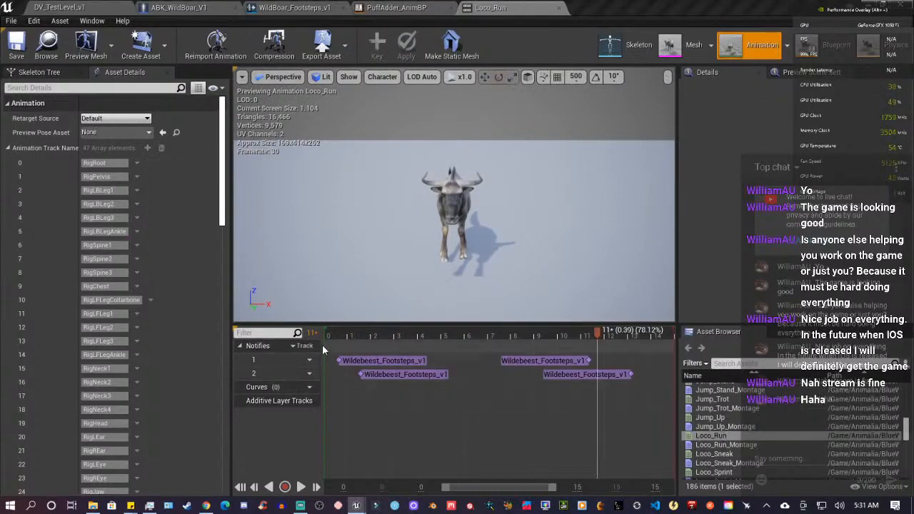
{"action": "mouse_move", "coordinate": [711, 436]}
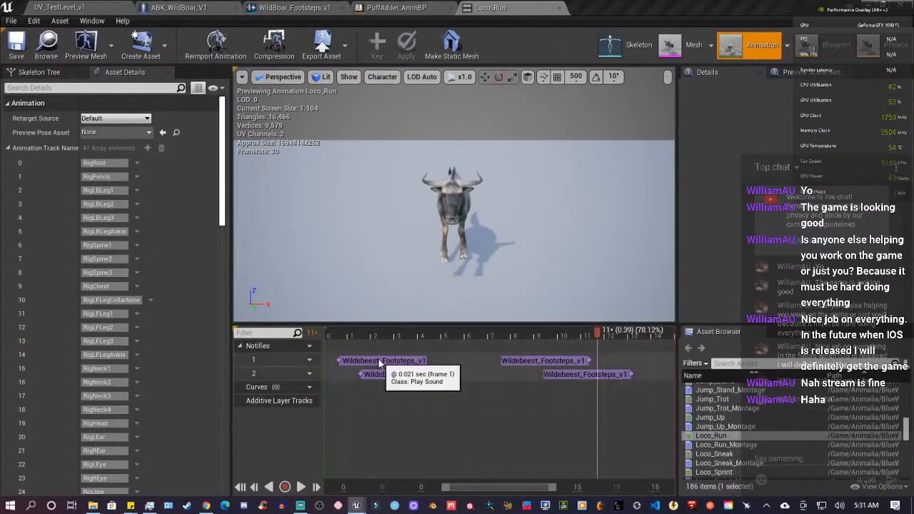
{"action": "left_click", "coordinate": [375, 360]}
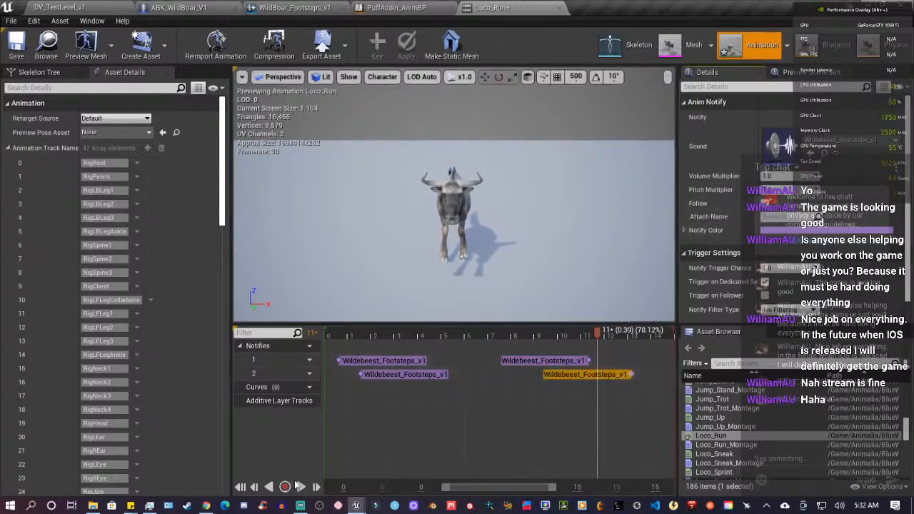
{"action": "left_click", "coordinate": [284, 486]}
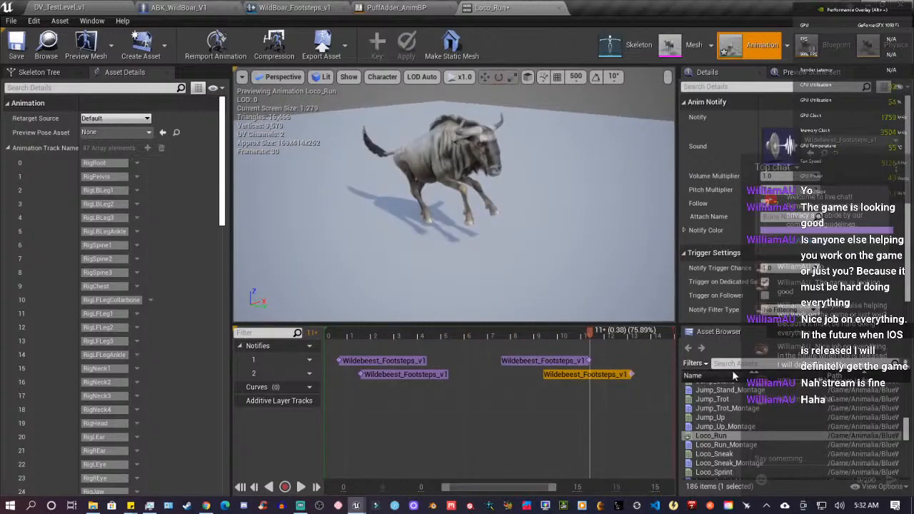
{"action": "mouse_move", "coordinate": [712, 399]}
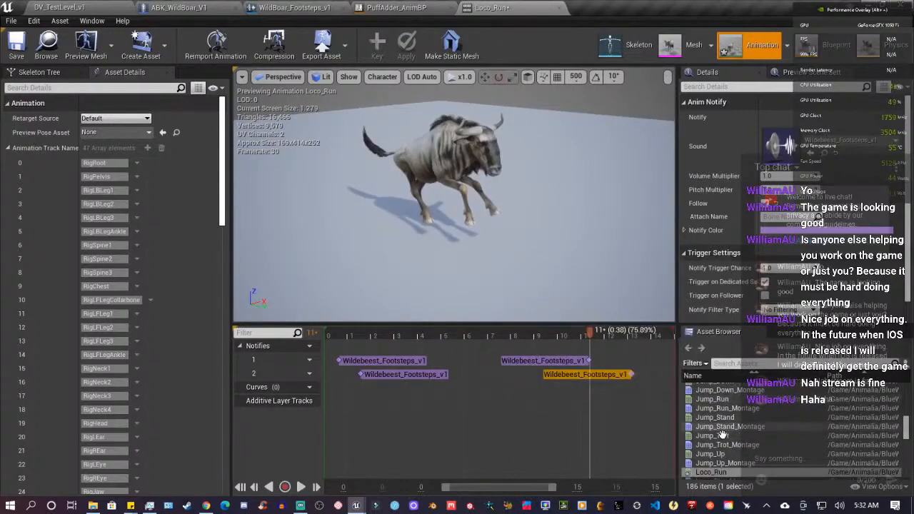
{"action": "mouse_move", "coordinate": [711, 435]}
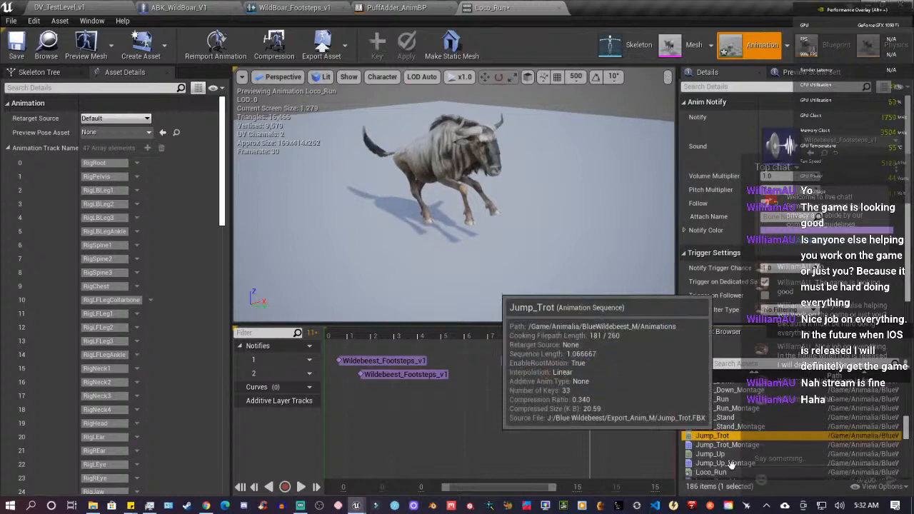
Step: Load the Jump_Trot animation from the Asset Browser and pause then resume its preview
{"action": "double_click", "coordinate": [712, 436]}
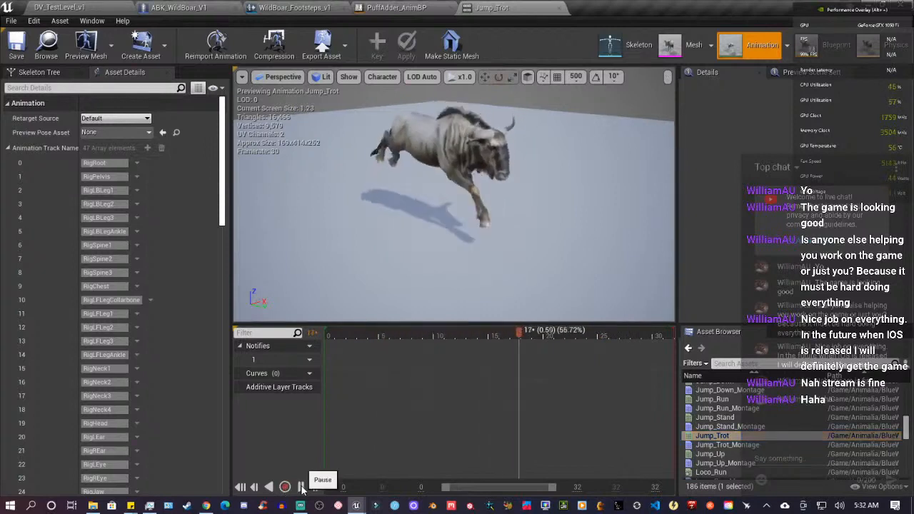
{"action": "left_click", "coordinate": [285, 485]}
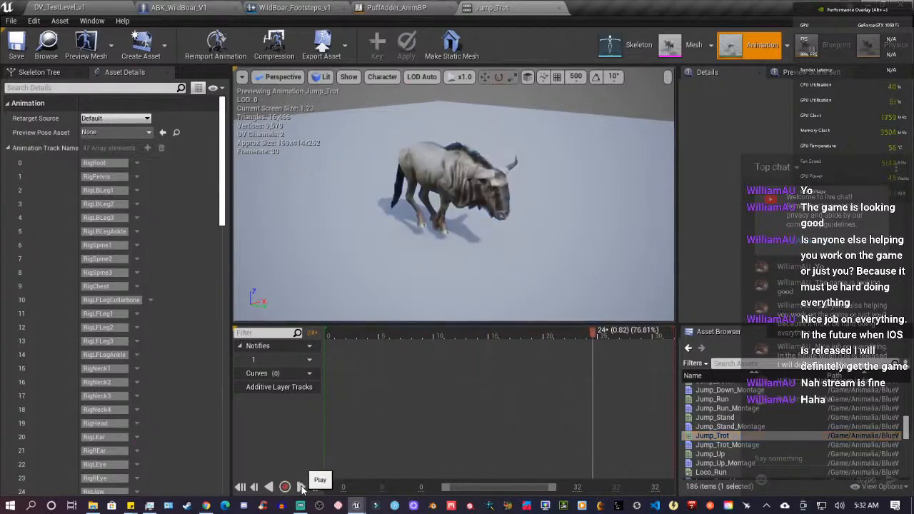
{"action": "left_click", "coordinate": [284, 485]}
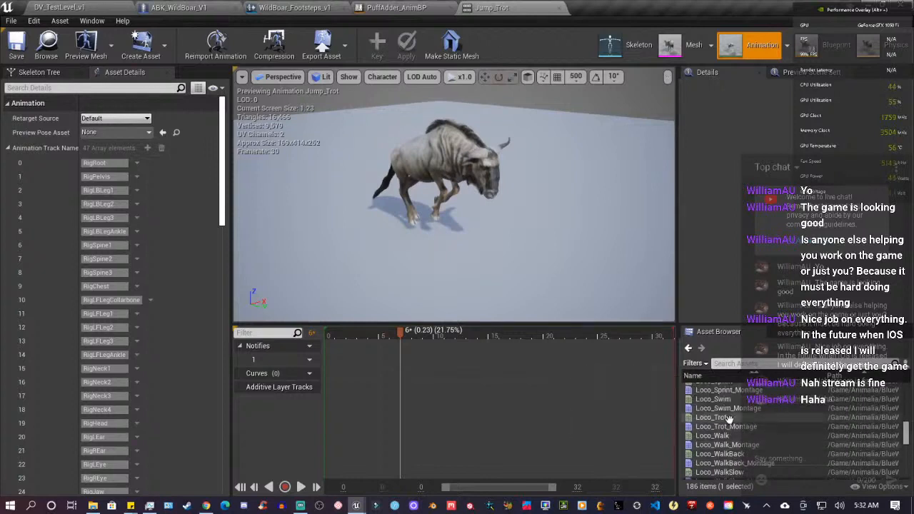
{"action": "mouse_move", "coordinate": [711, 417]}
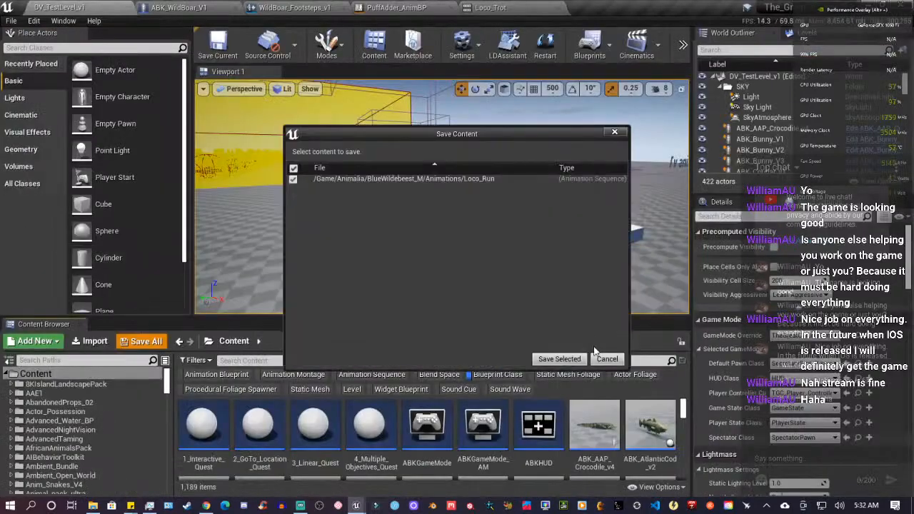
Step: Save the modified Loco_Run animation and view the trotting wildebeest from the Front viewport angle
{"action": "left_click", "coordinate": [560, 360]}
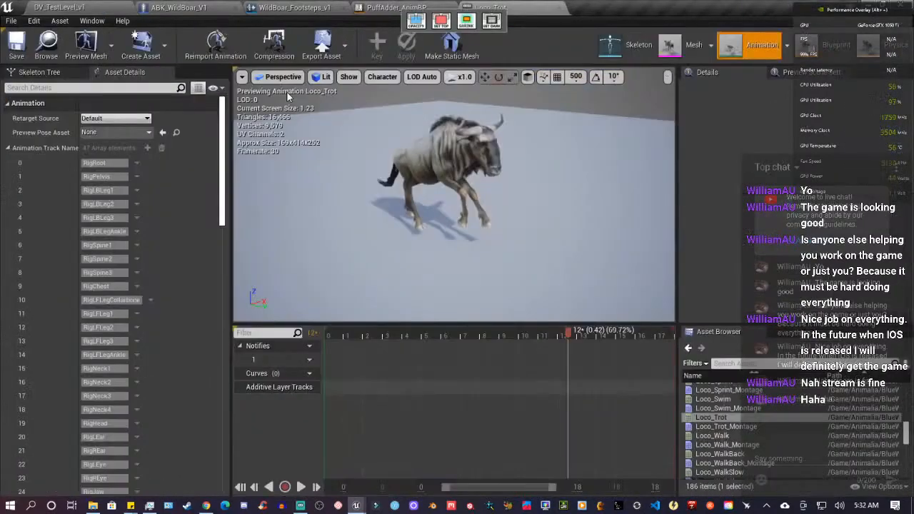
{"action": "left_click", "coordinate": [281, 77]}
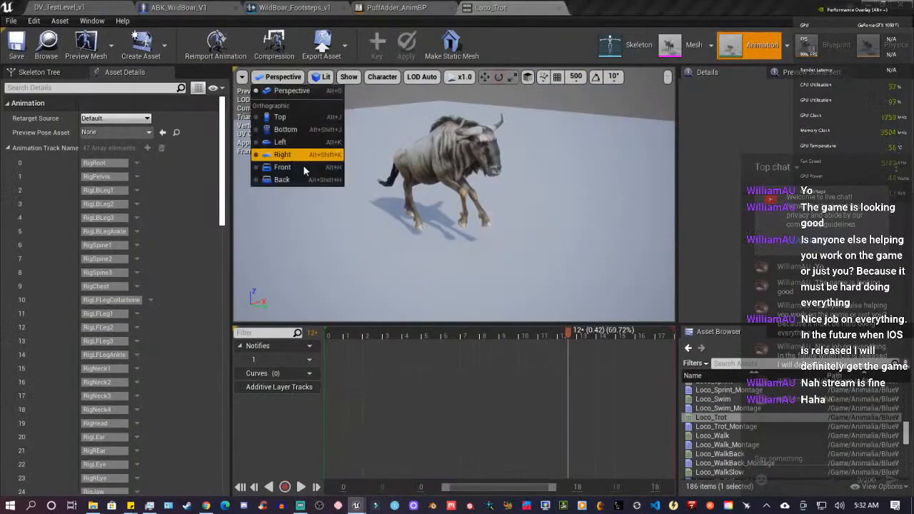
{"action": "mouse_move", "coordinate": [280, 117]}
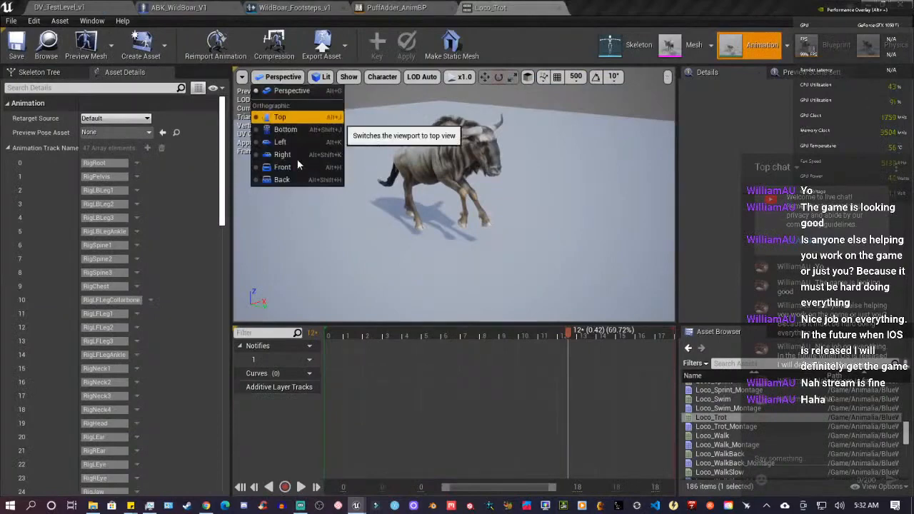
{"action": "left_click", "coordinate": [283, 166]}
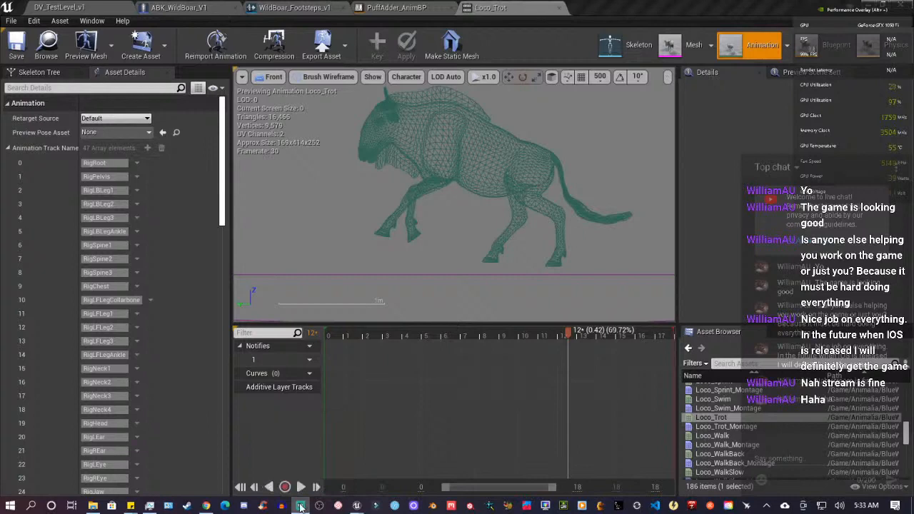
{"action": "right_click", "coordinate": [300, 507]}
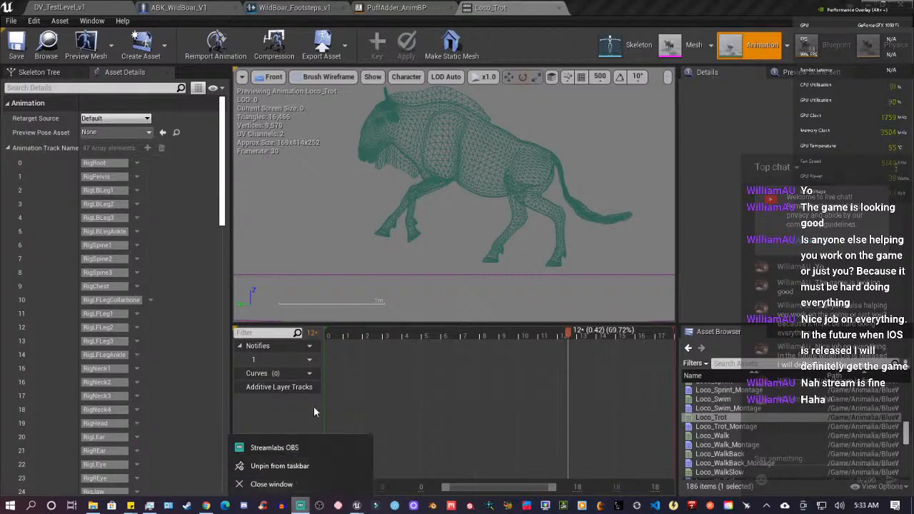